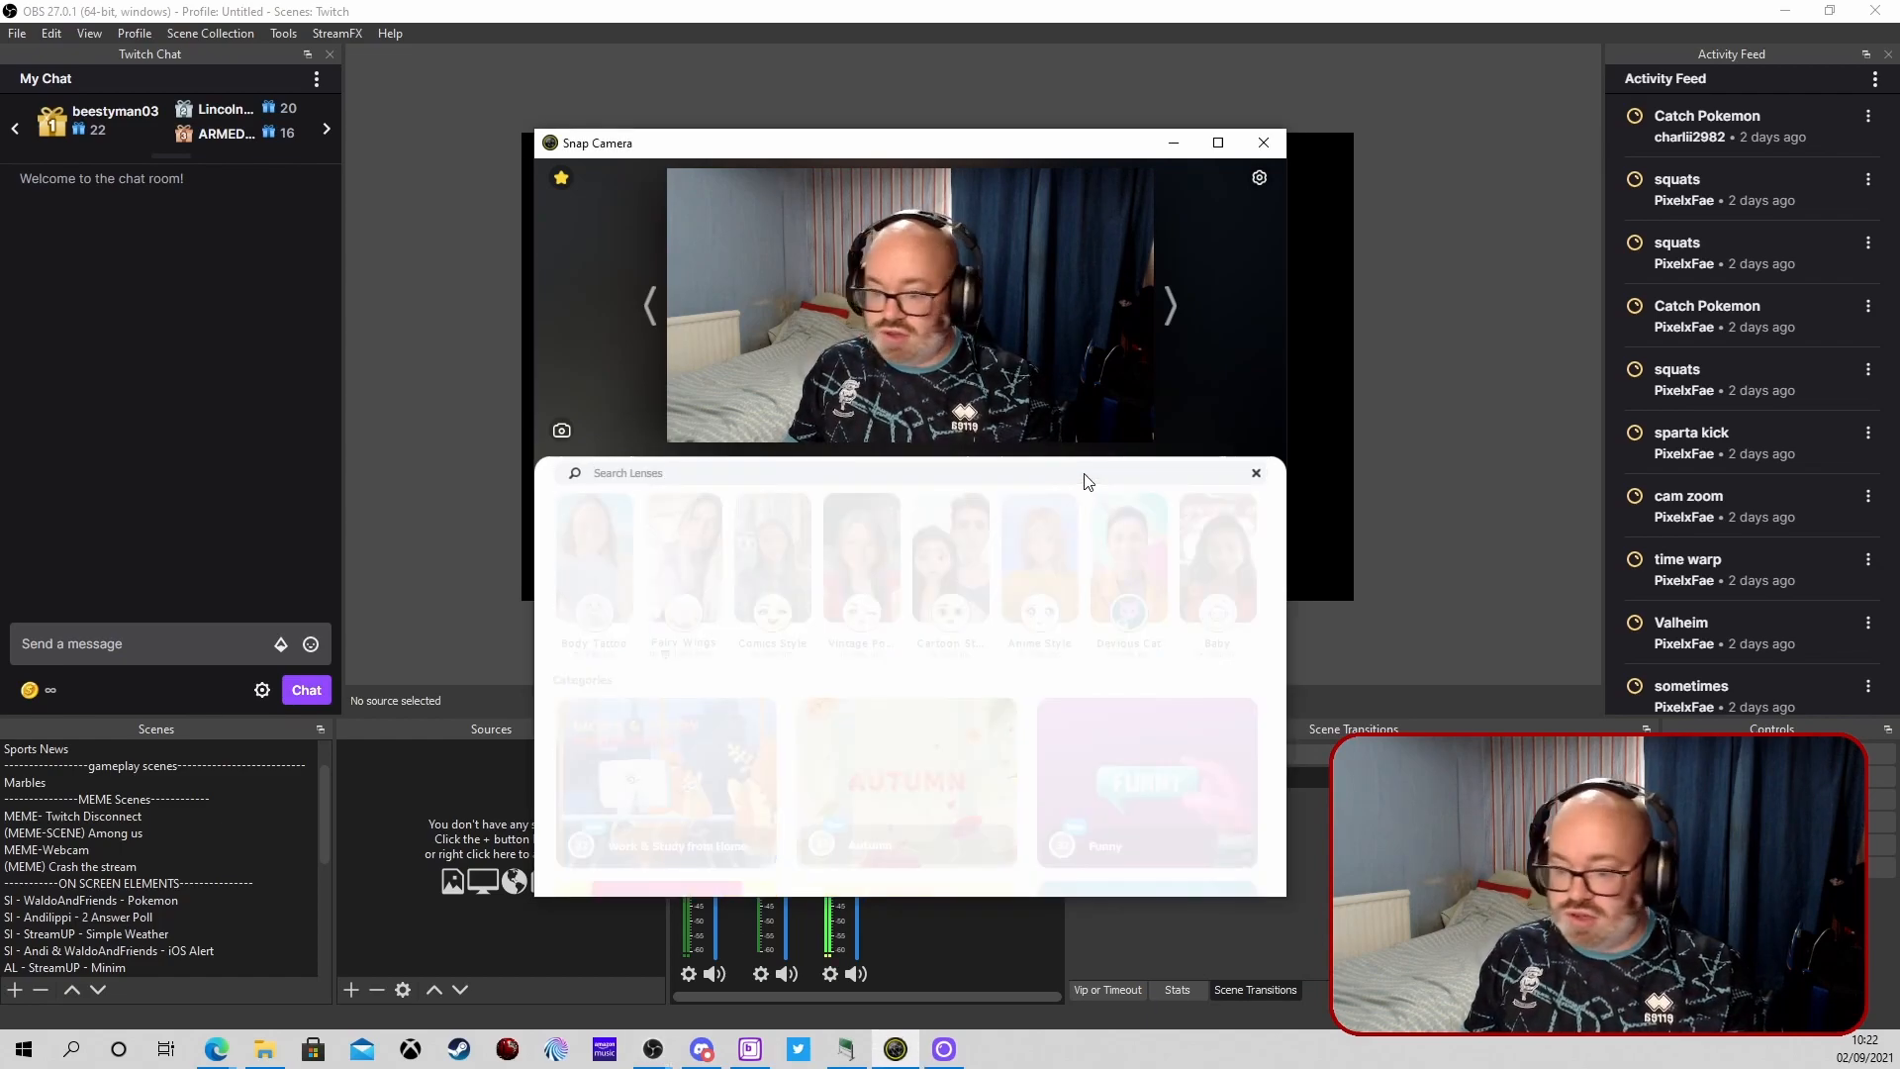
- Search Snap Camera lenses for 'face', apply a Face Tracker lens, then turn it off
{"action": "type", "text": "face tracking"}
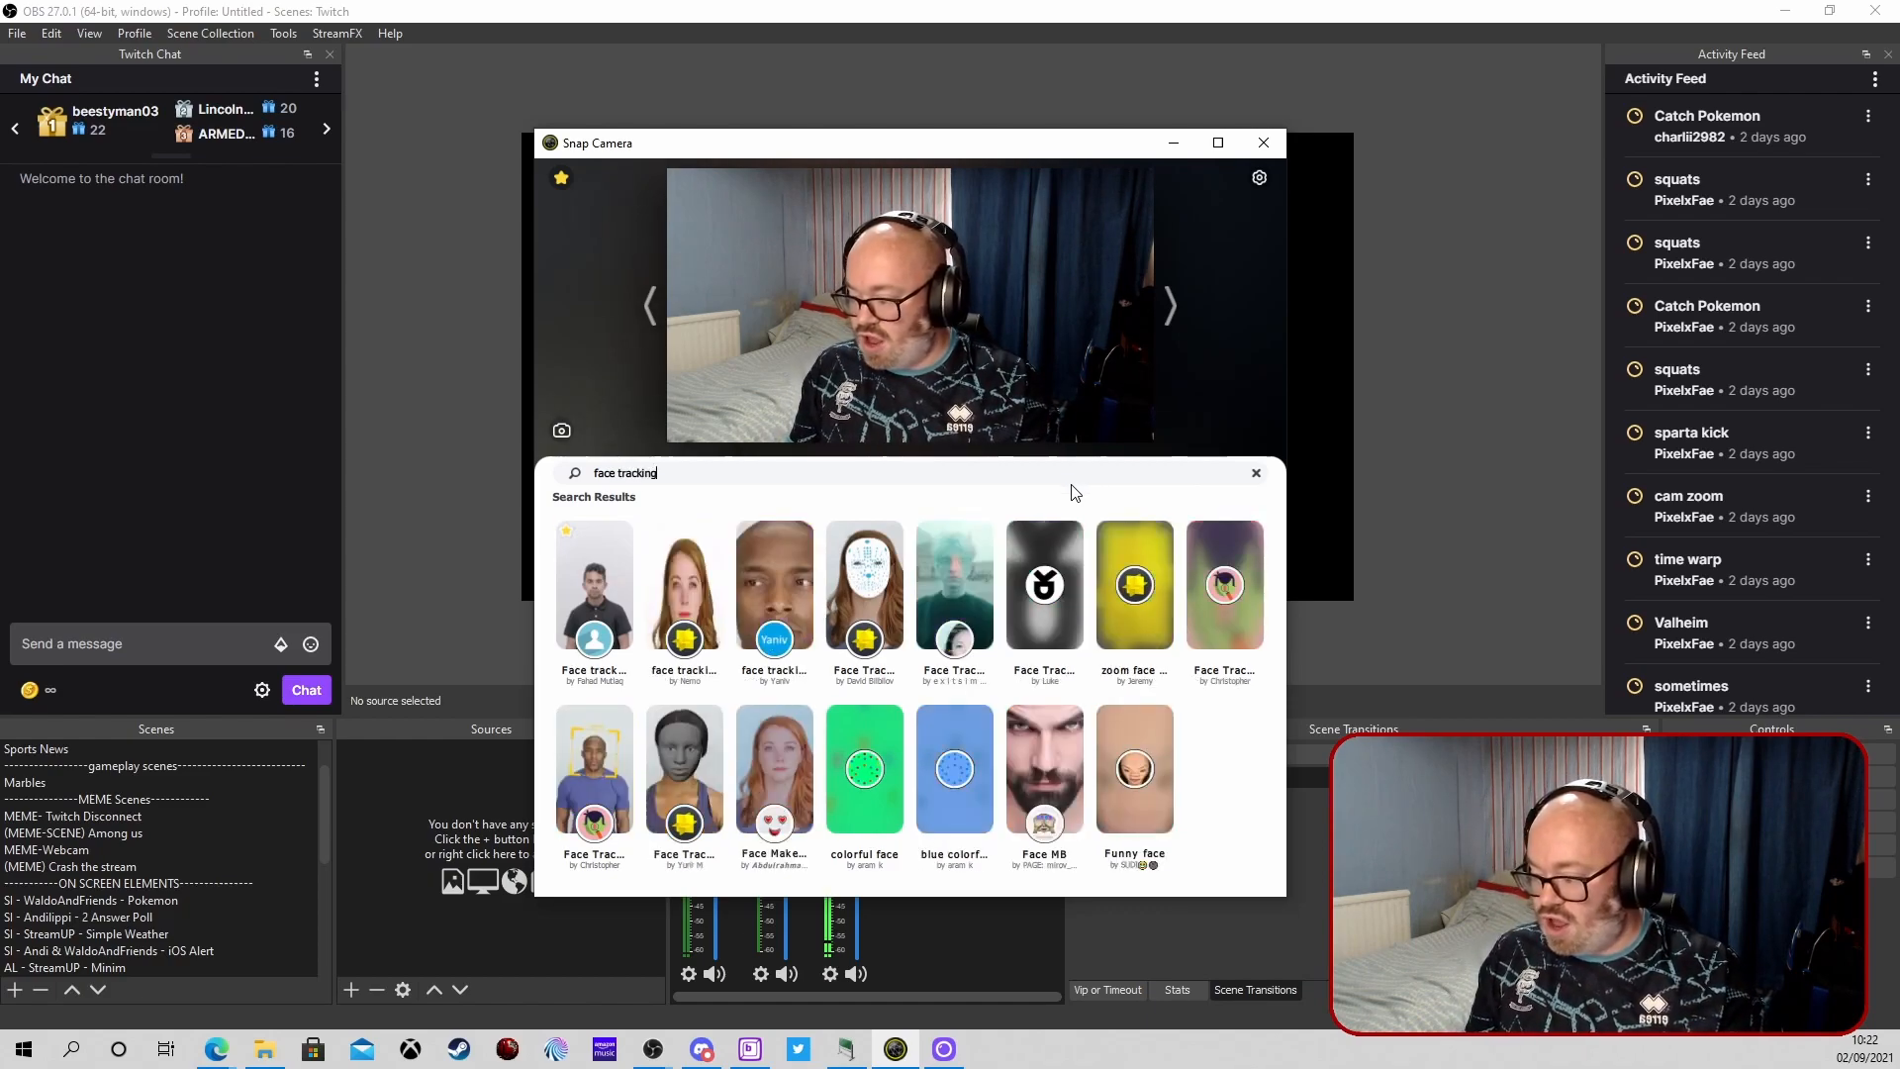
{"action": "mouse_move", "coordinate": [953, 603]}
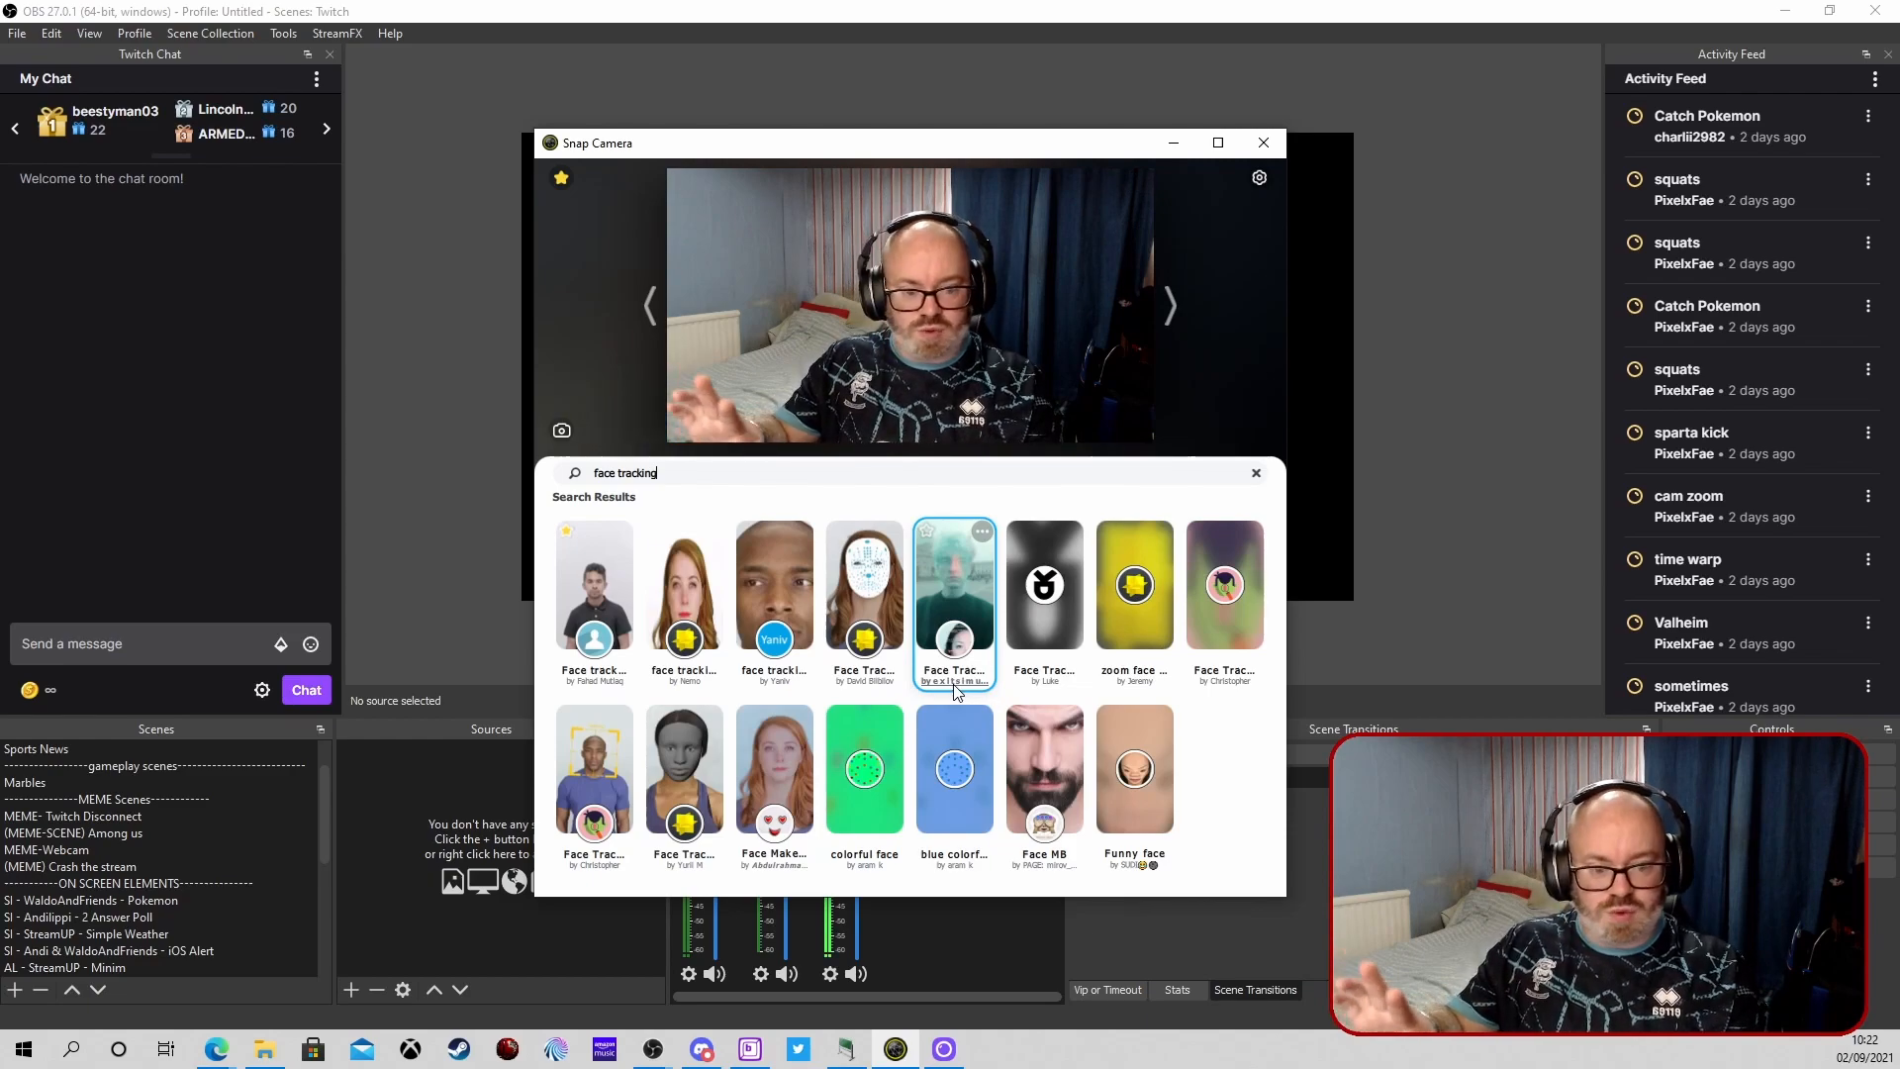
{"action": "left_click", "coordinate": [592, 767]}
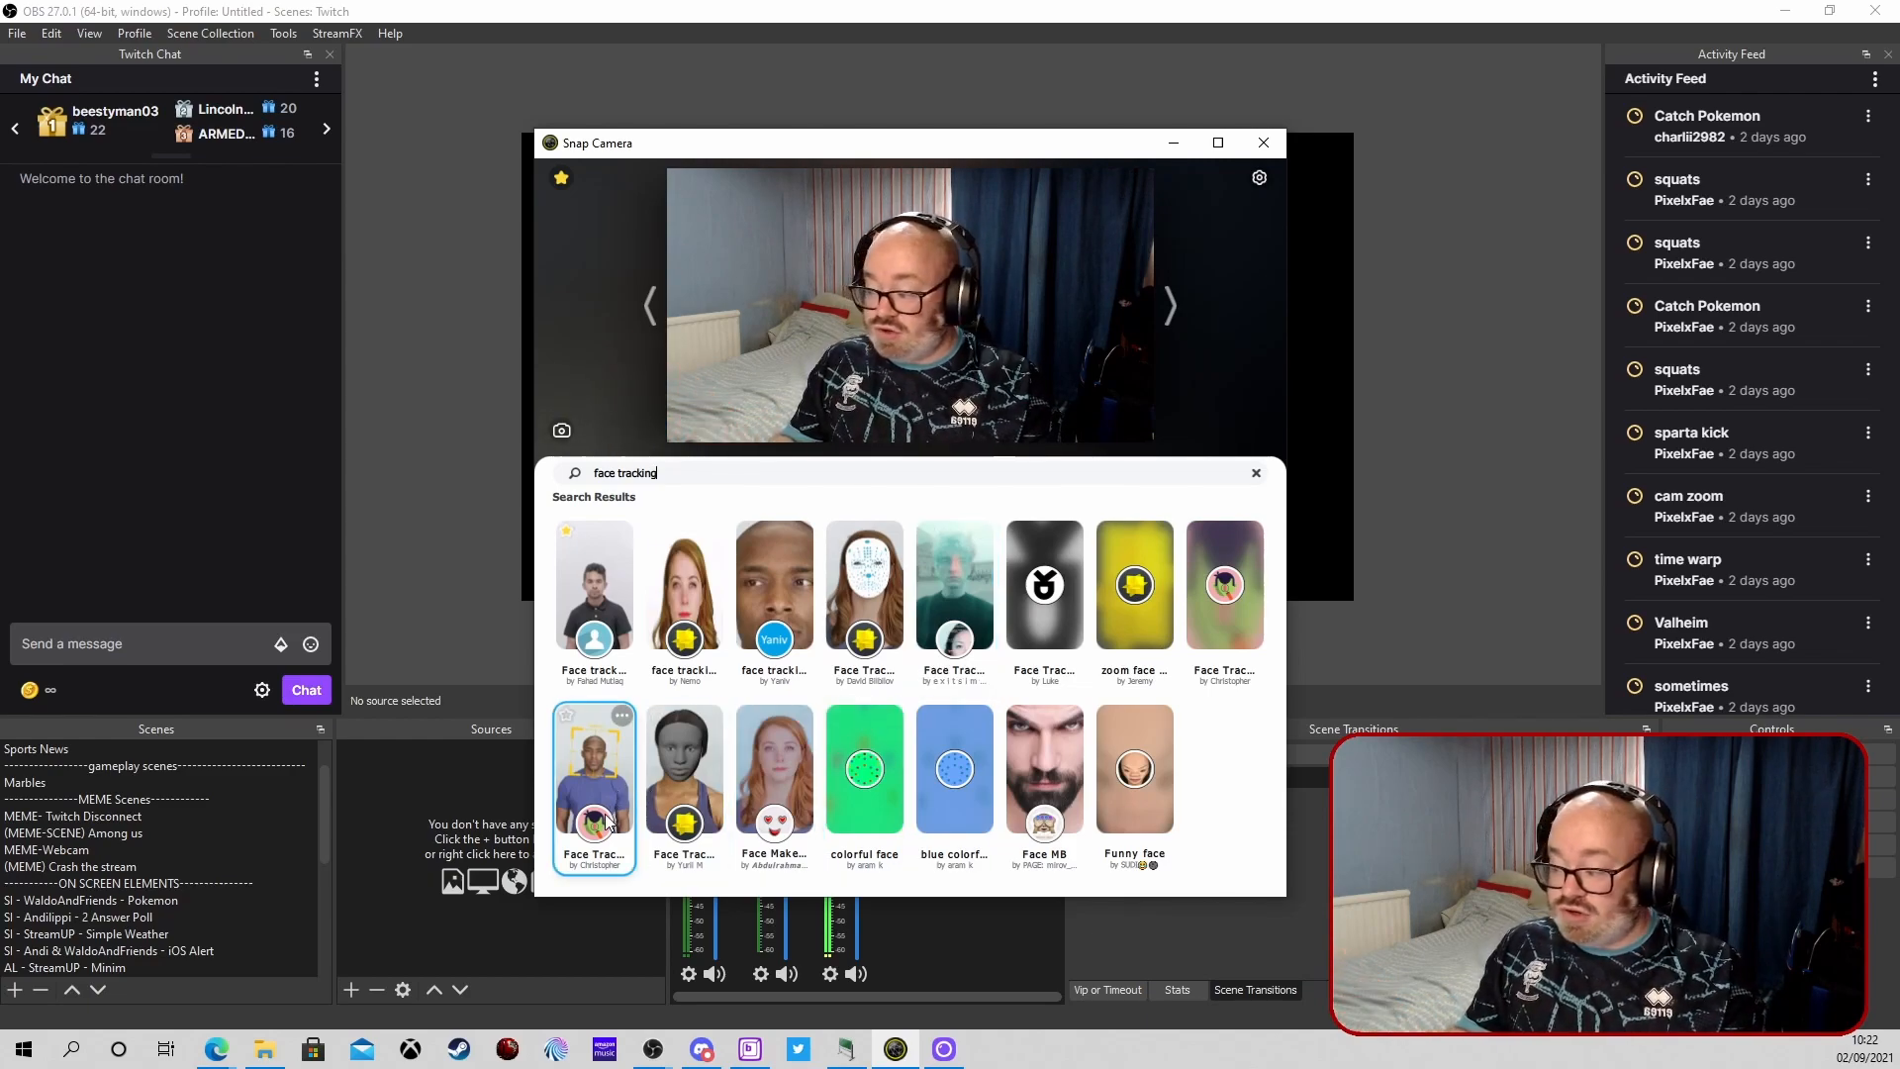
{"action": "left_click", "coordinate": [593, 769]}
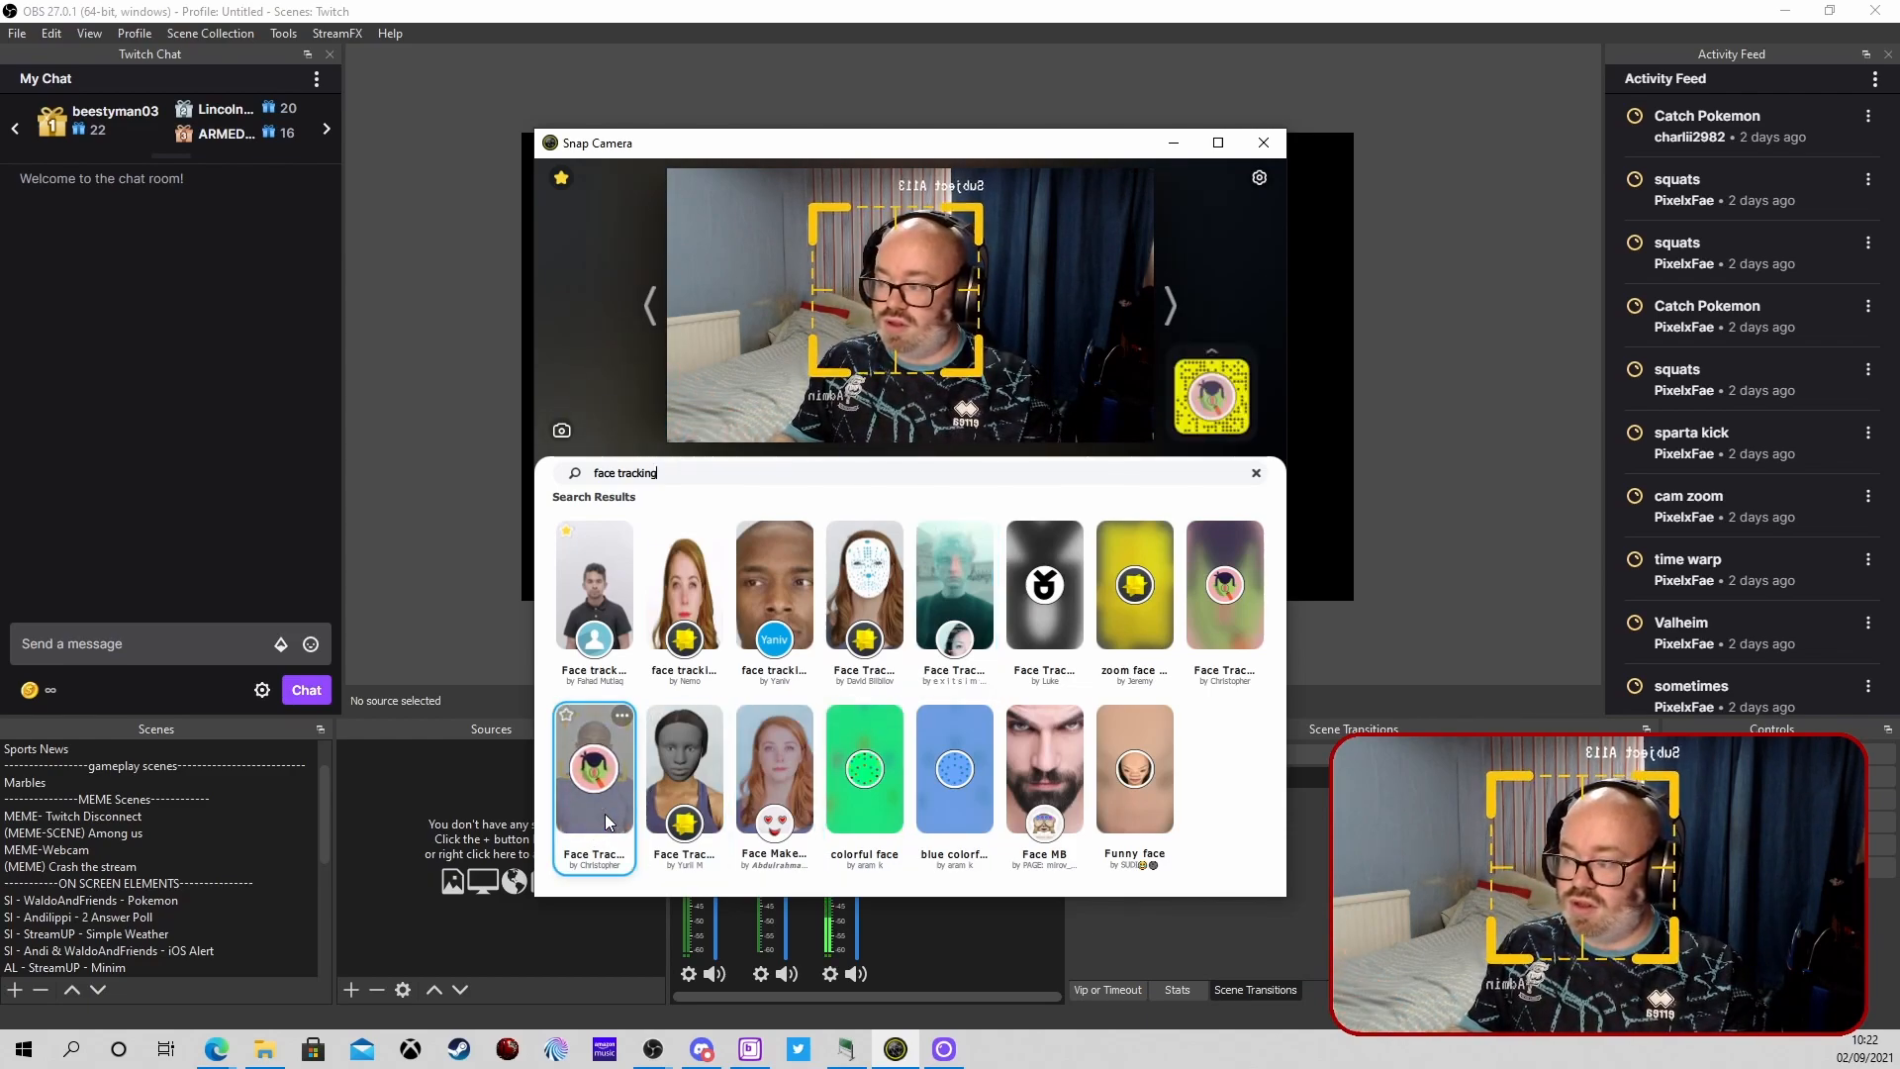
{"action": "mouse_move", "coordinate": [593, 819]}
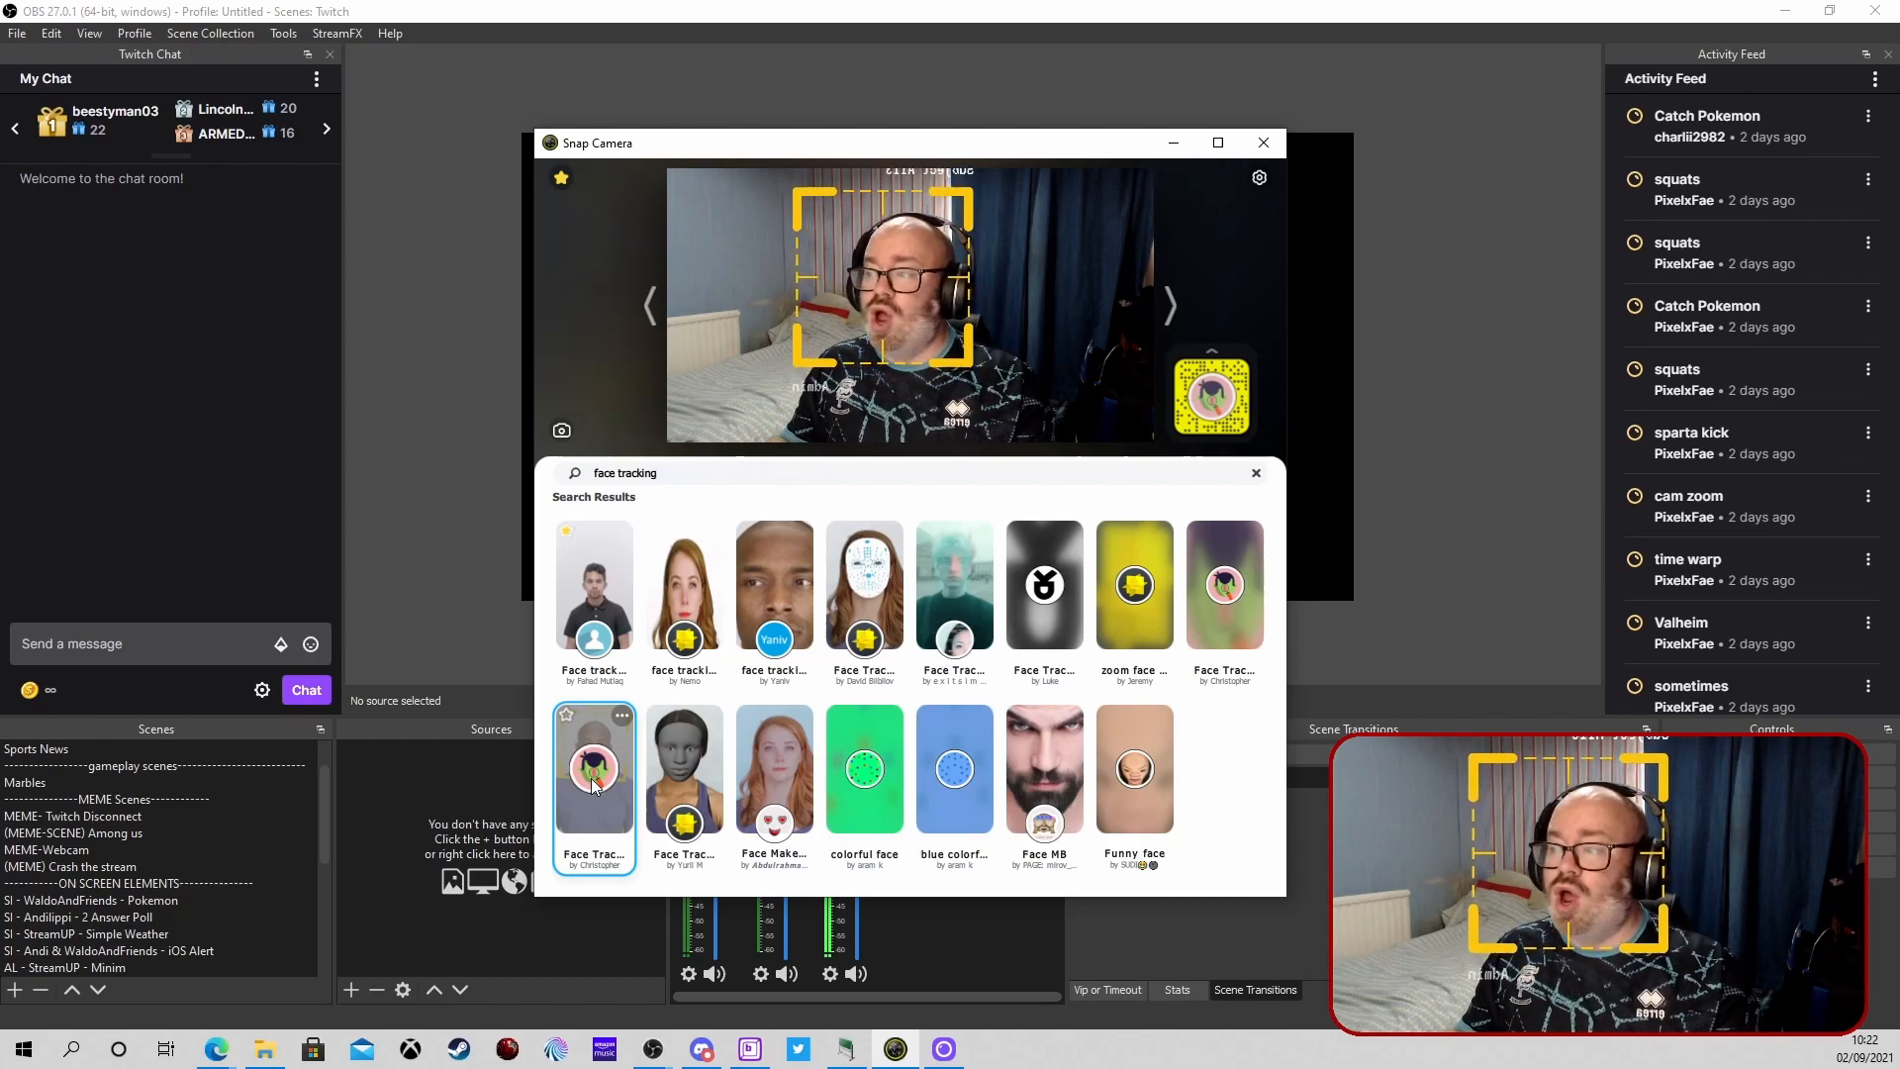
{"action": "left_click", "coordinate": [593, 584]}
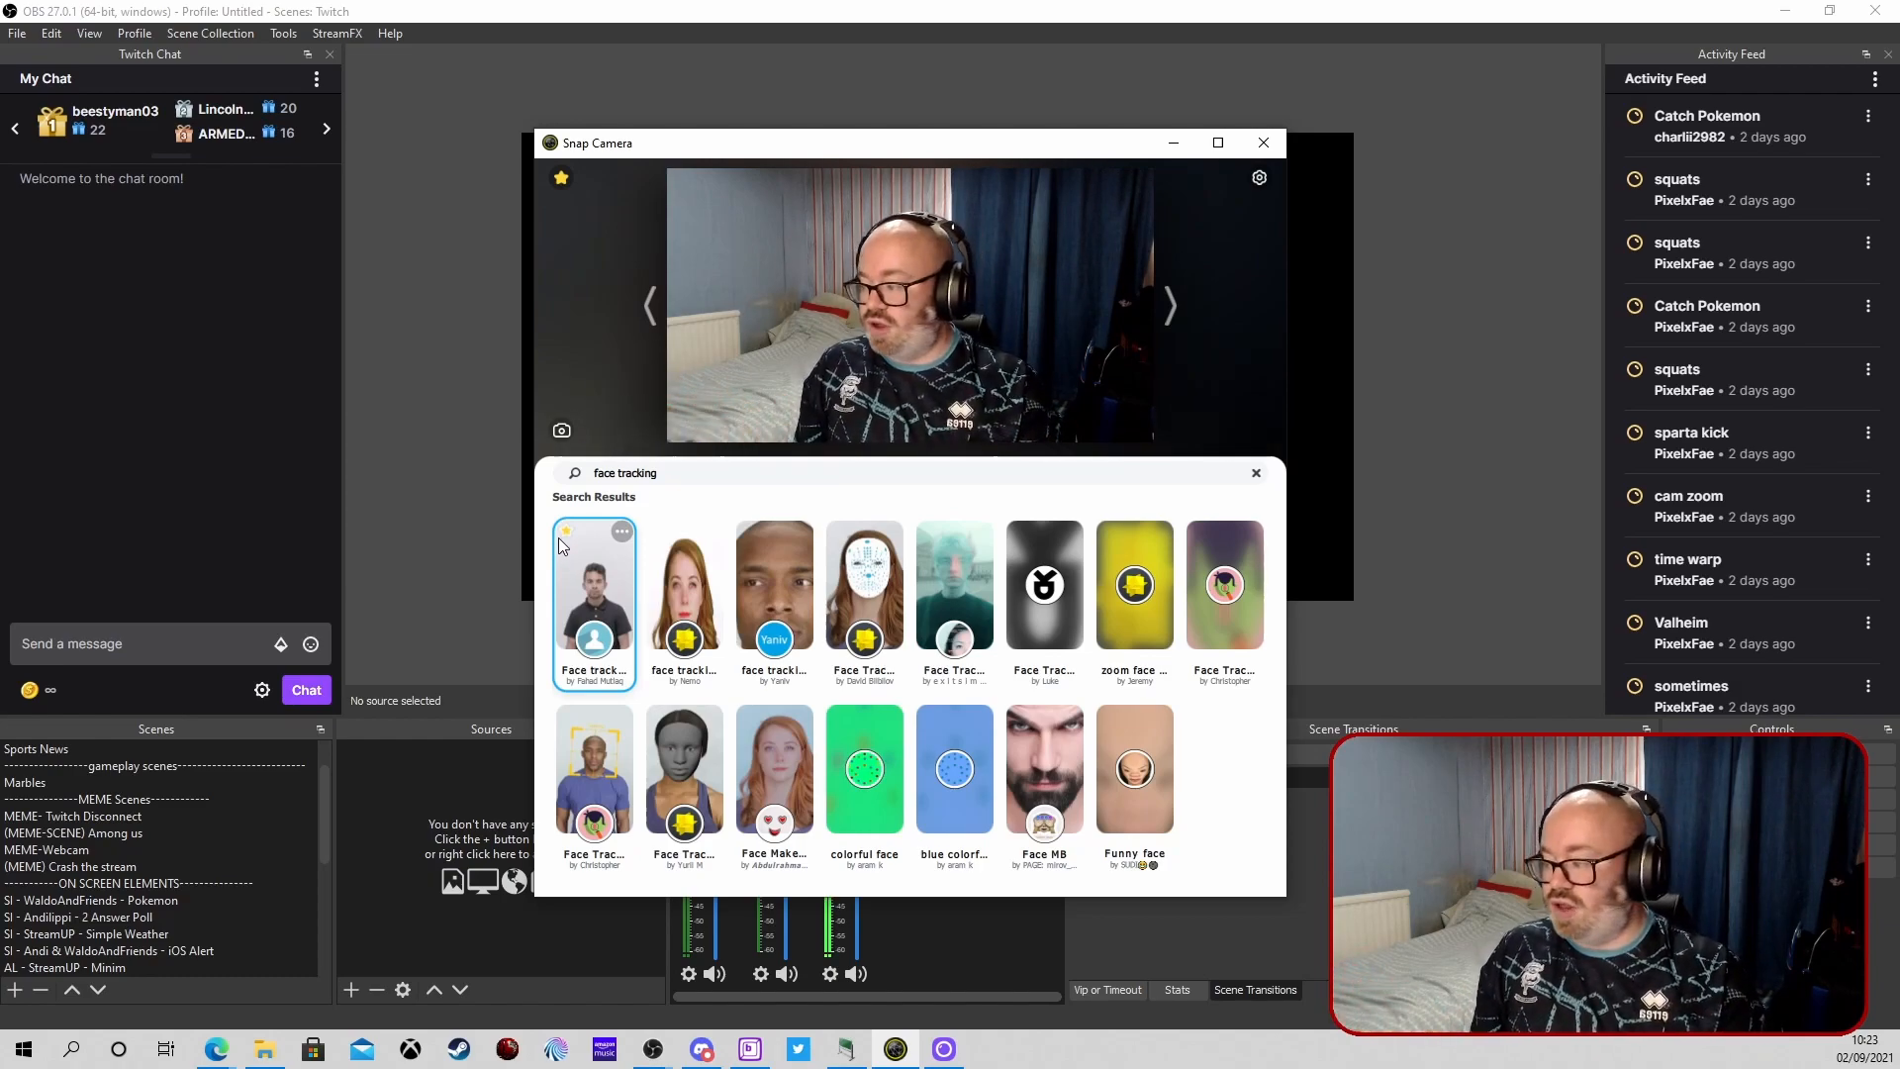
{"action": "mouse_move", "coordinate": [588, 514]}
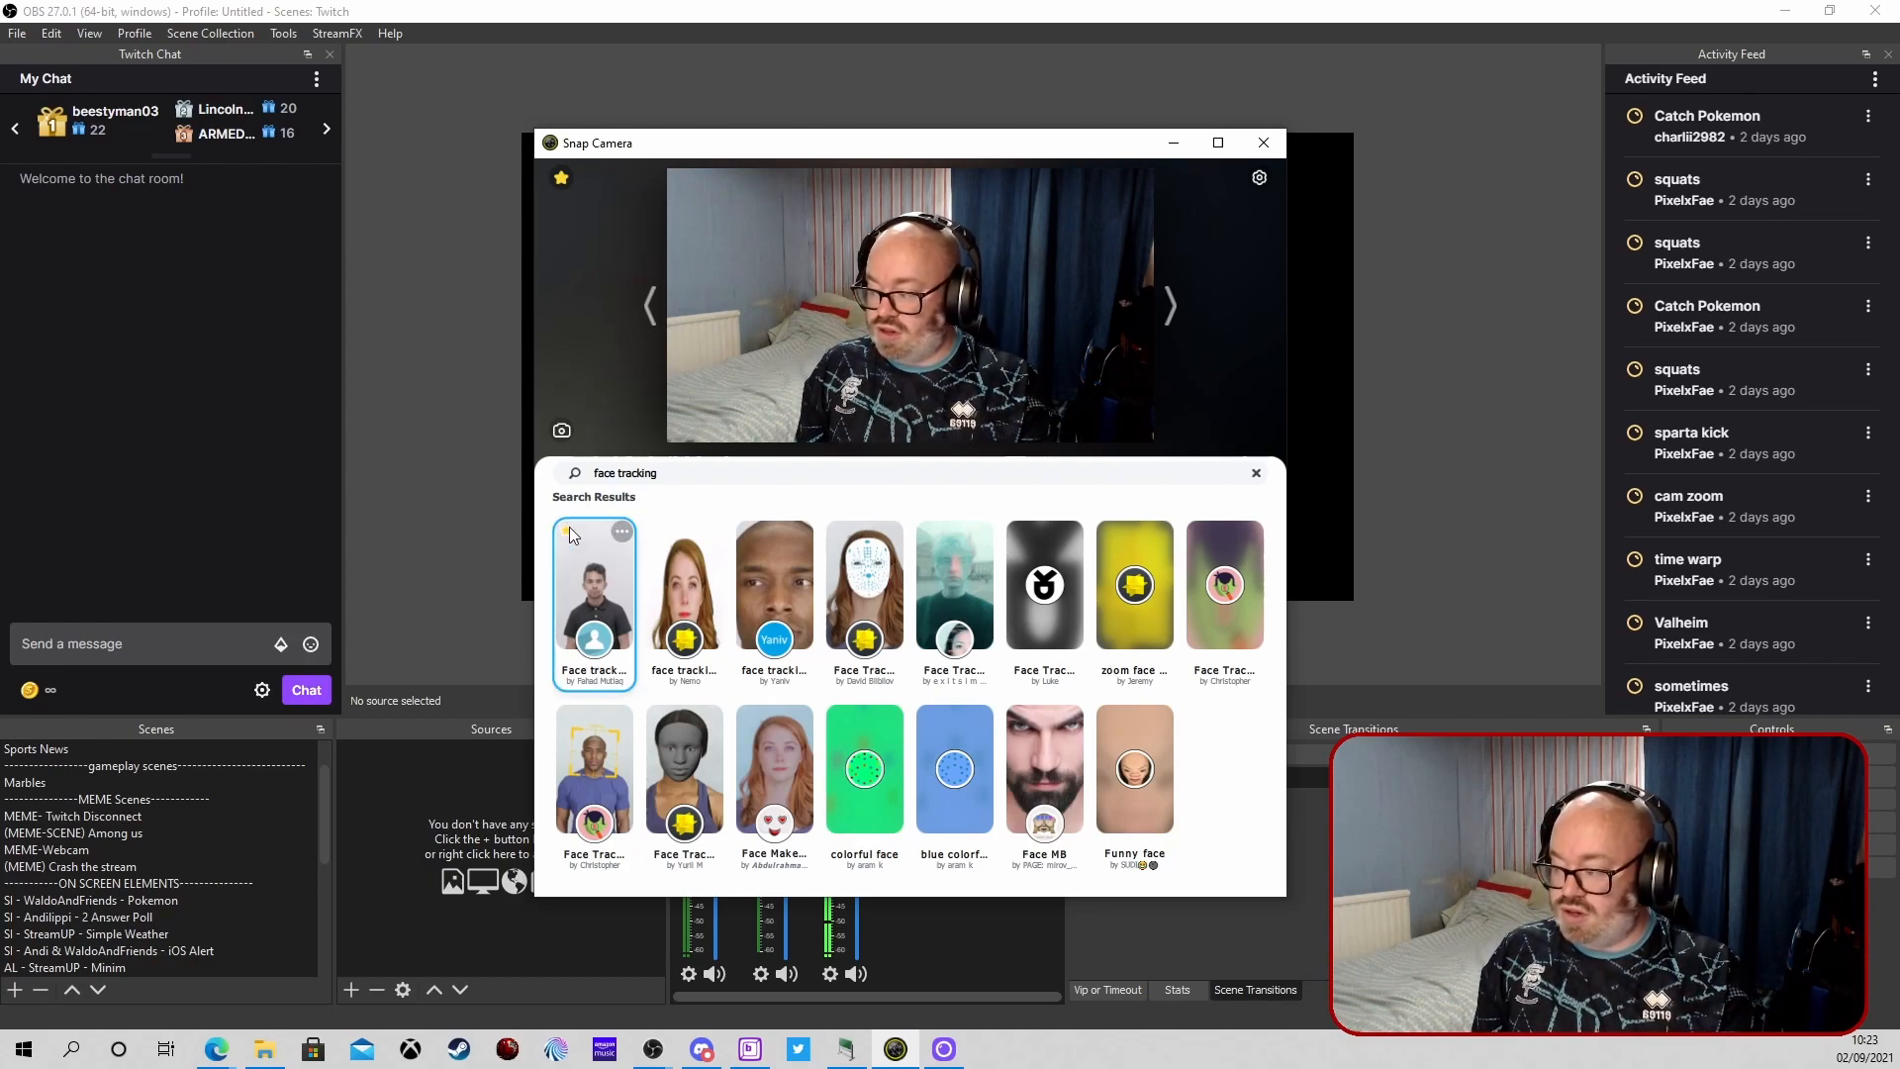
{"action": "mouse_move", "coordinate": [561, 178]}
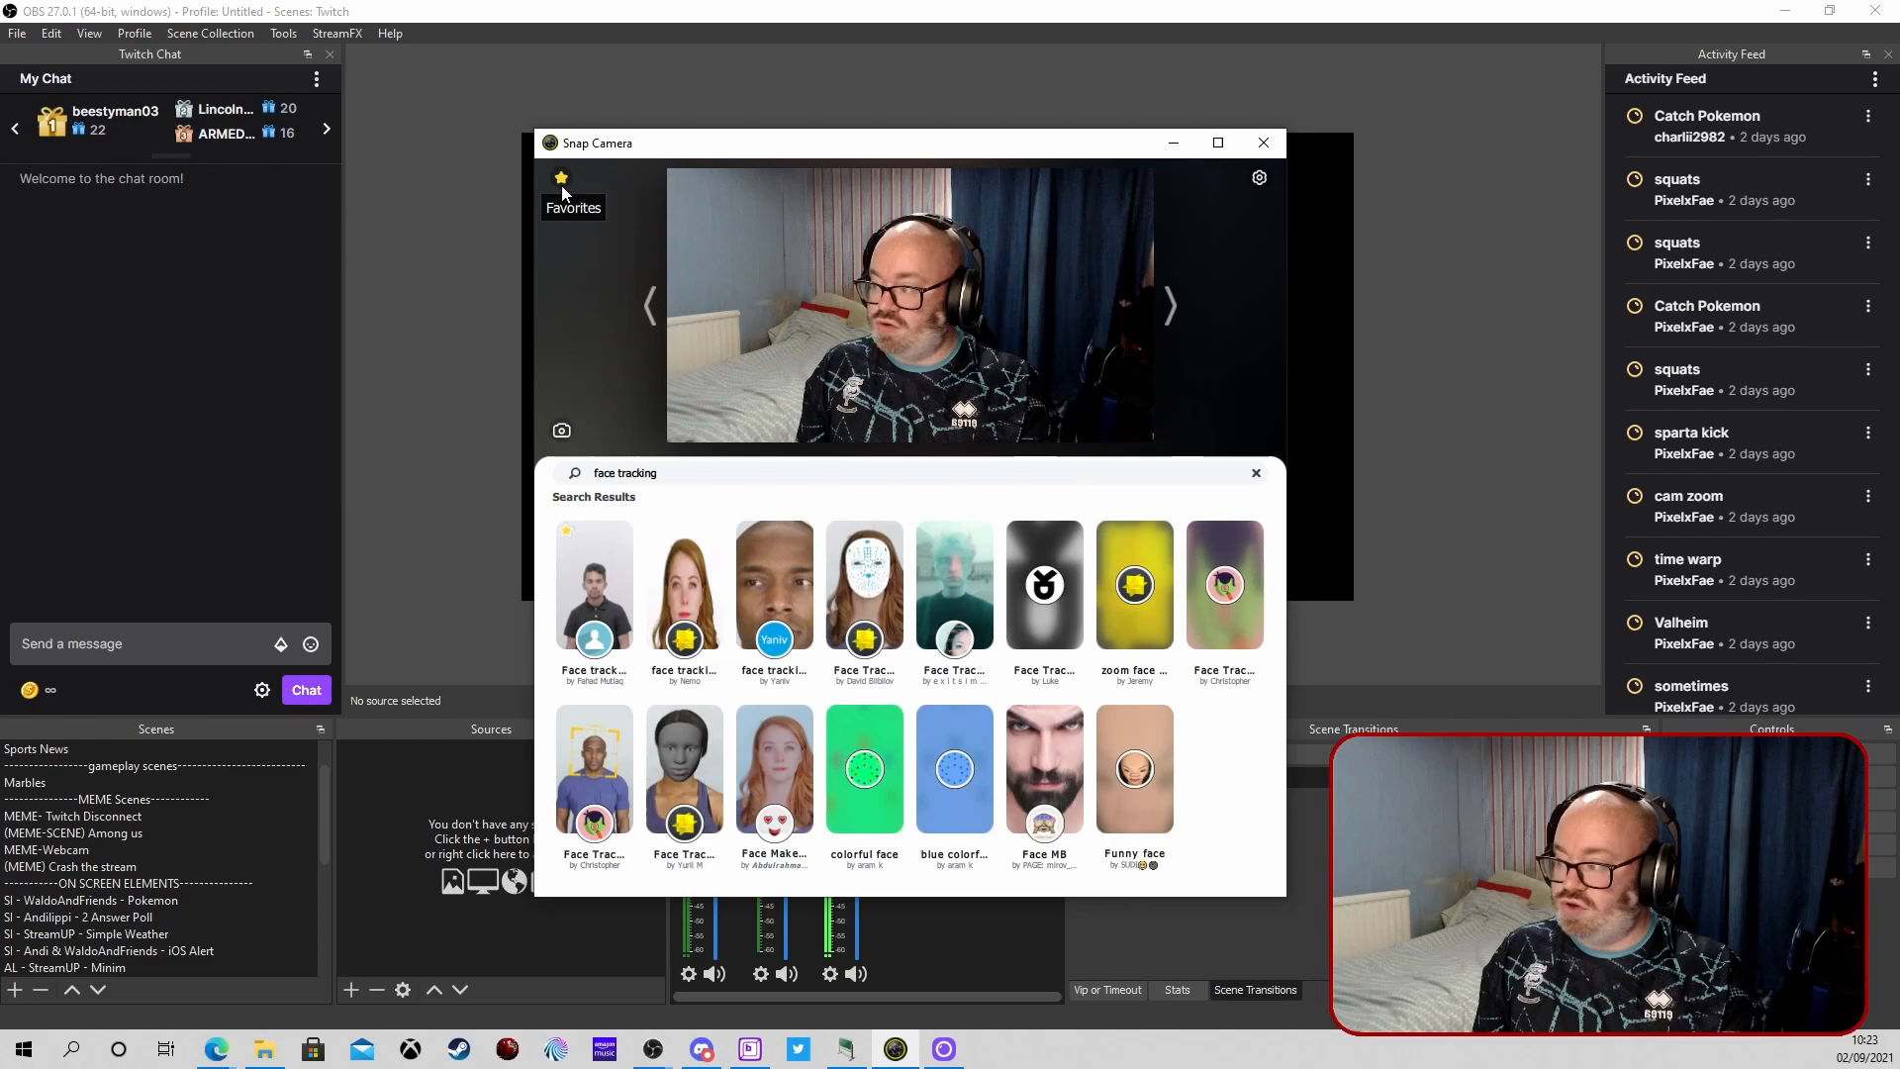
{"action": "left_click", "coordinate": [560, 178]}
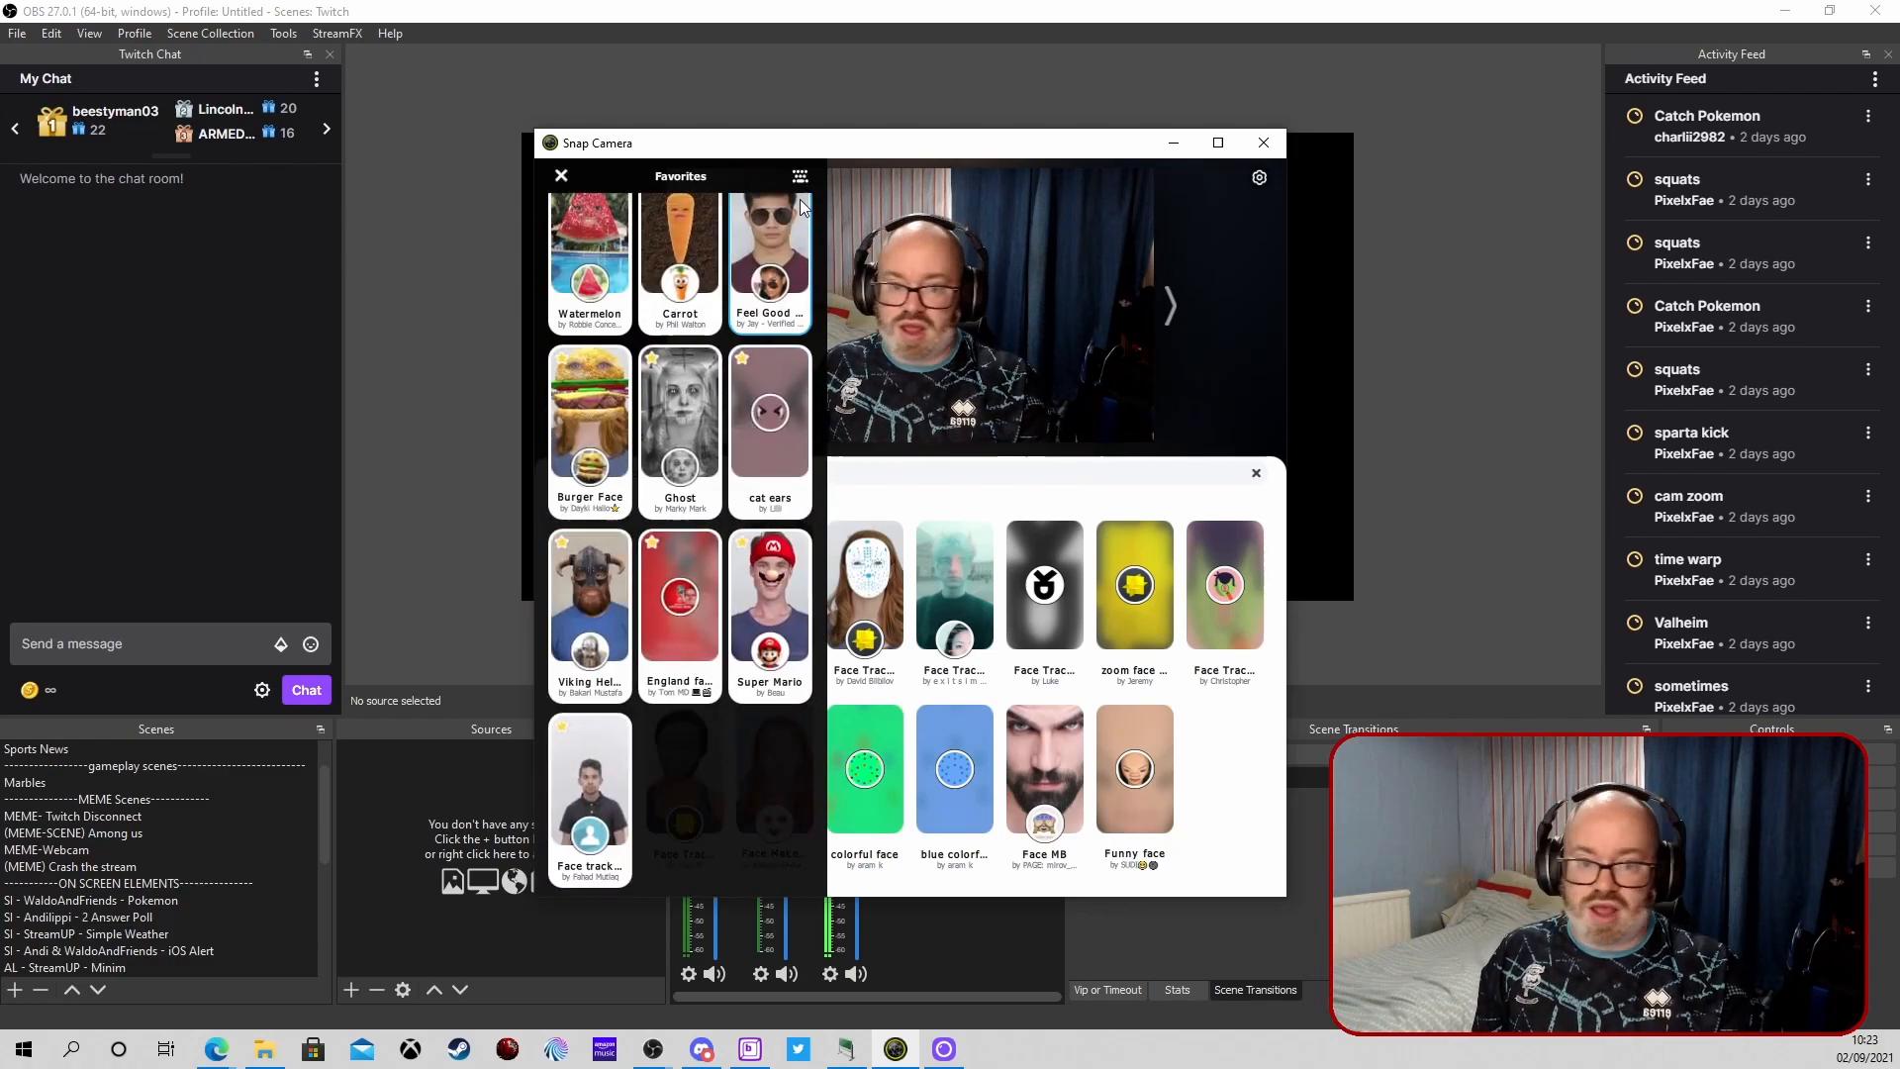
{"action": "left_click", "coordinate": [798, 177]}
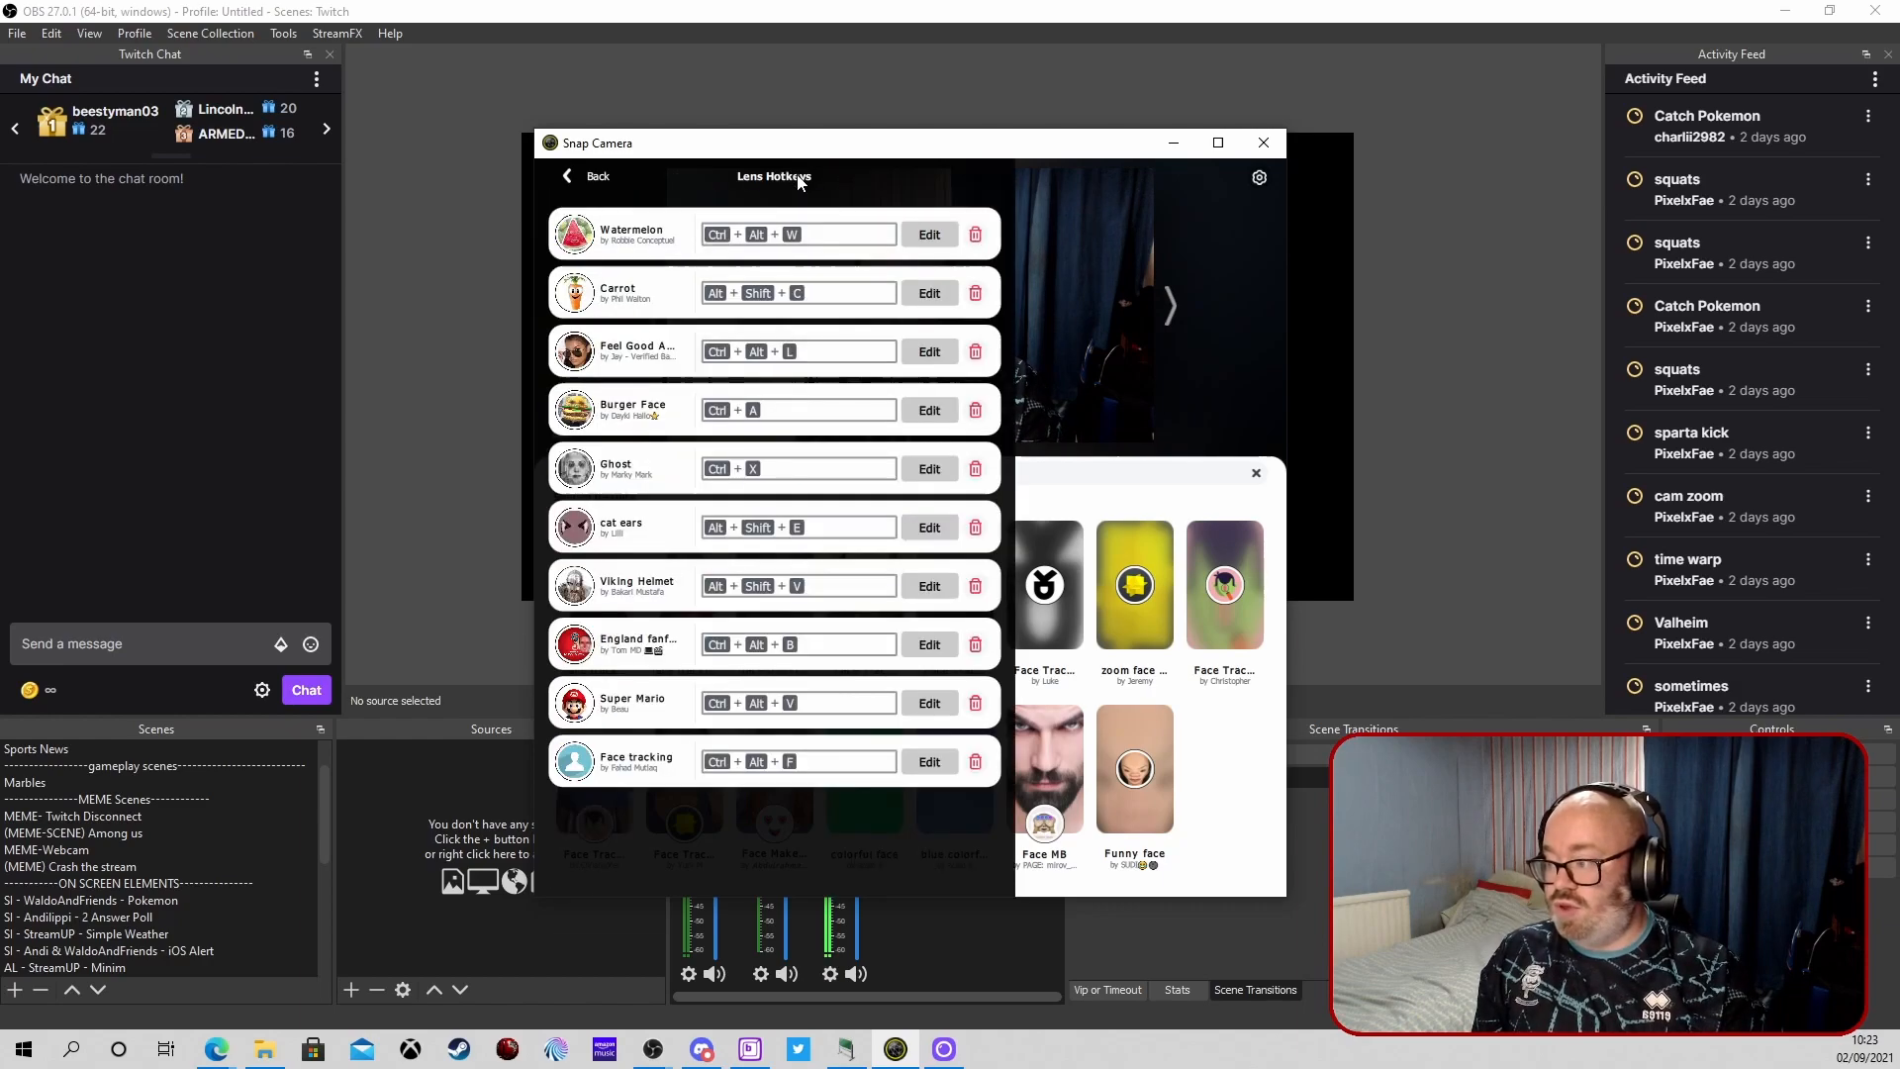
{"action": "mouse_move", "coordinate": [684, 763]}
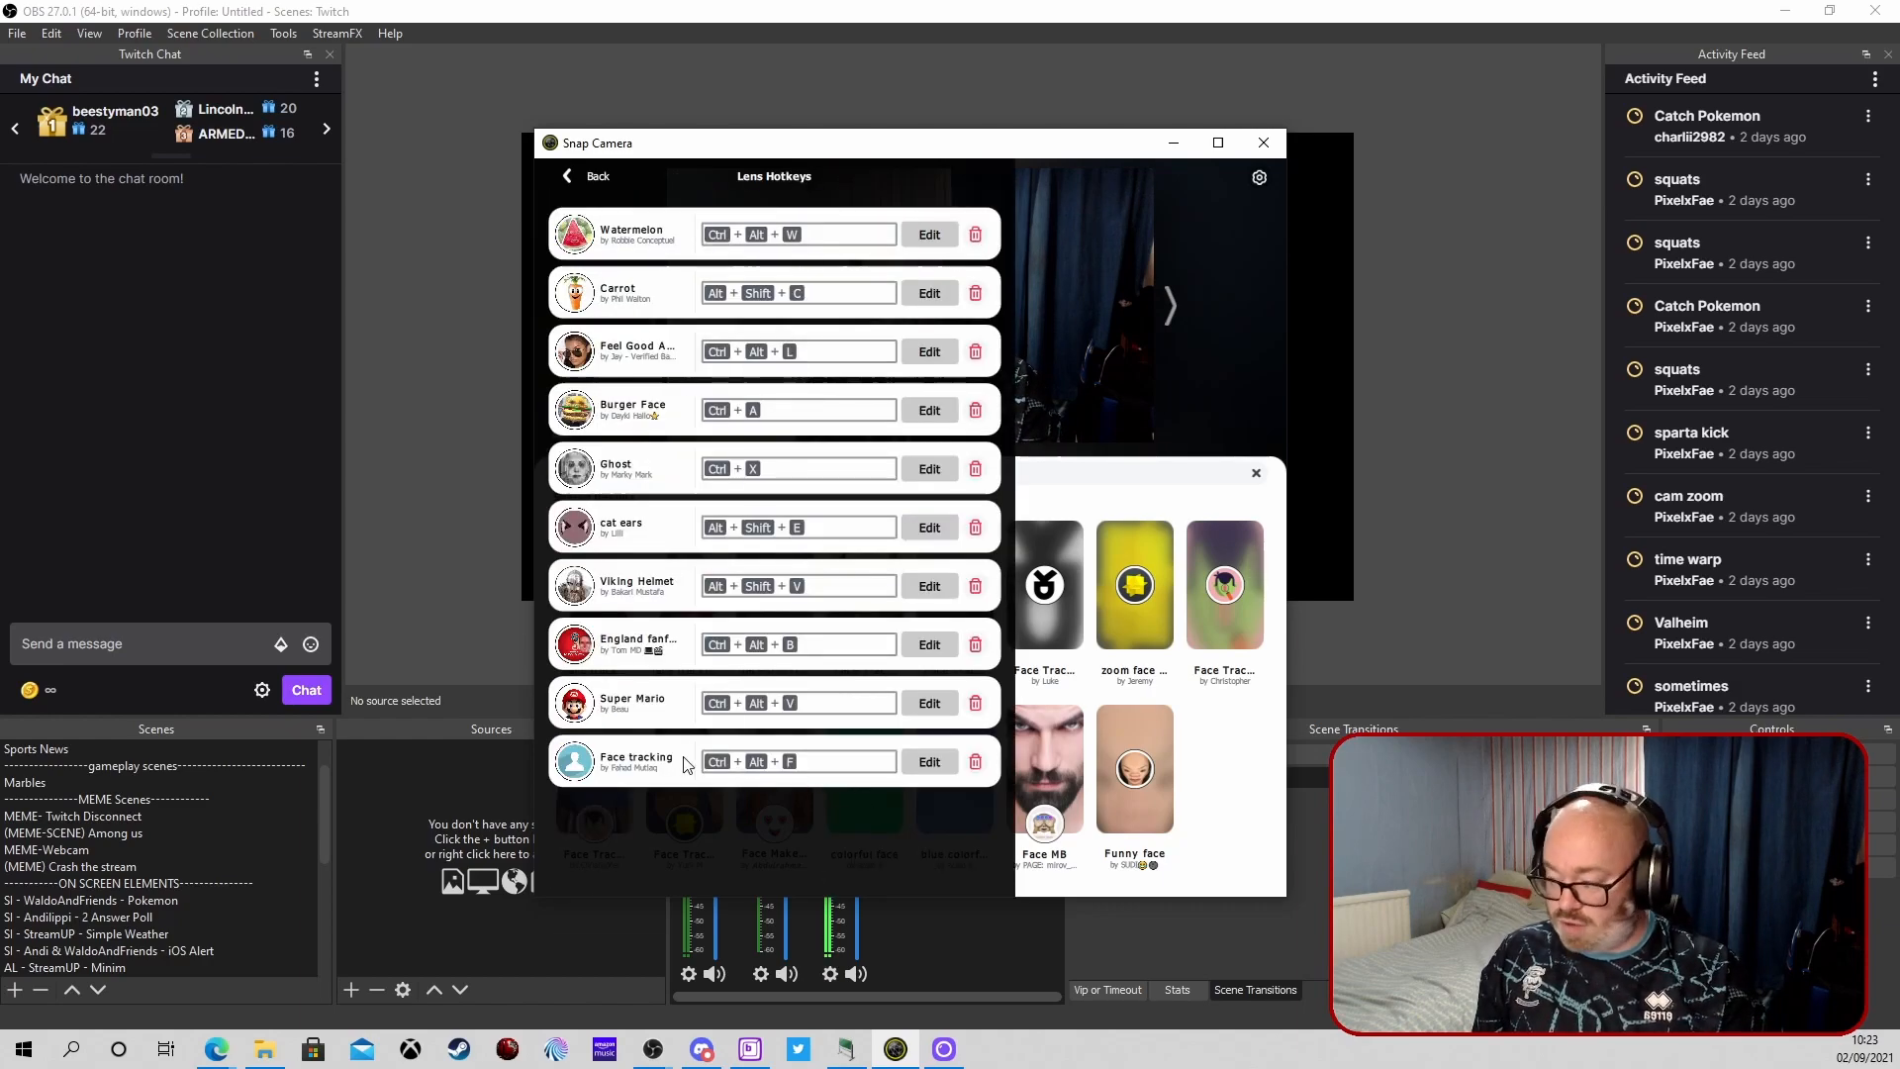
{"action": "mouse_move", "coordinate": [741, 811]}
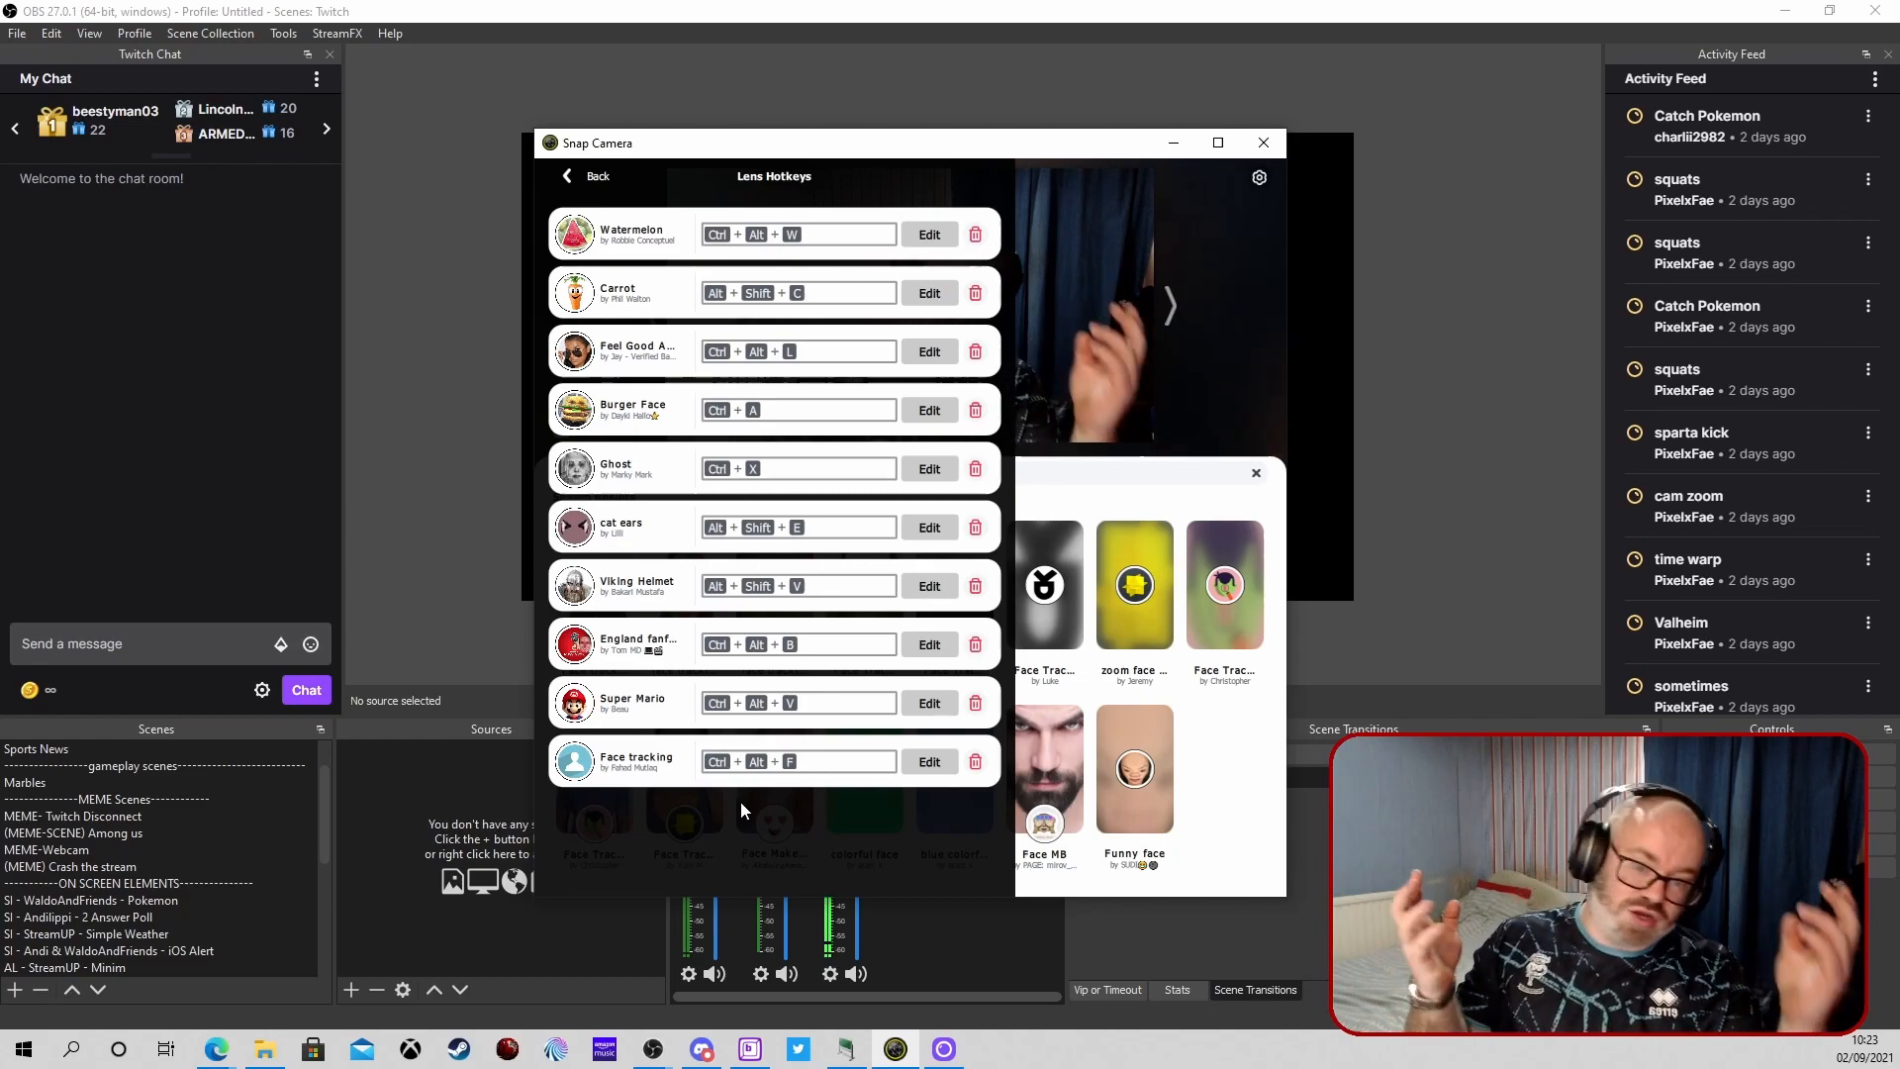
{"action": "mouse_move", "coordinate": [1130, 232]}
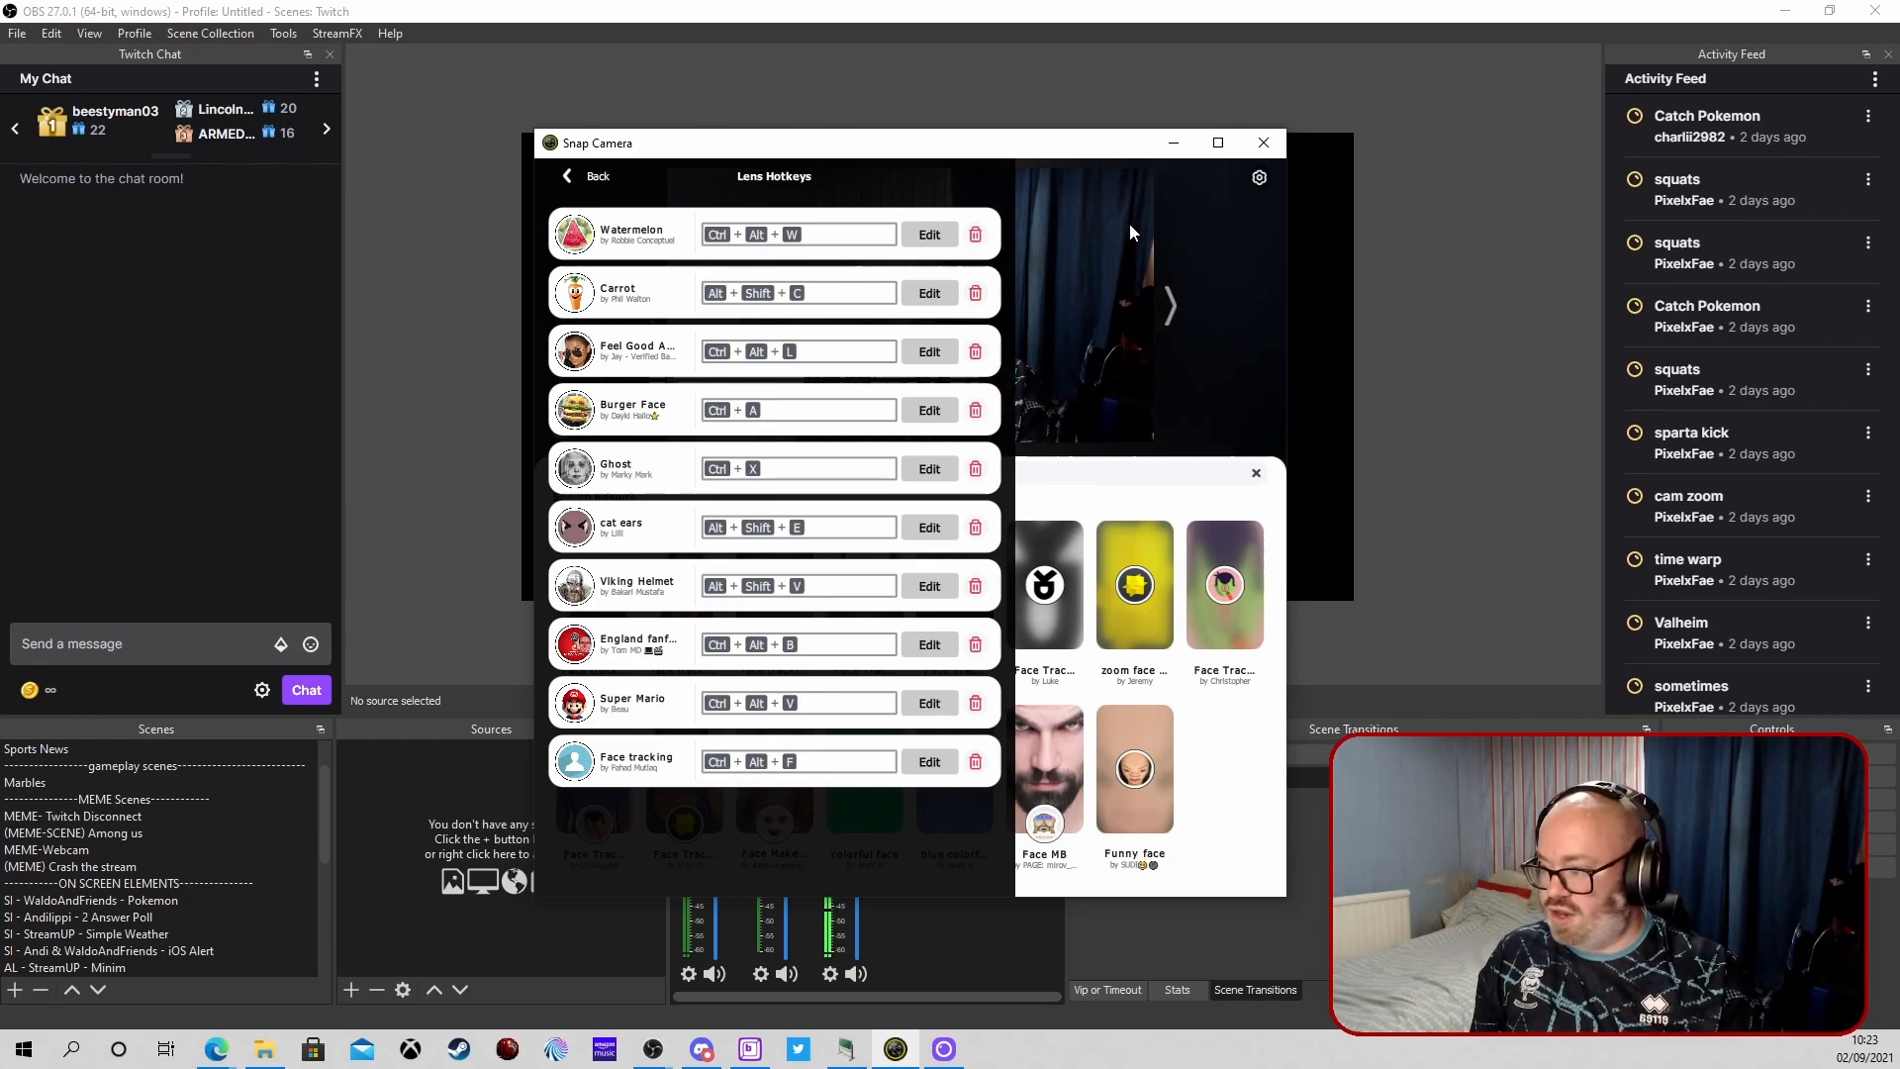
{"action": "left_click", "coordinate": [587, 176]}
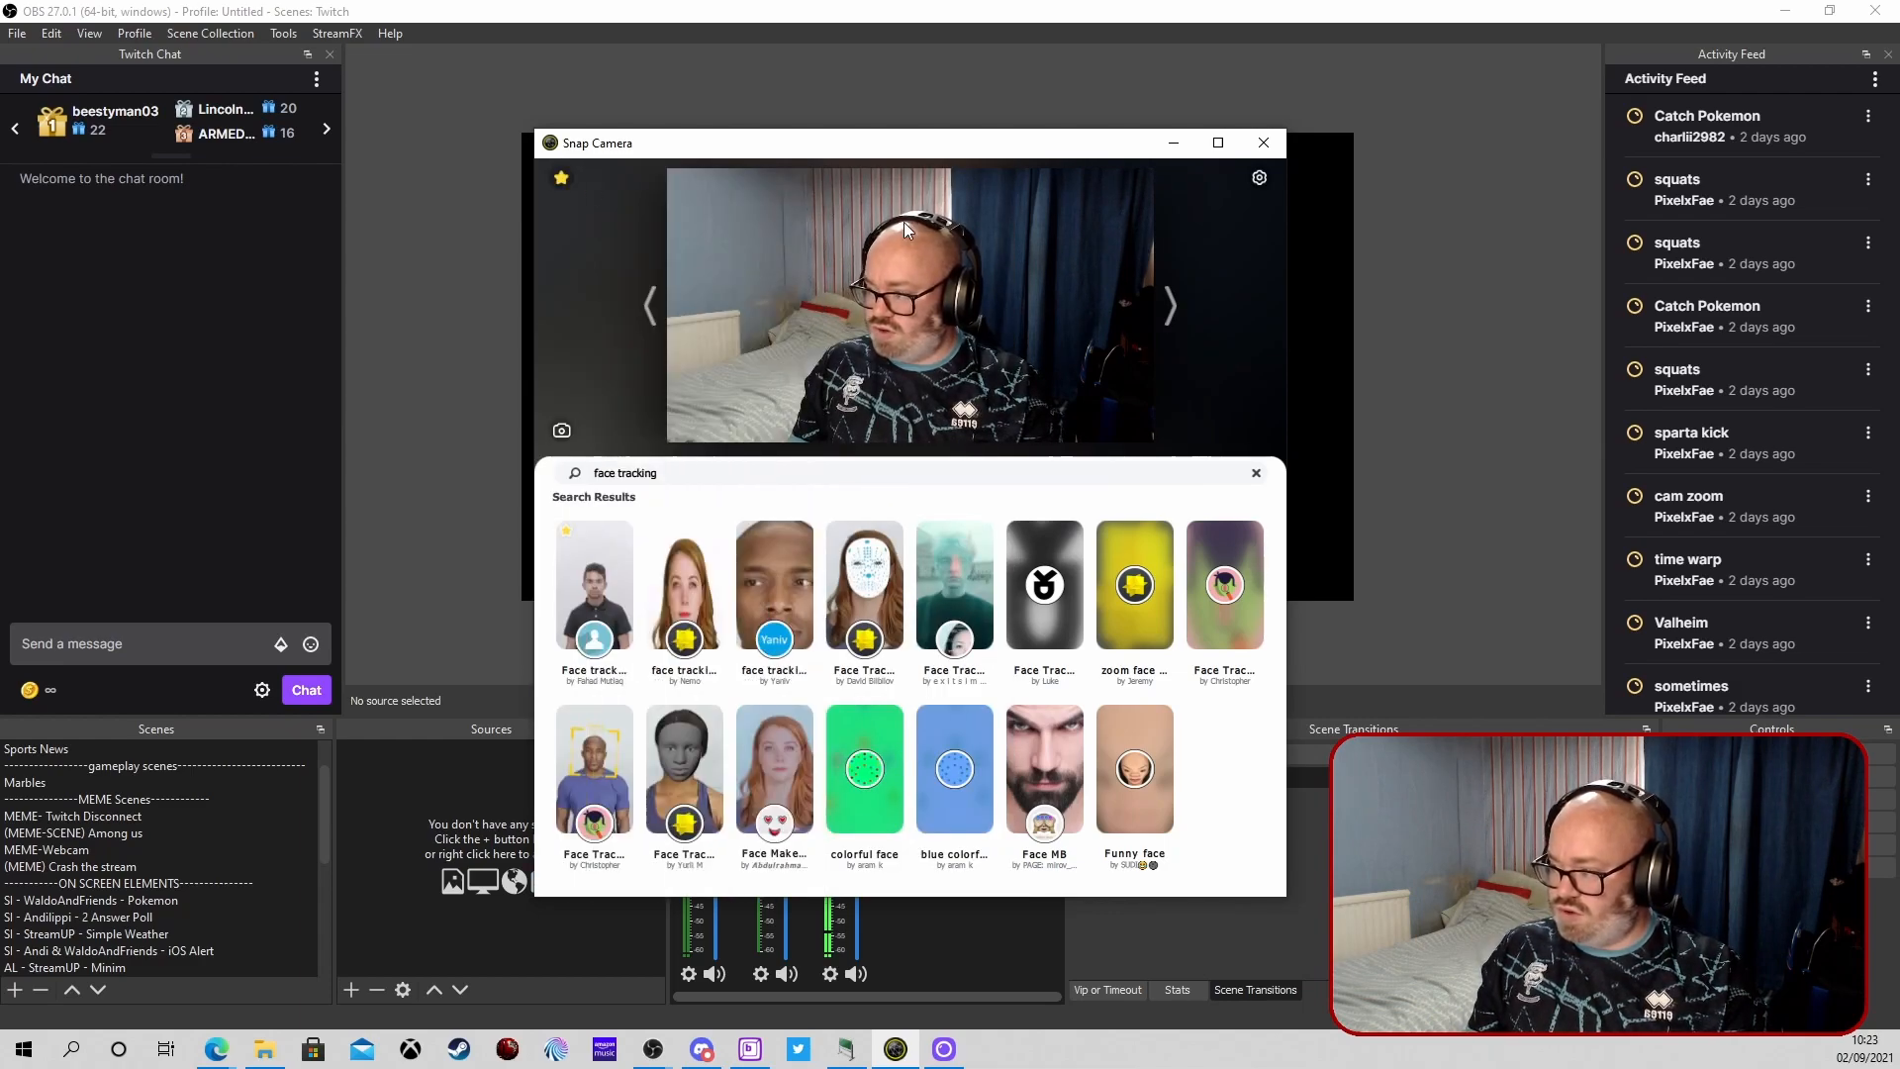
- Back in OBS, add an existing Video Capture Device source and choose Snap camera
{"action": "left_click", "coordinate": [1263, 143]}
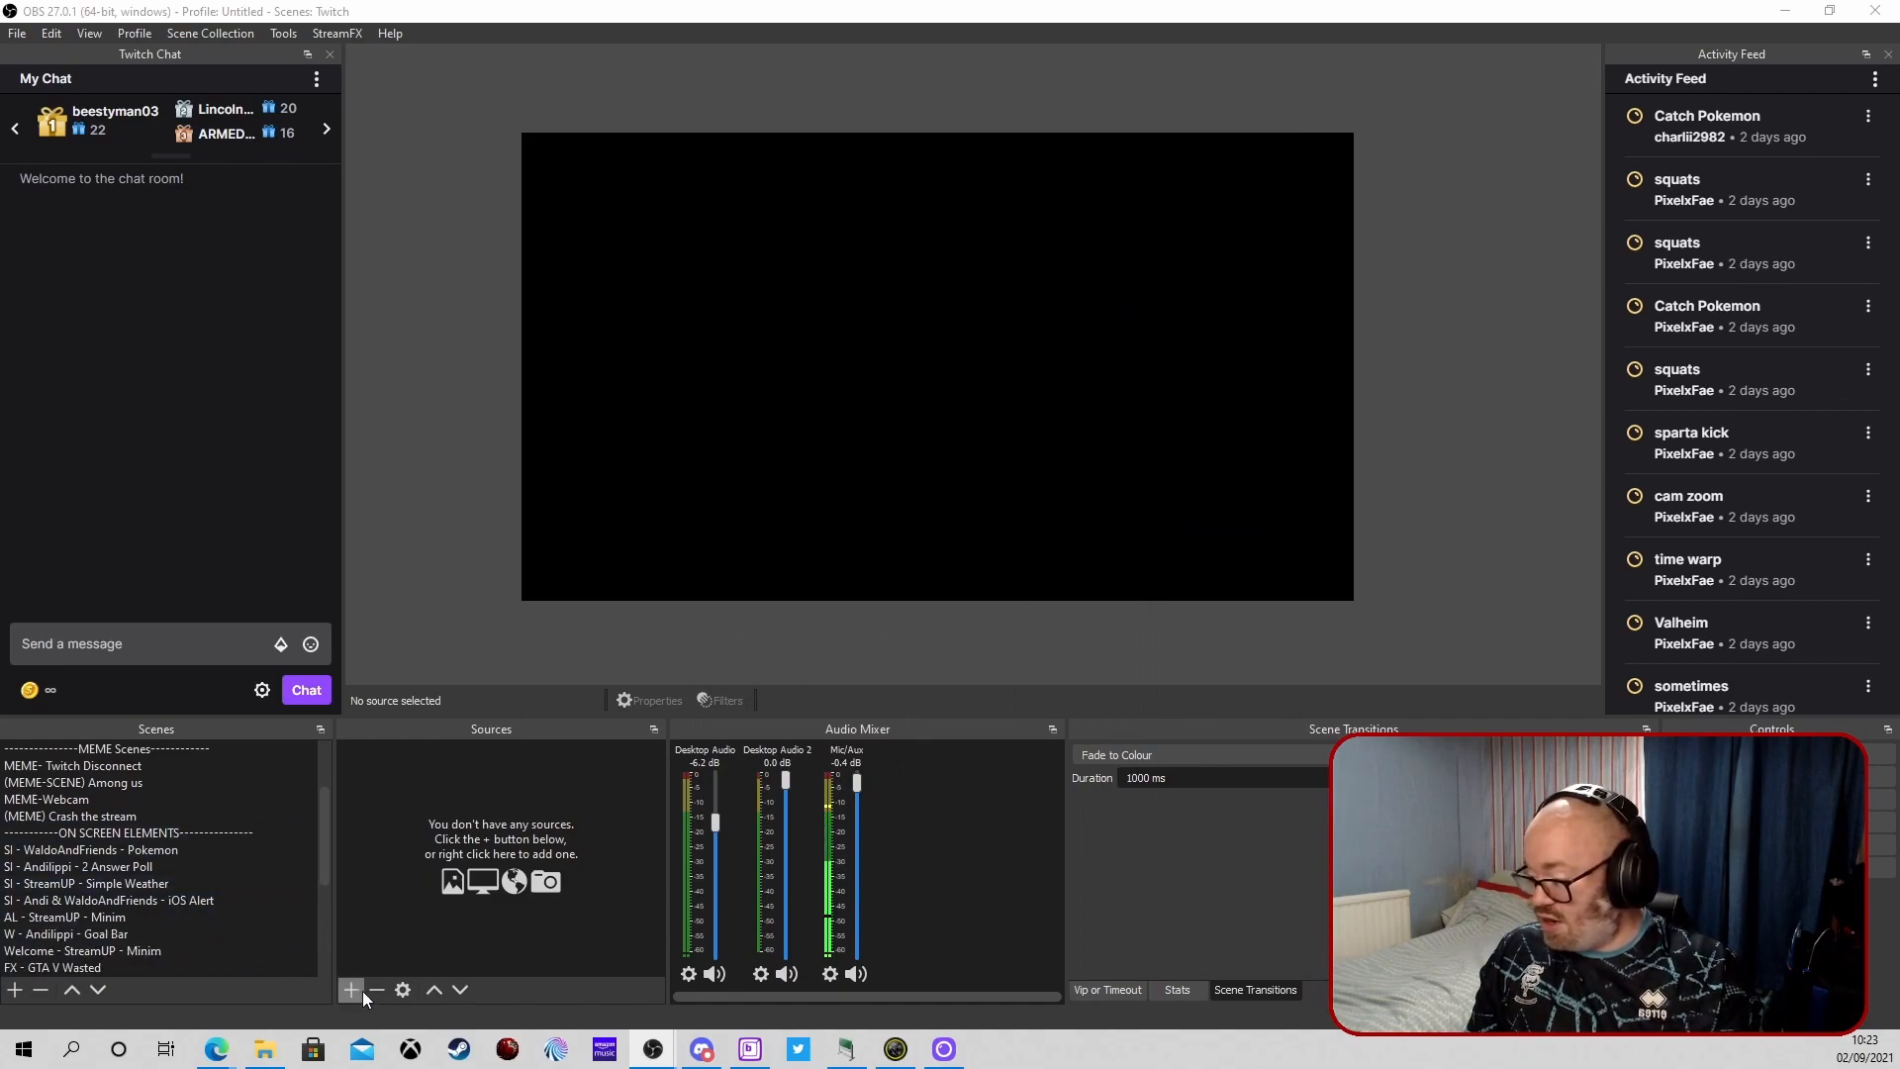
{"action": "left_click", "coordinate": [351, 989]}
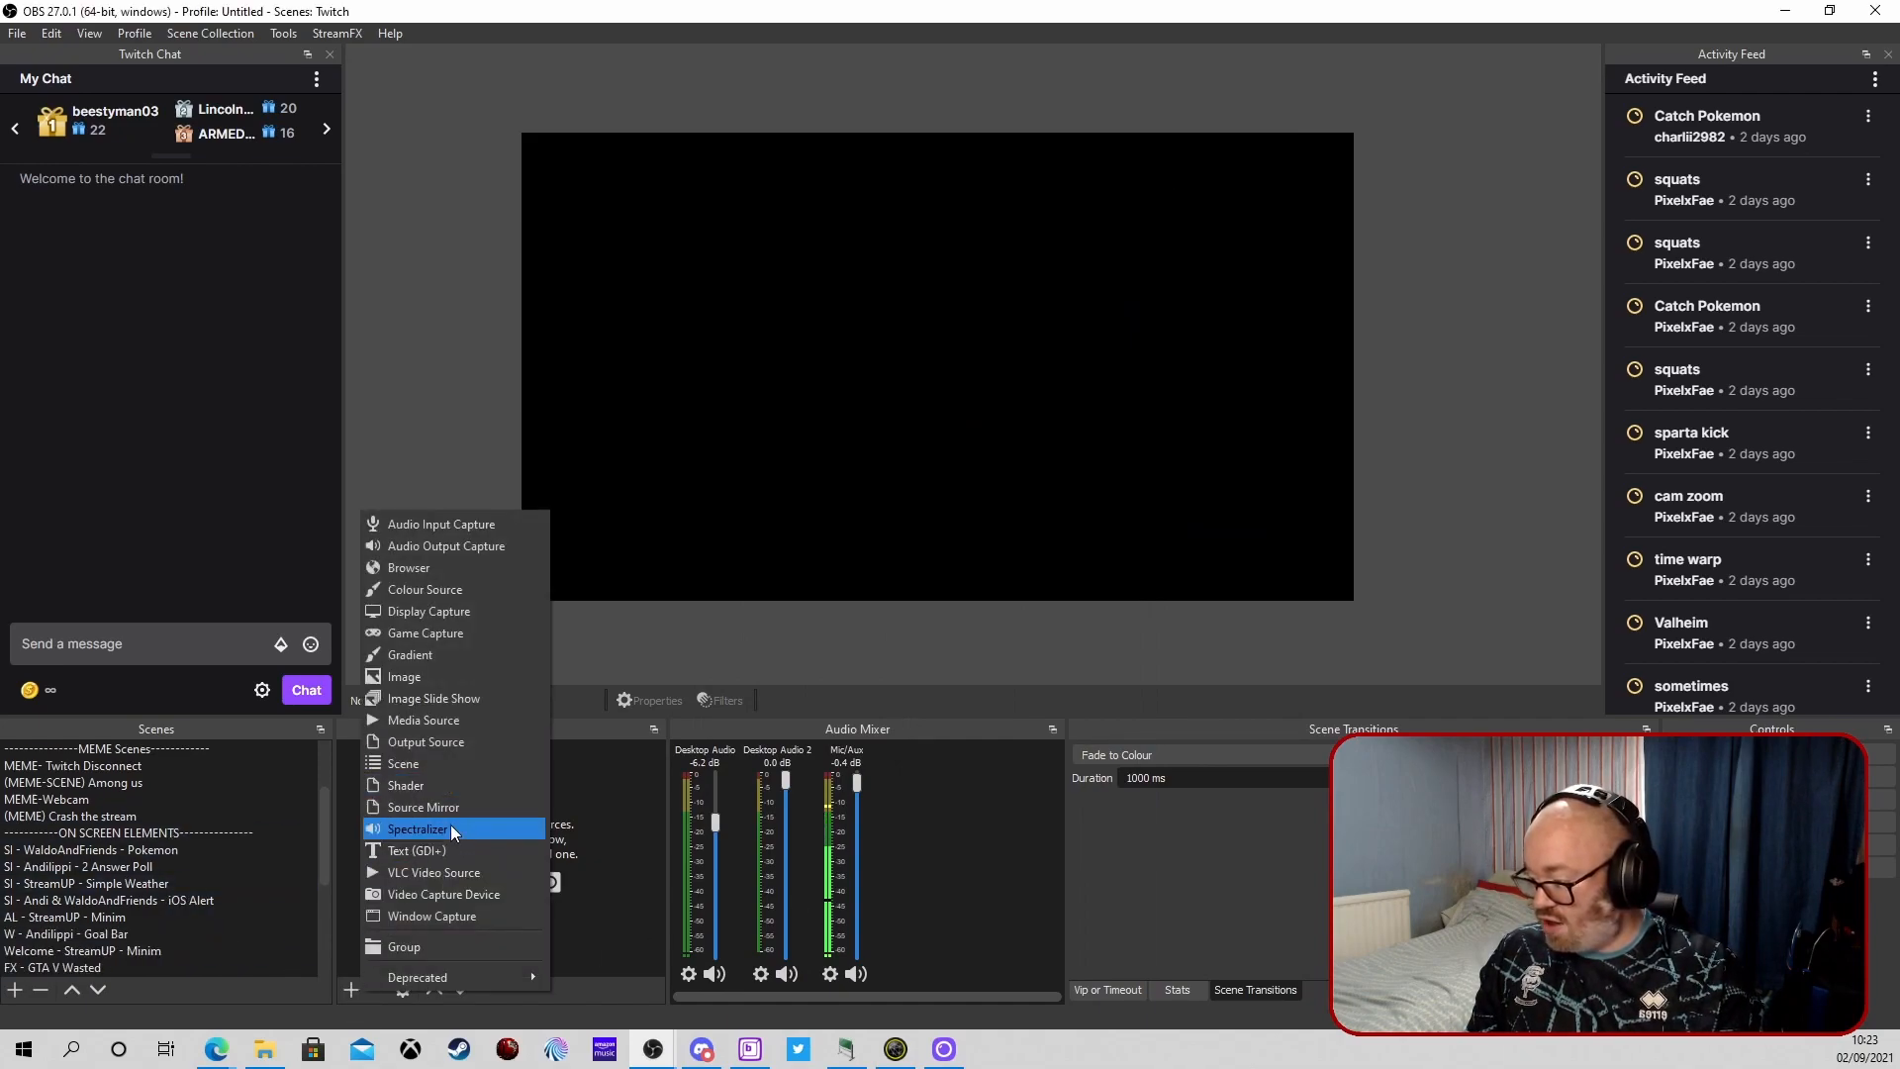
{"action": "mouse_move", "coordinate": [439, 941]}
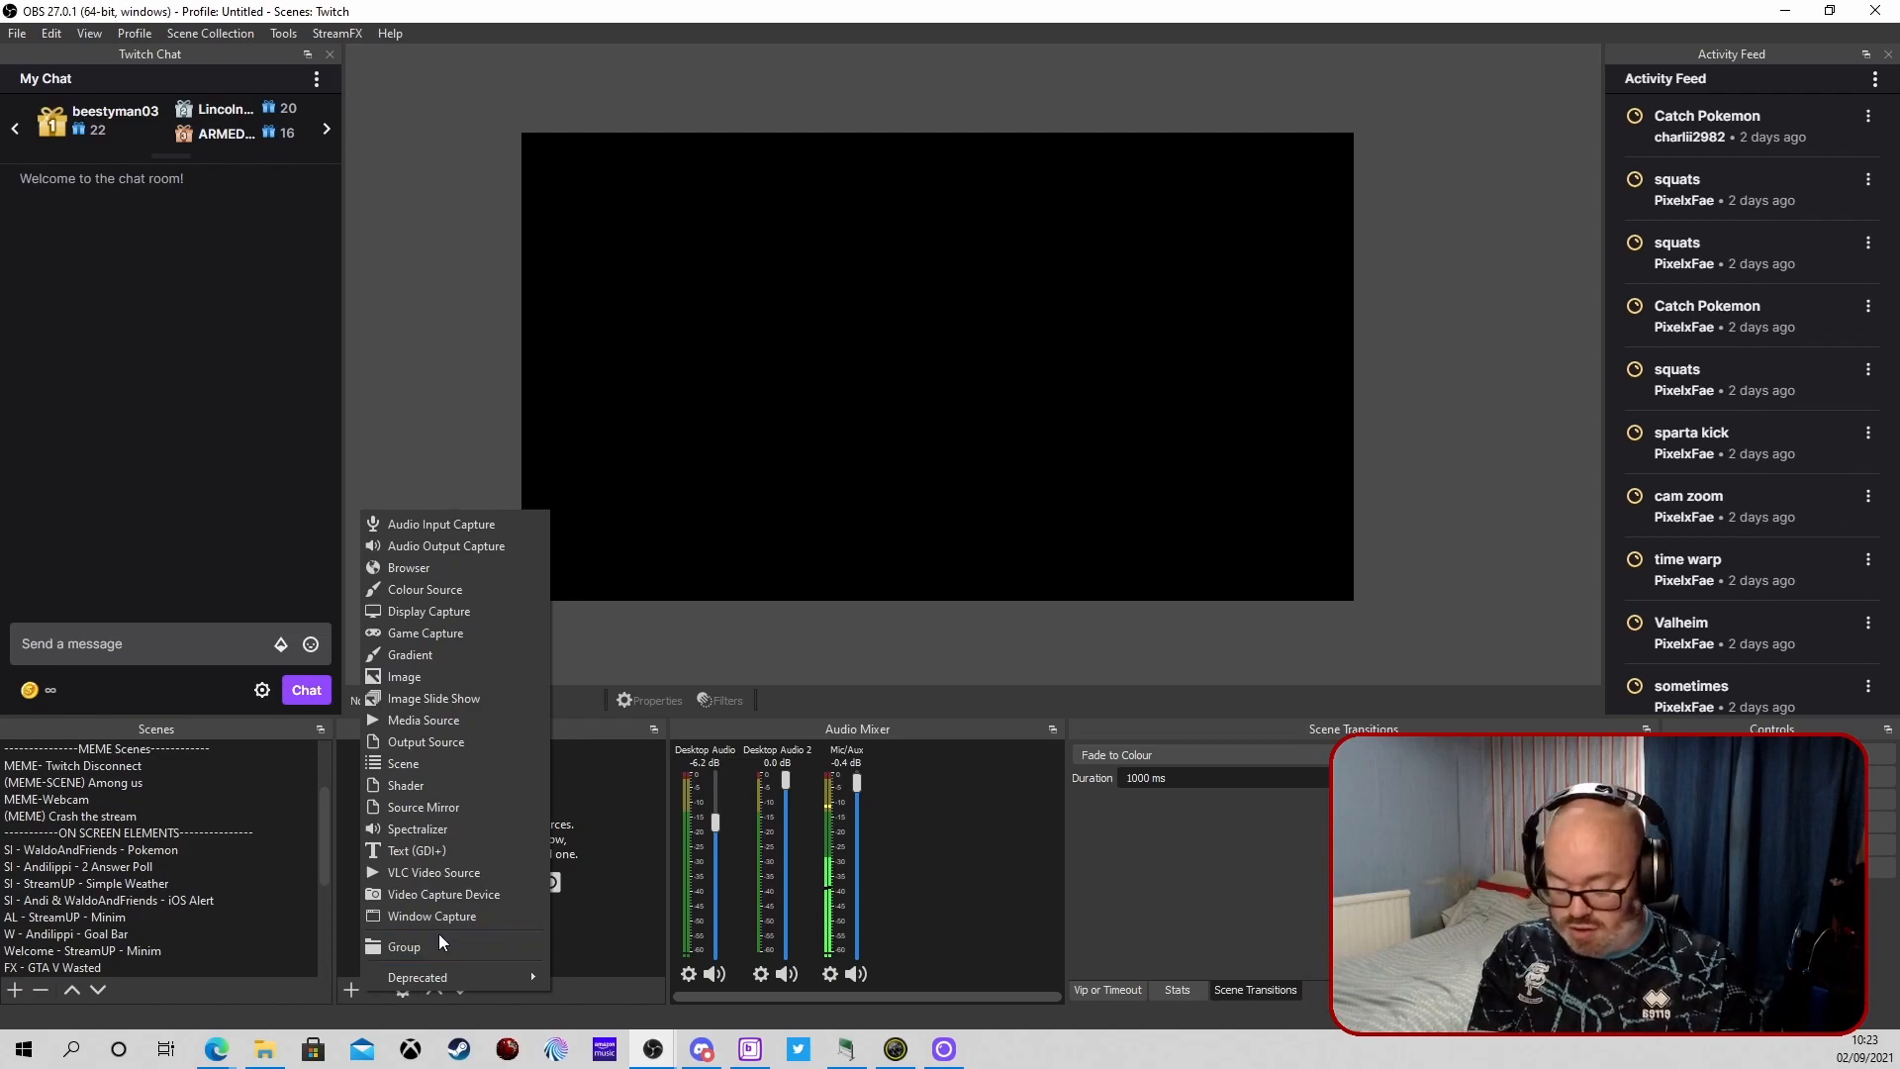
{"action": "mouse_move", "coordinate": [473, 811]}
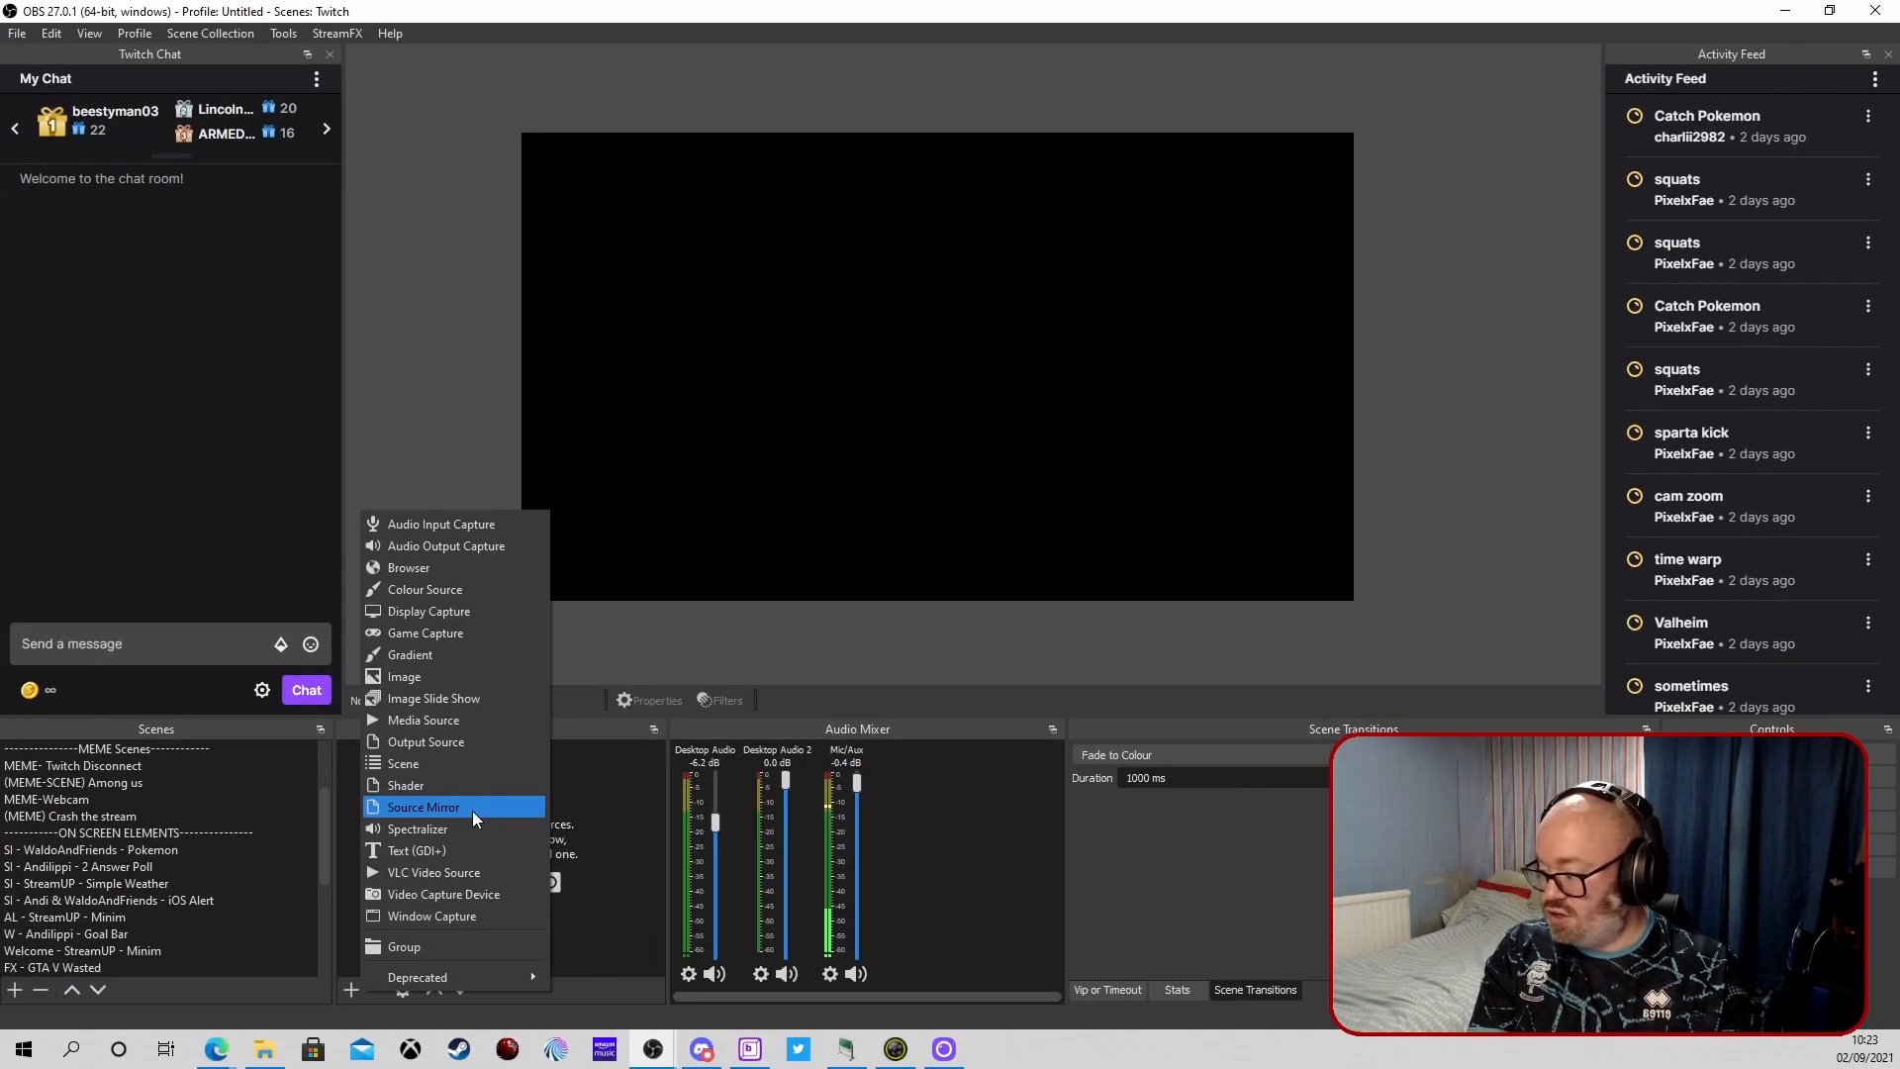
{"action": "mouse_move", "coordinate": [454, 849]}
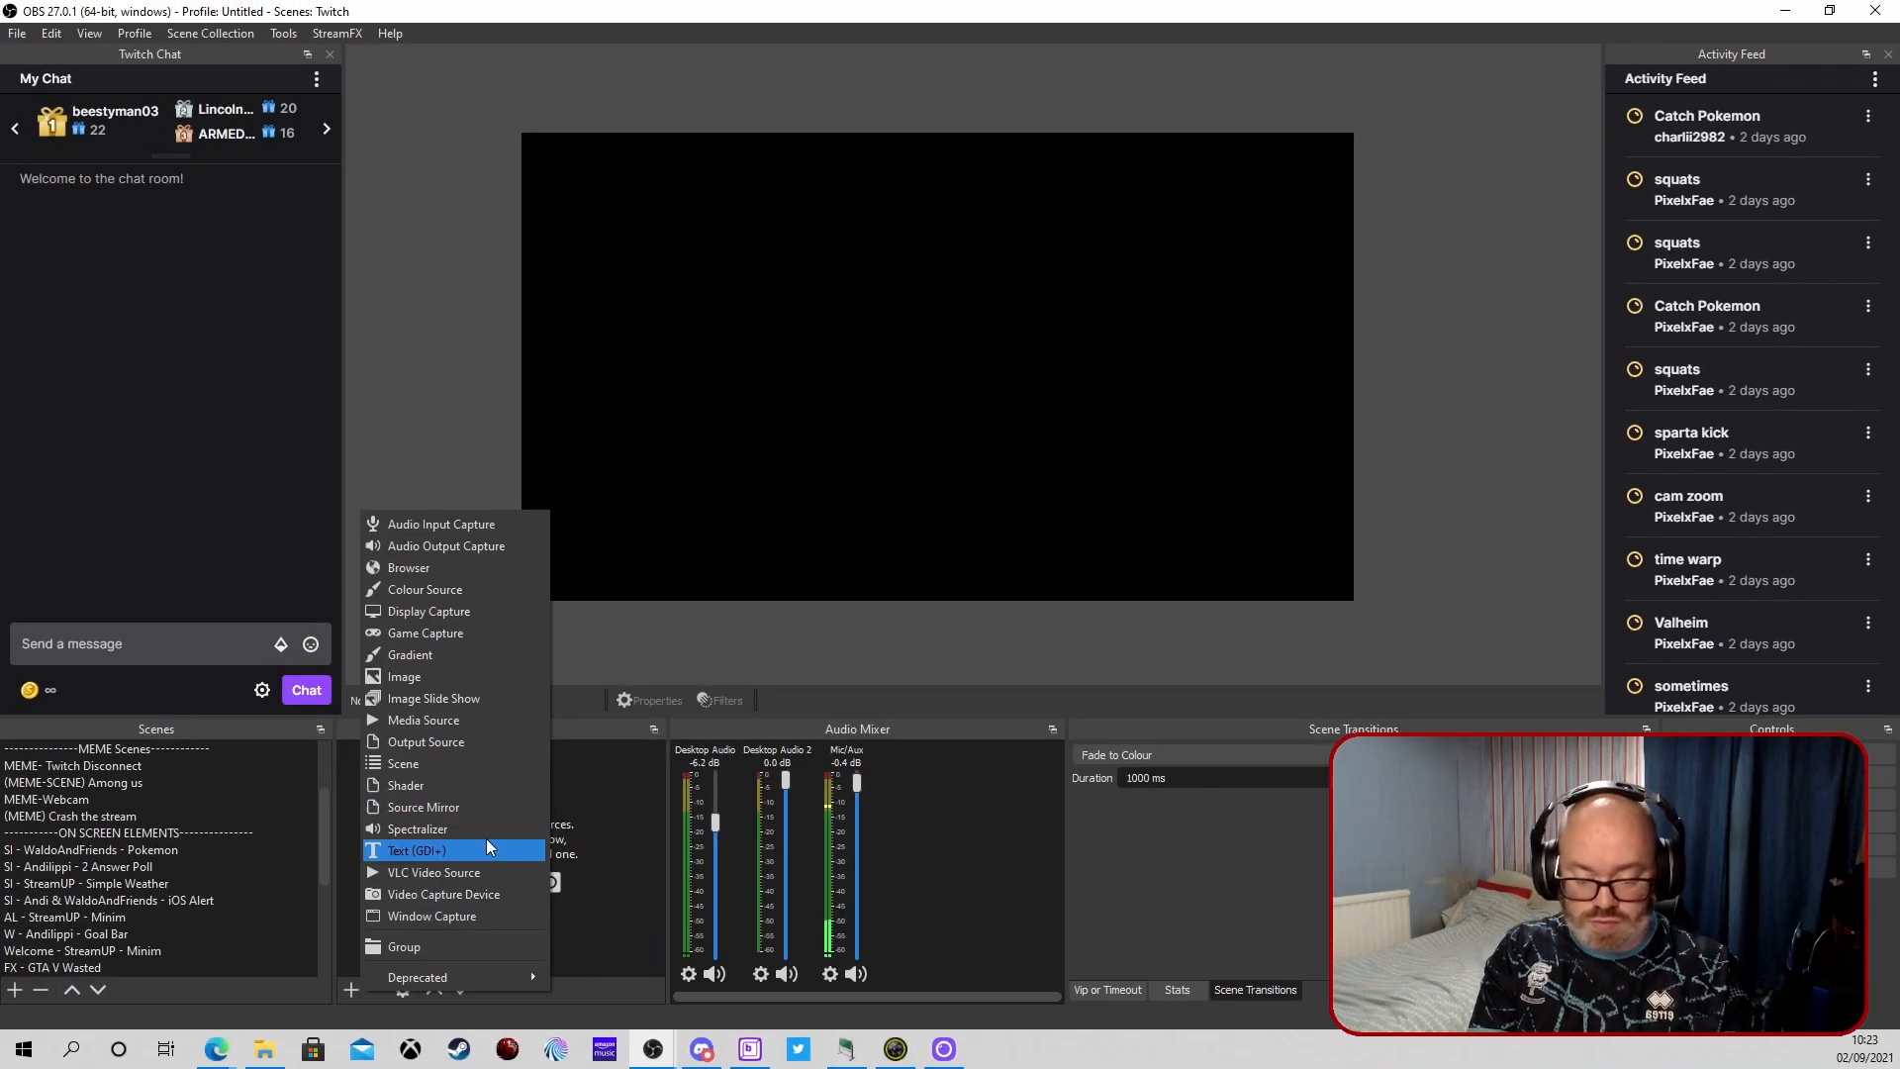
{"action": "mouse_move", "coordinate": [405, 785]}
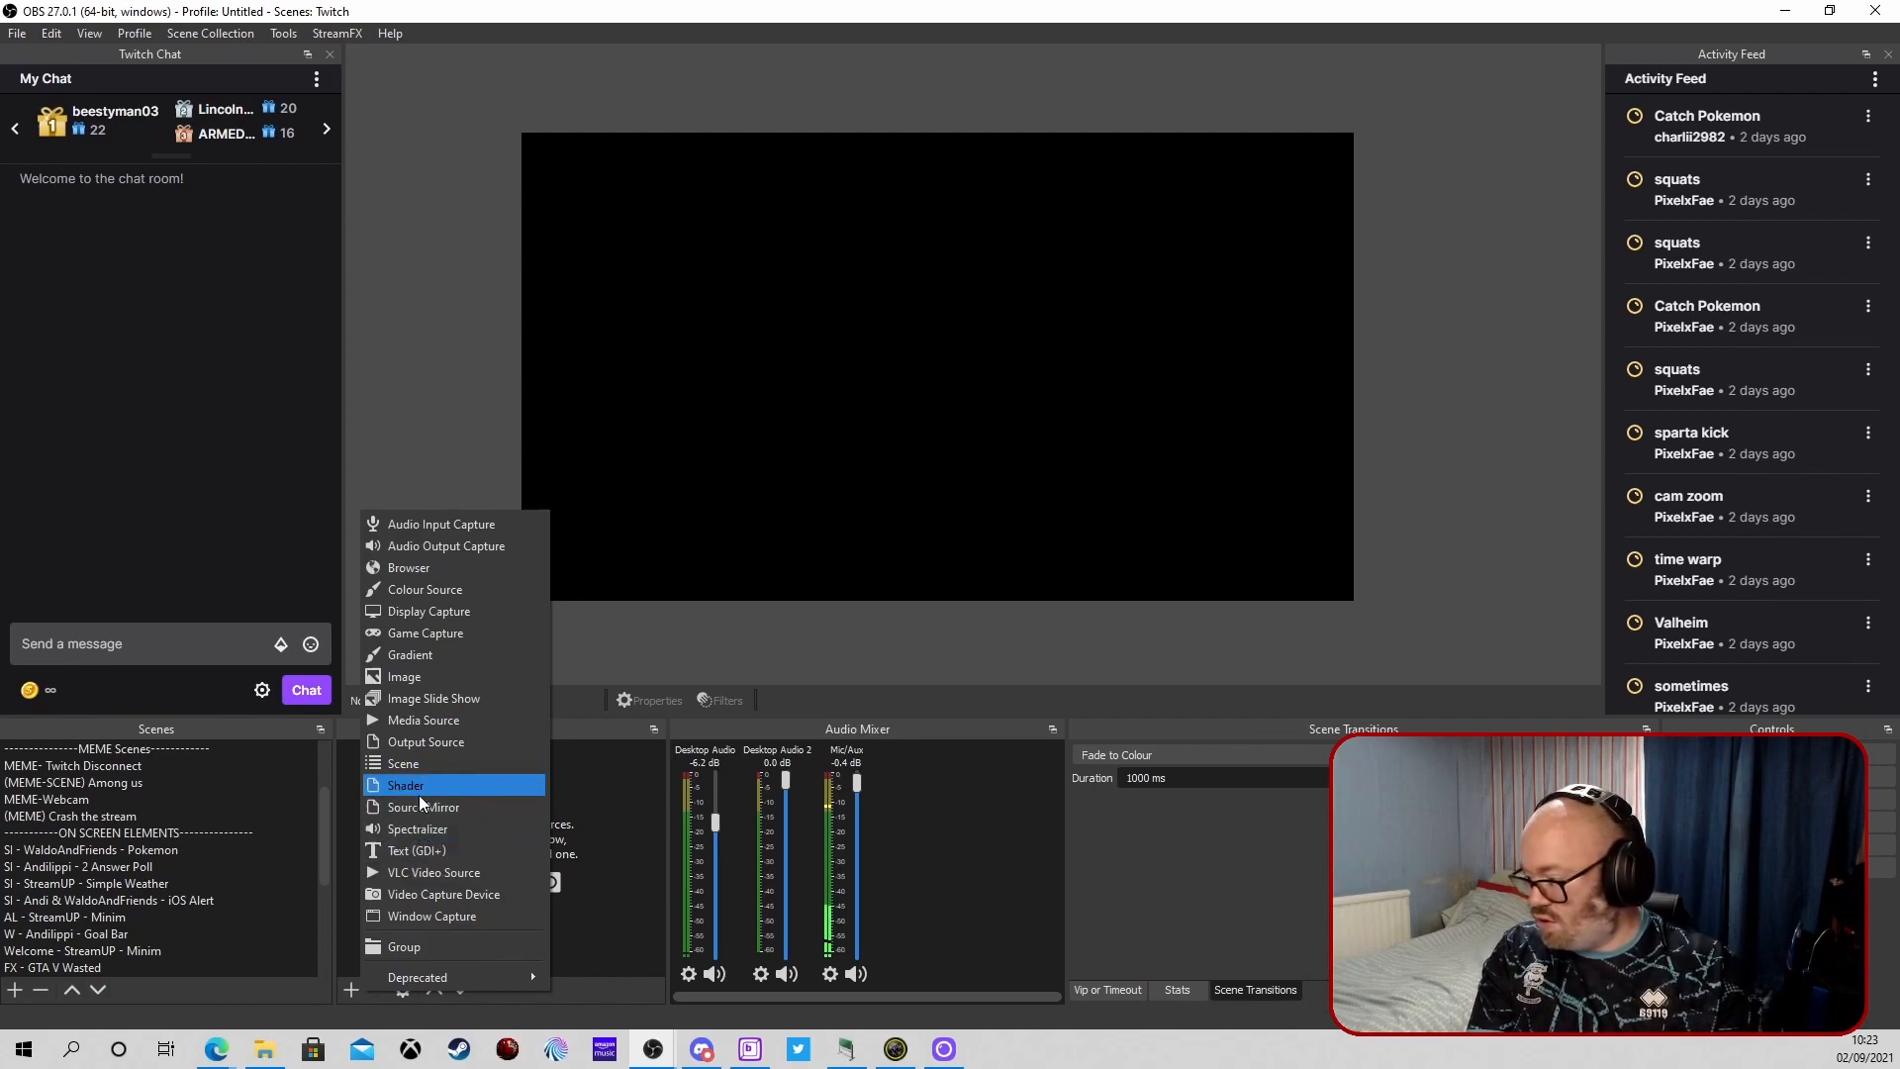
{"action": "mouse_move", "coordinate": [423, 808]}
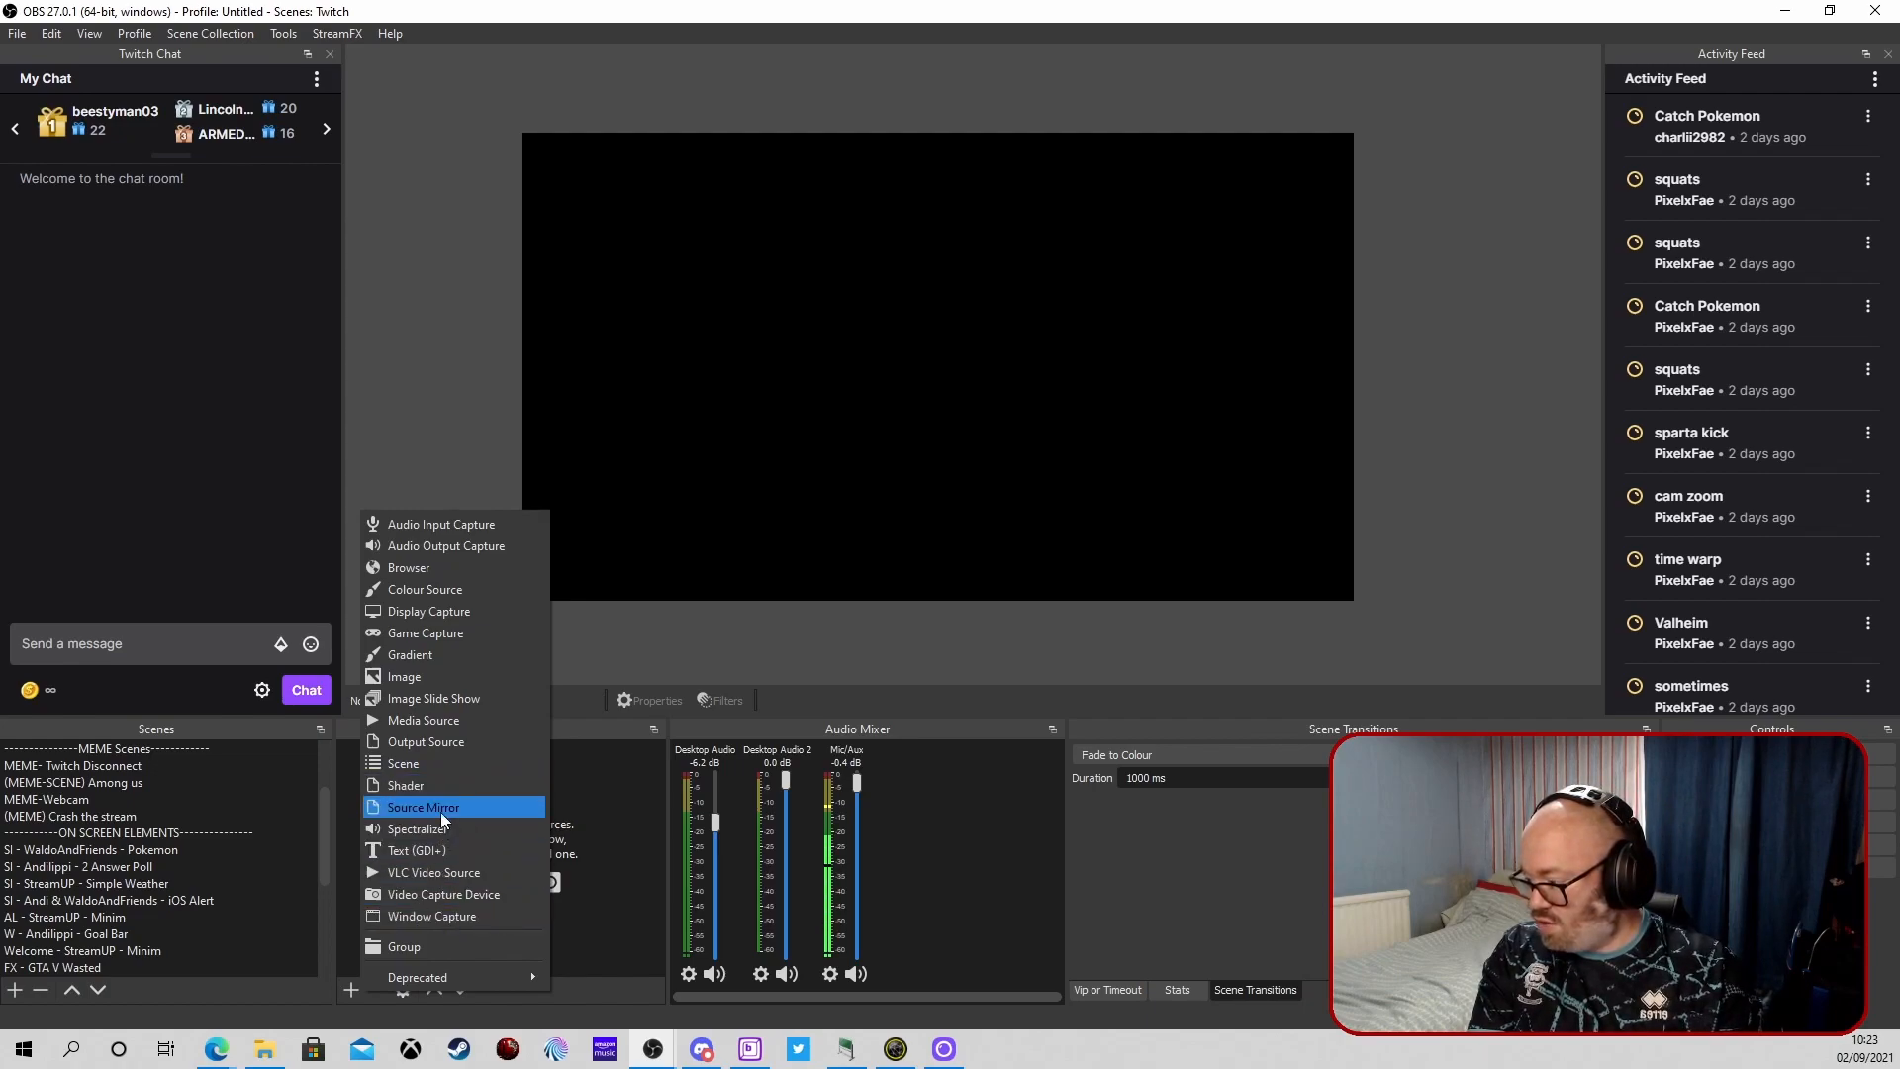
{"action": "mouse_move", "coordinate": [425, 740]}
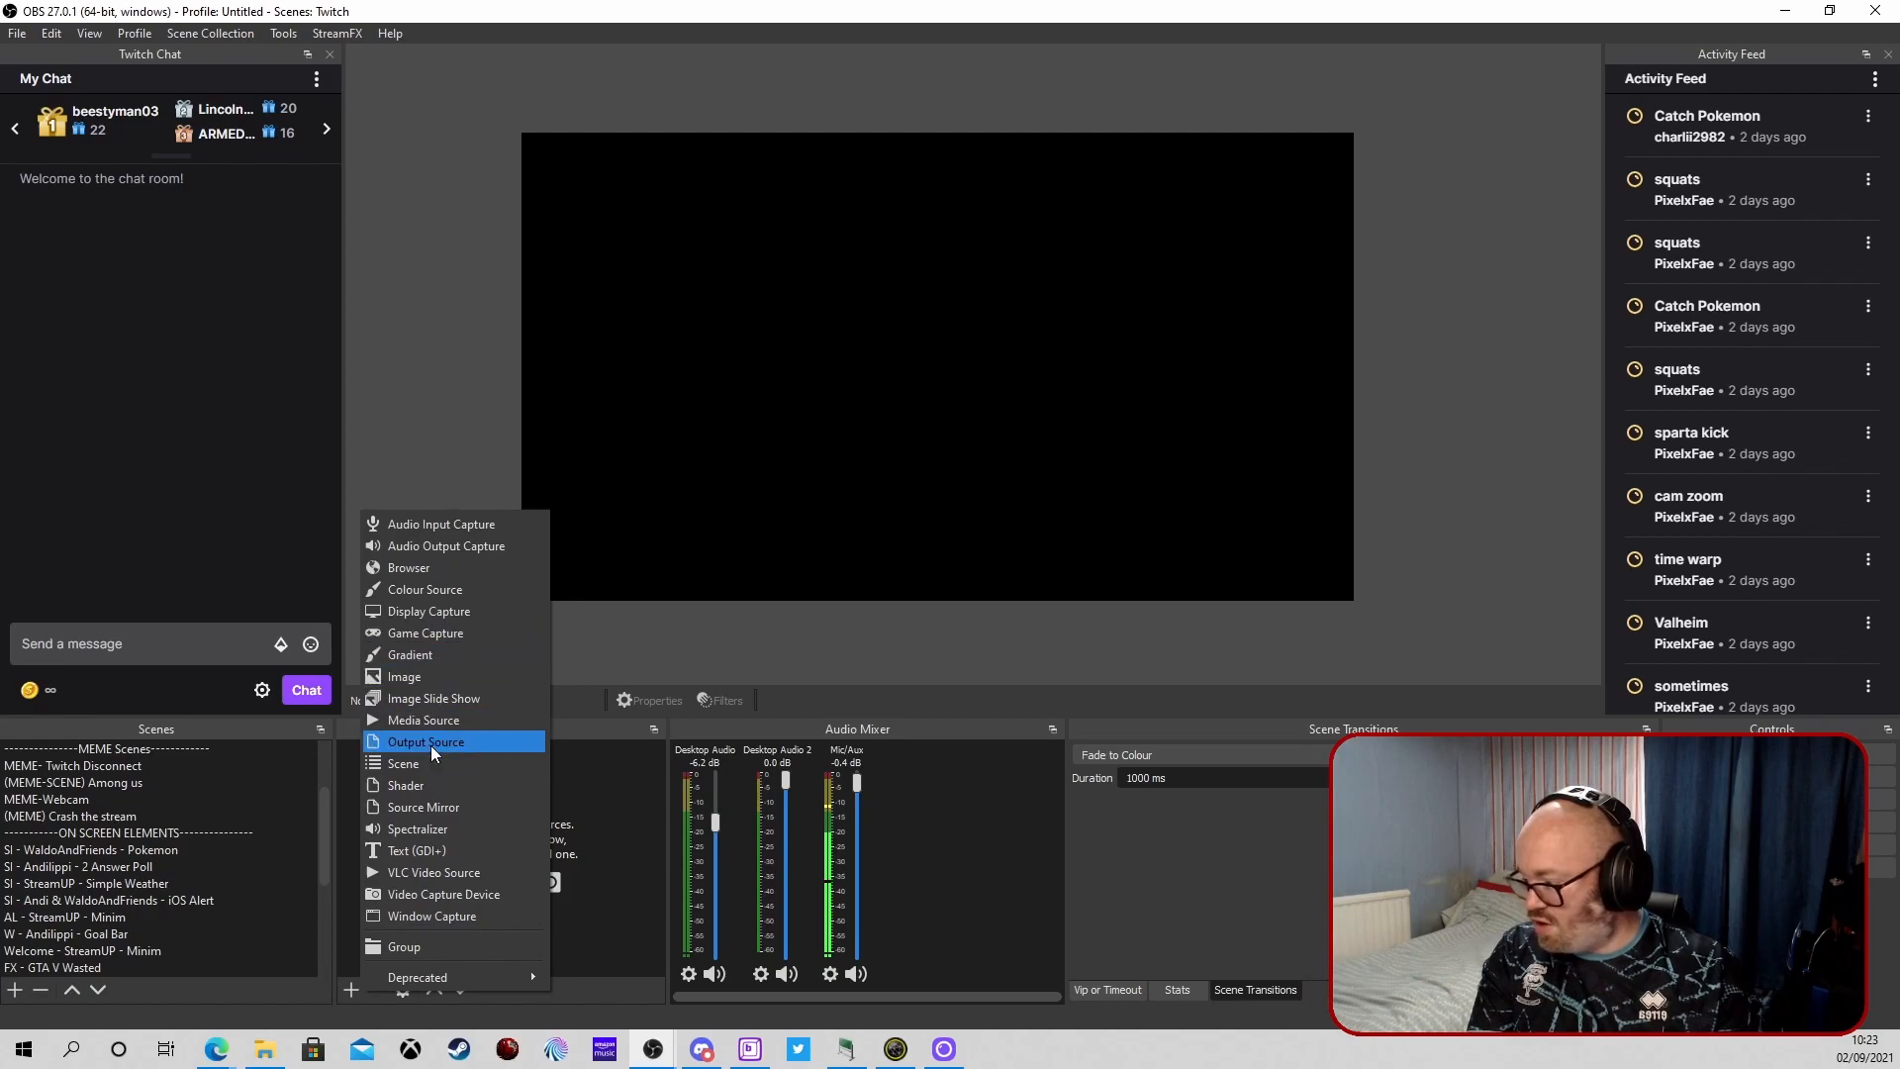
{"action": "mouse_move", "coordinate": [437, 807]}
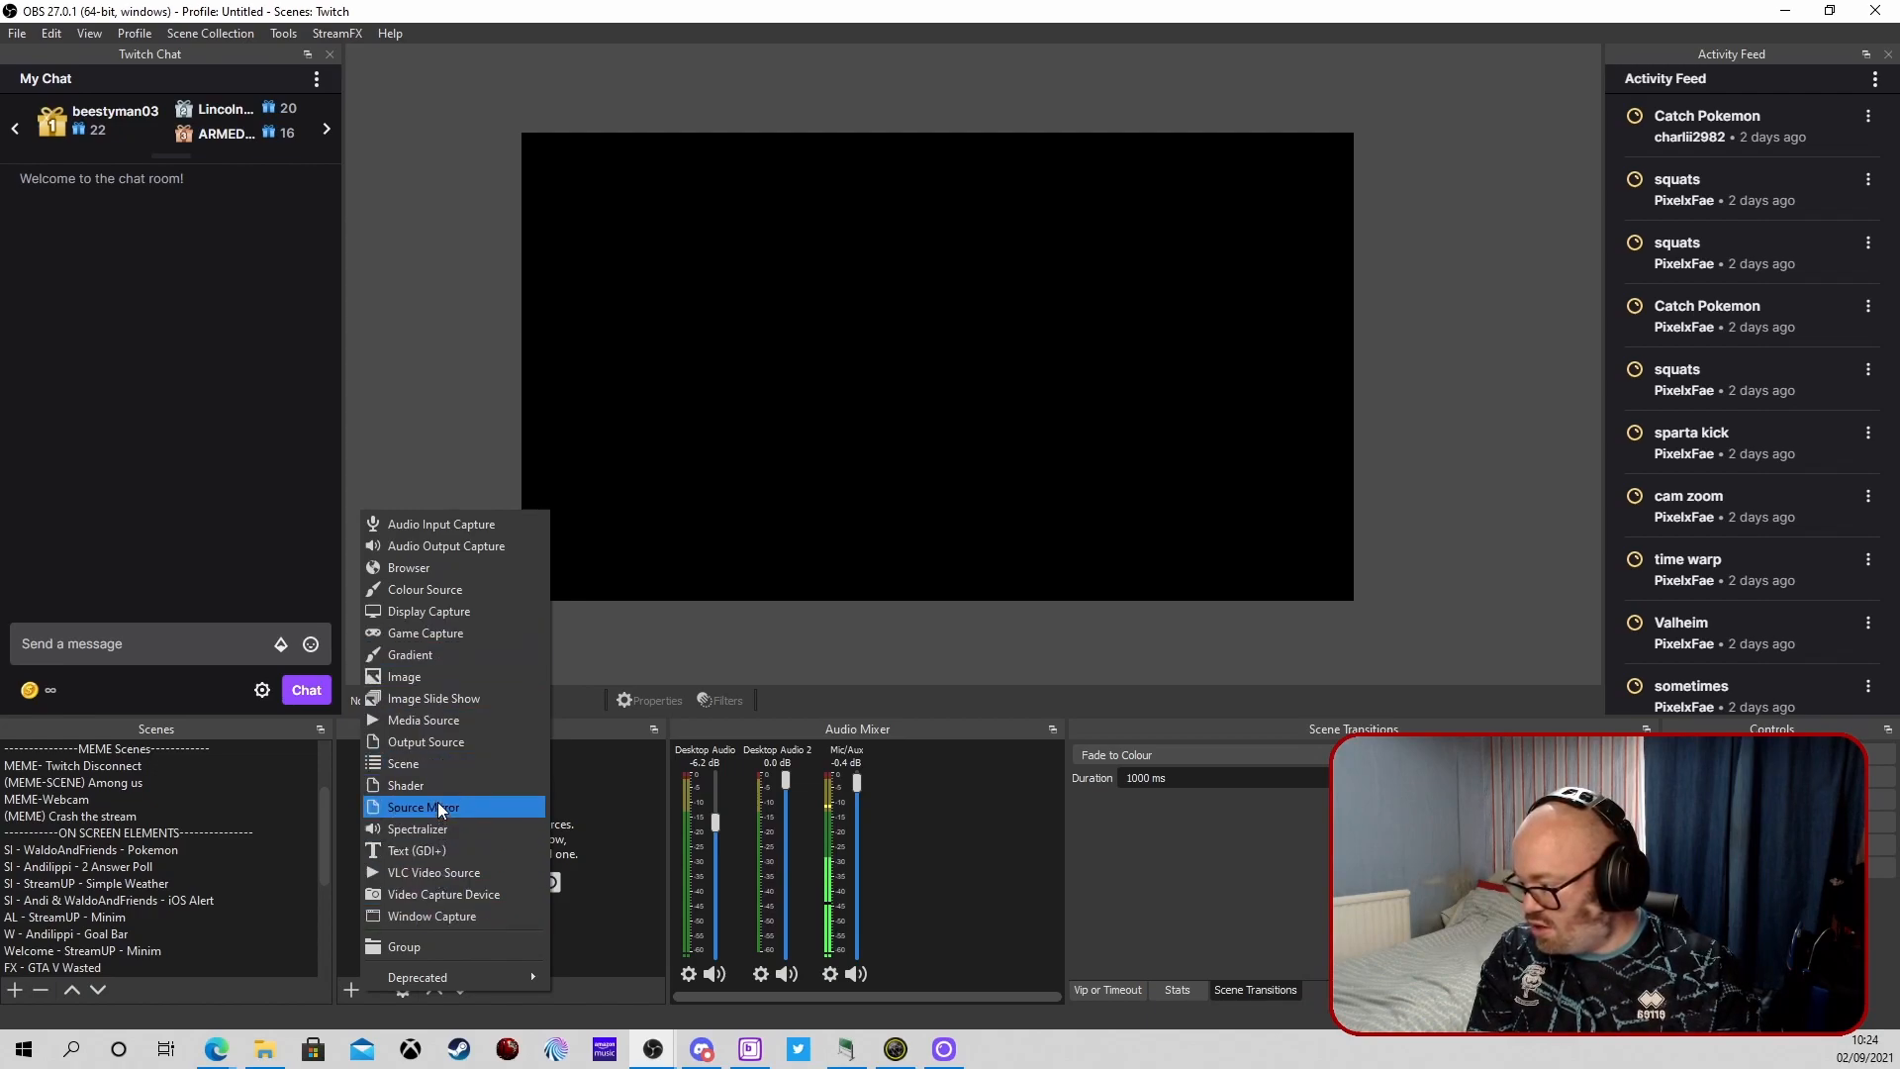
{"action": "left_click", "coordinate": [443, 892]}
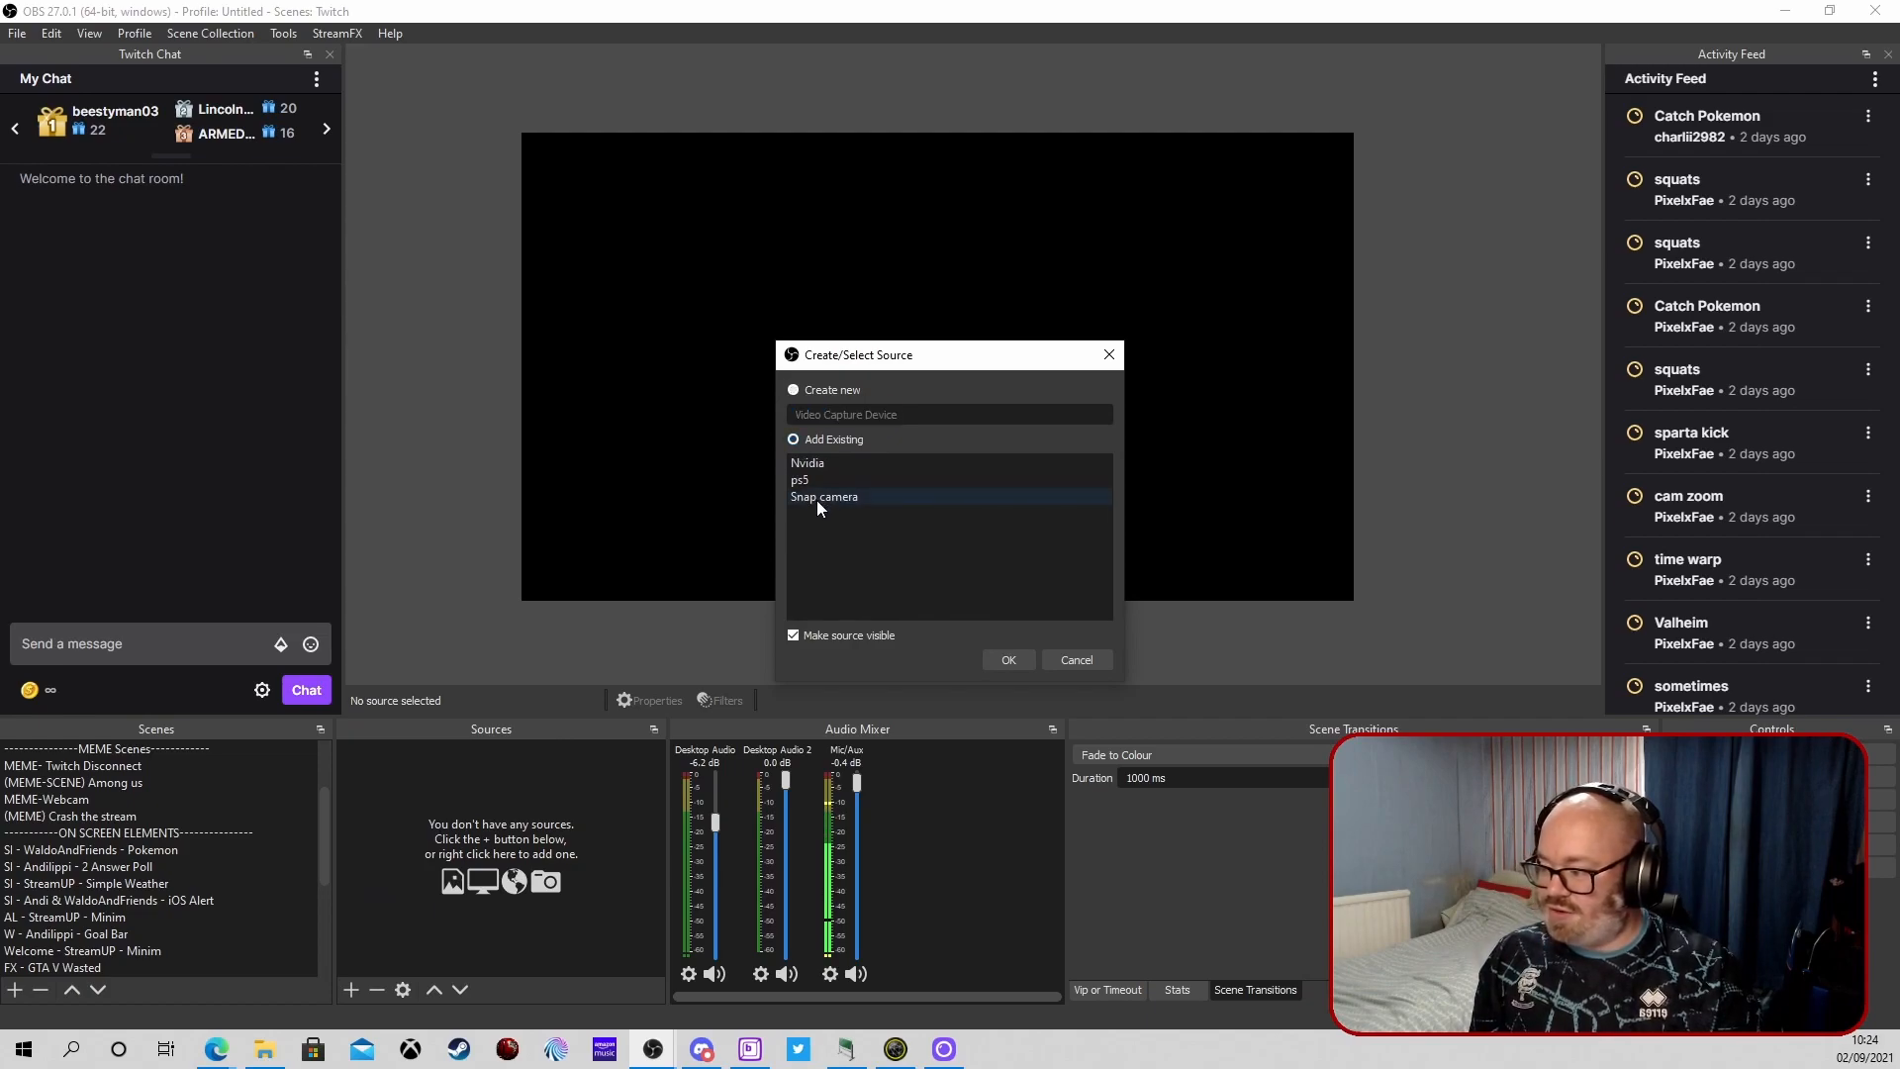
{"action": "left_click", "coordinate": [824, 497]}
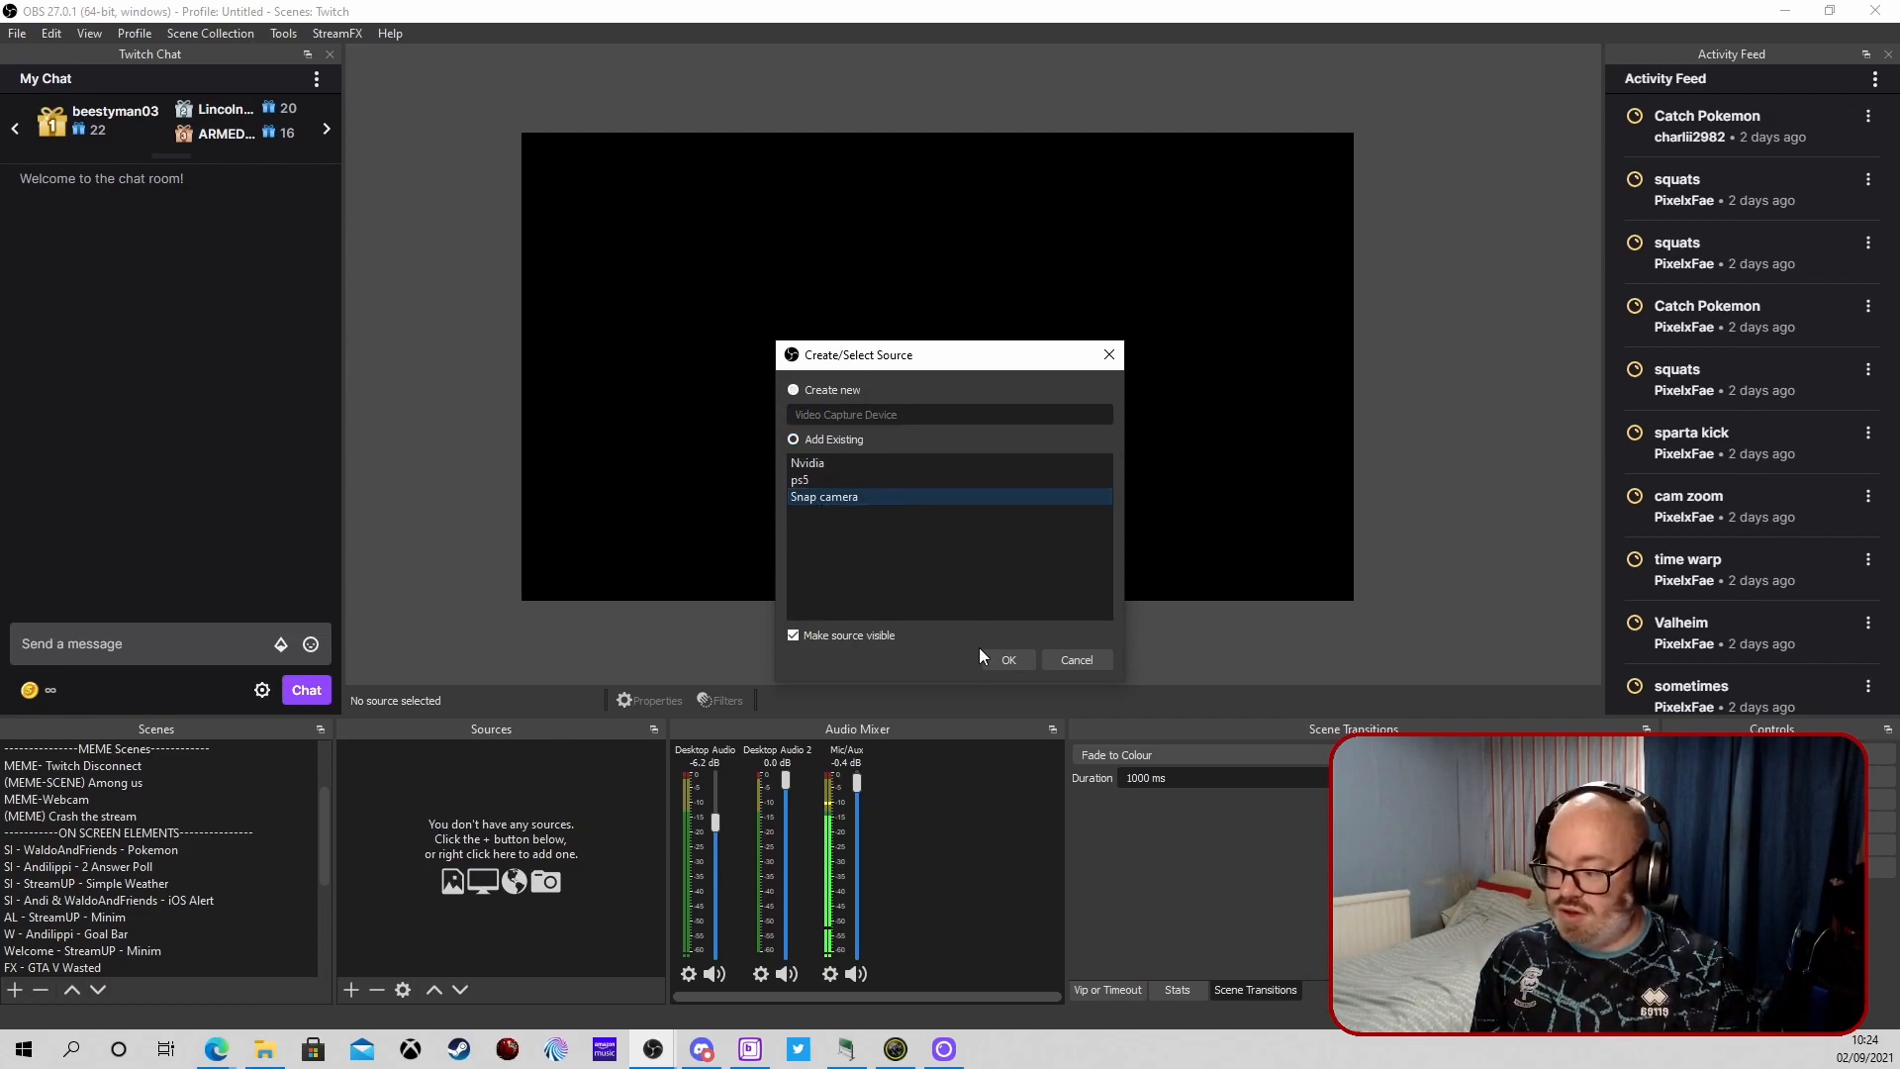
- Confirm adding the existing Snap camera source to the scene
{"action": "left_click", "coordinate": [1007, 659]}
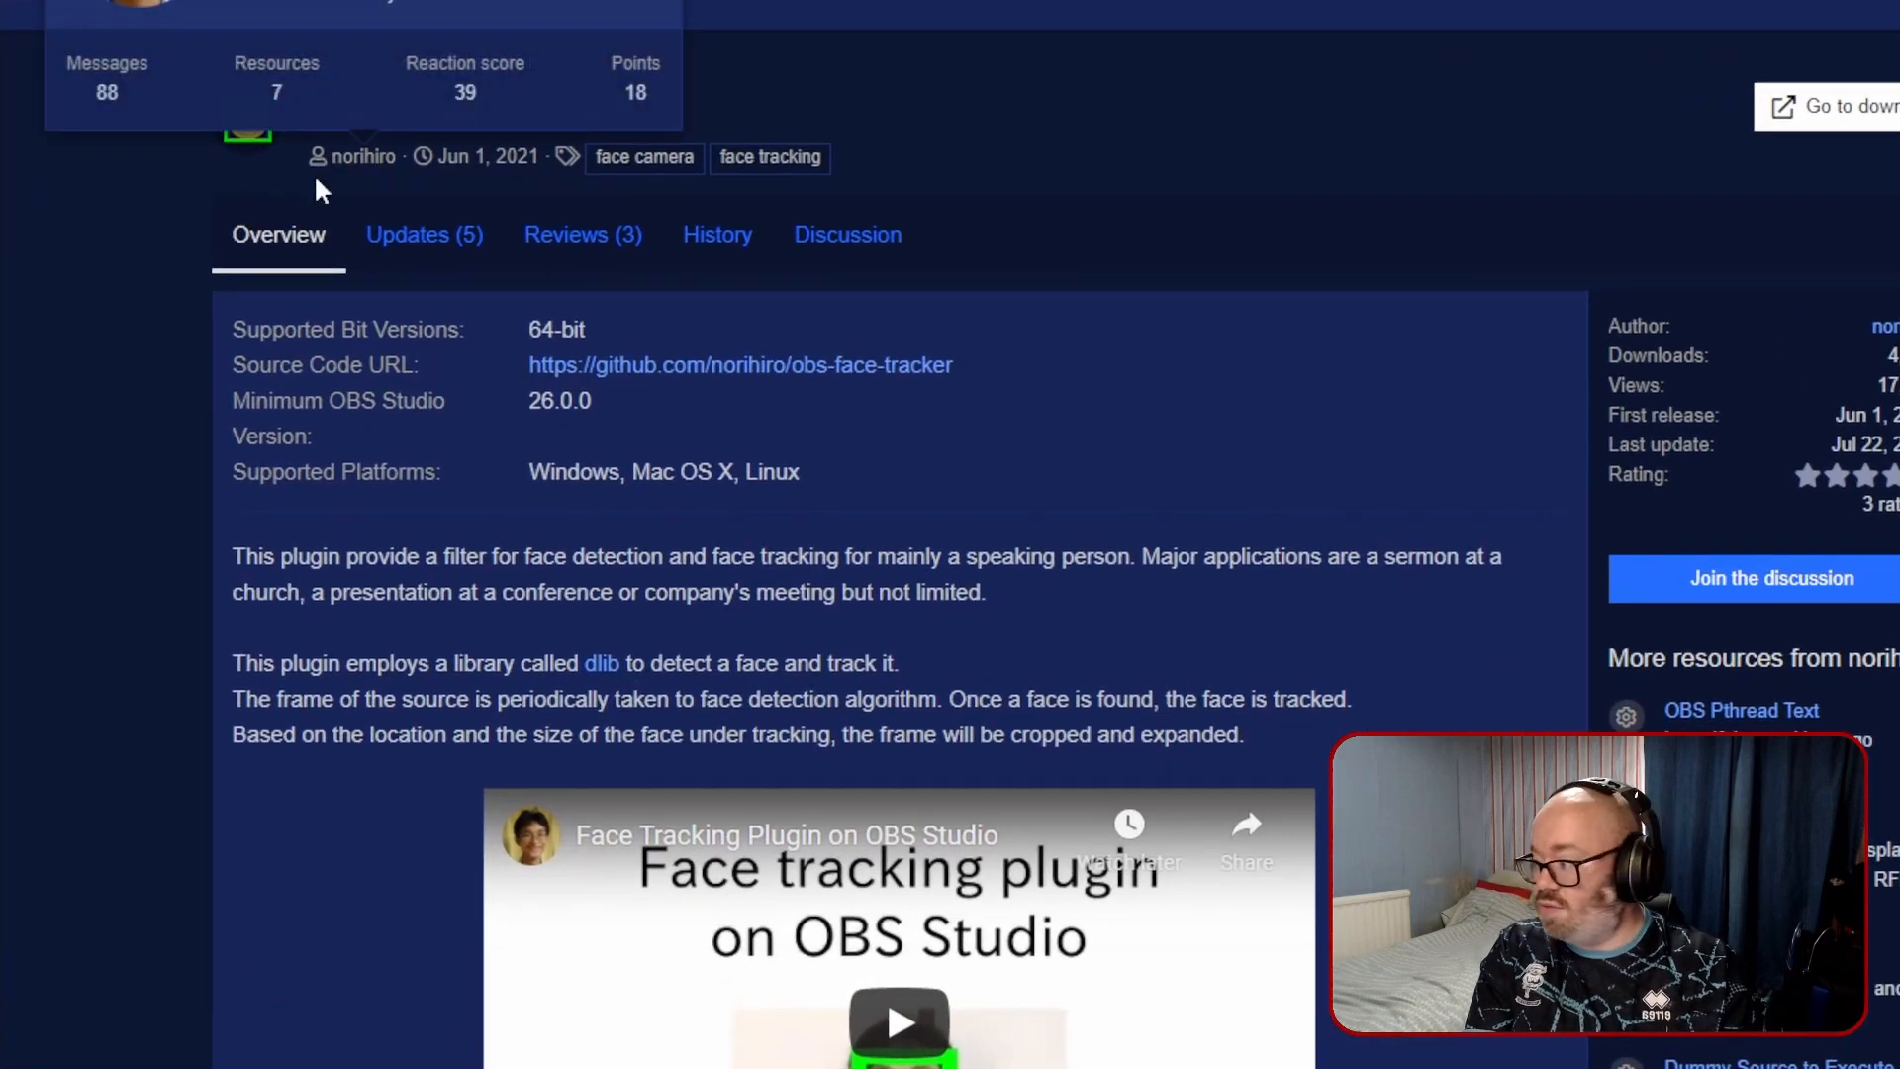
- Scroll to the top of the Face Tracker resource page and follow 'Go to download'
{"action": "scroll", "scroll_direction": "up", "scroll_amount": 3}
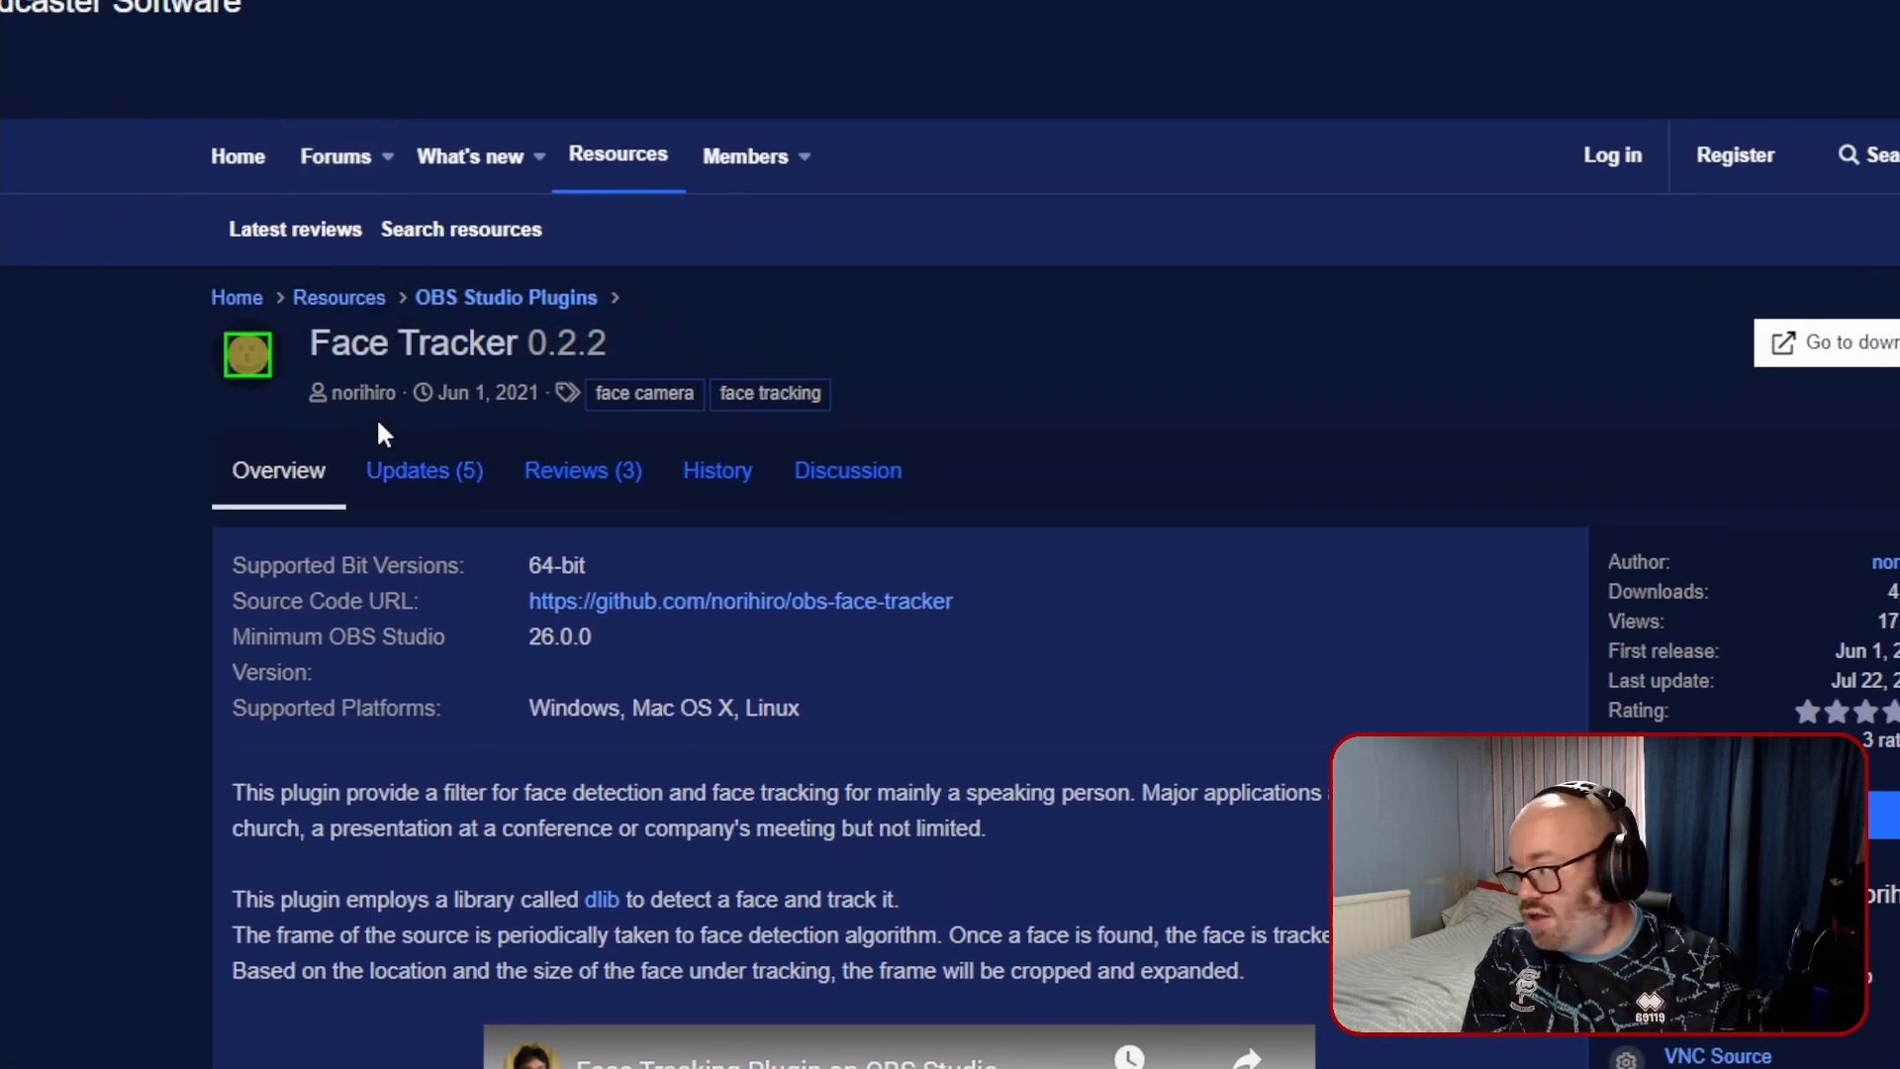
{"action": "mouse_move", "coordinate": [1096, 460]}
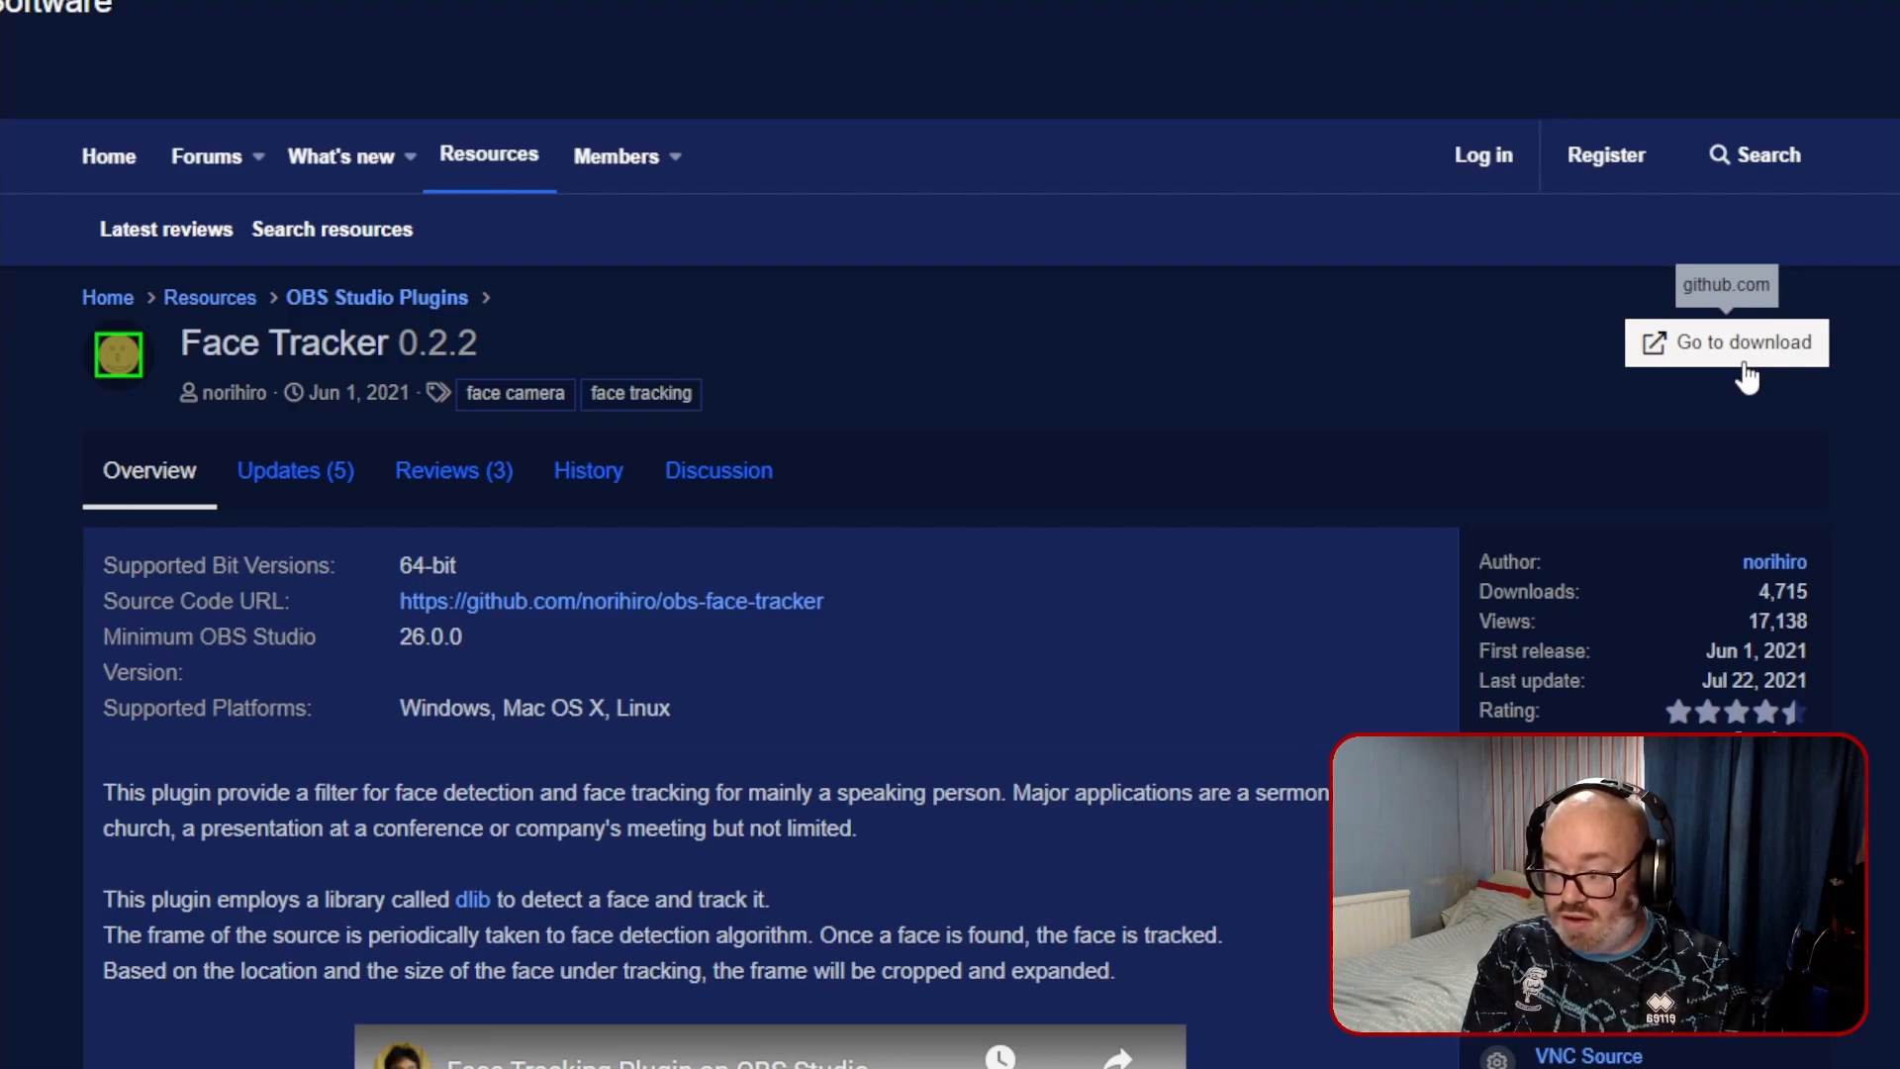
{"action": "left_click", "coordinate": [1742, 342]}
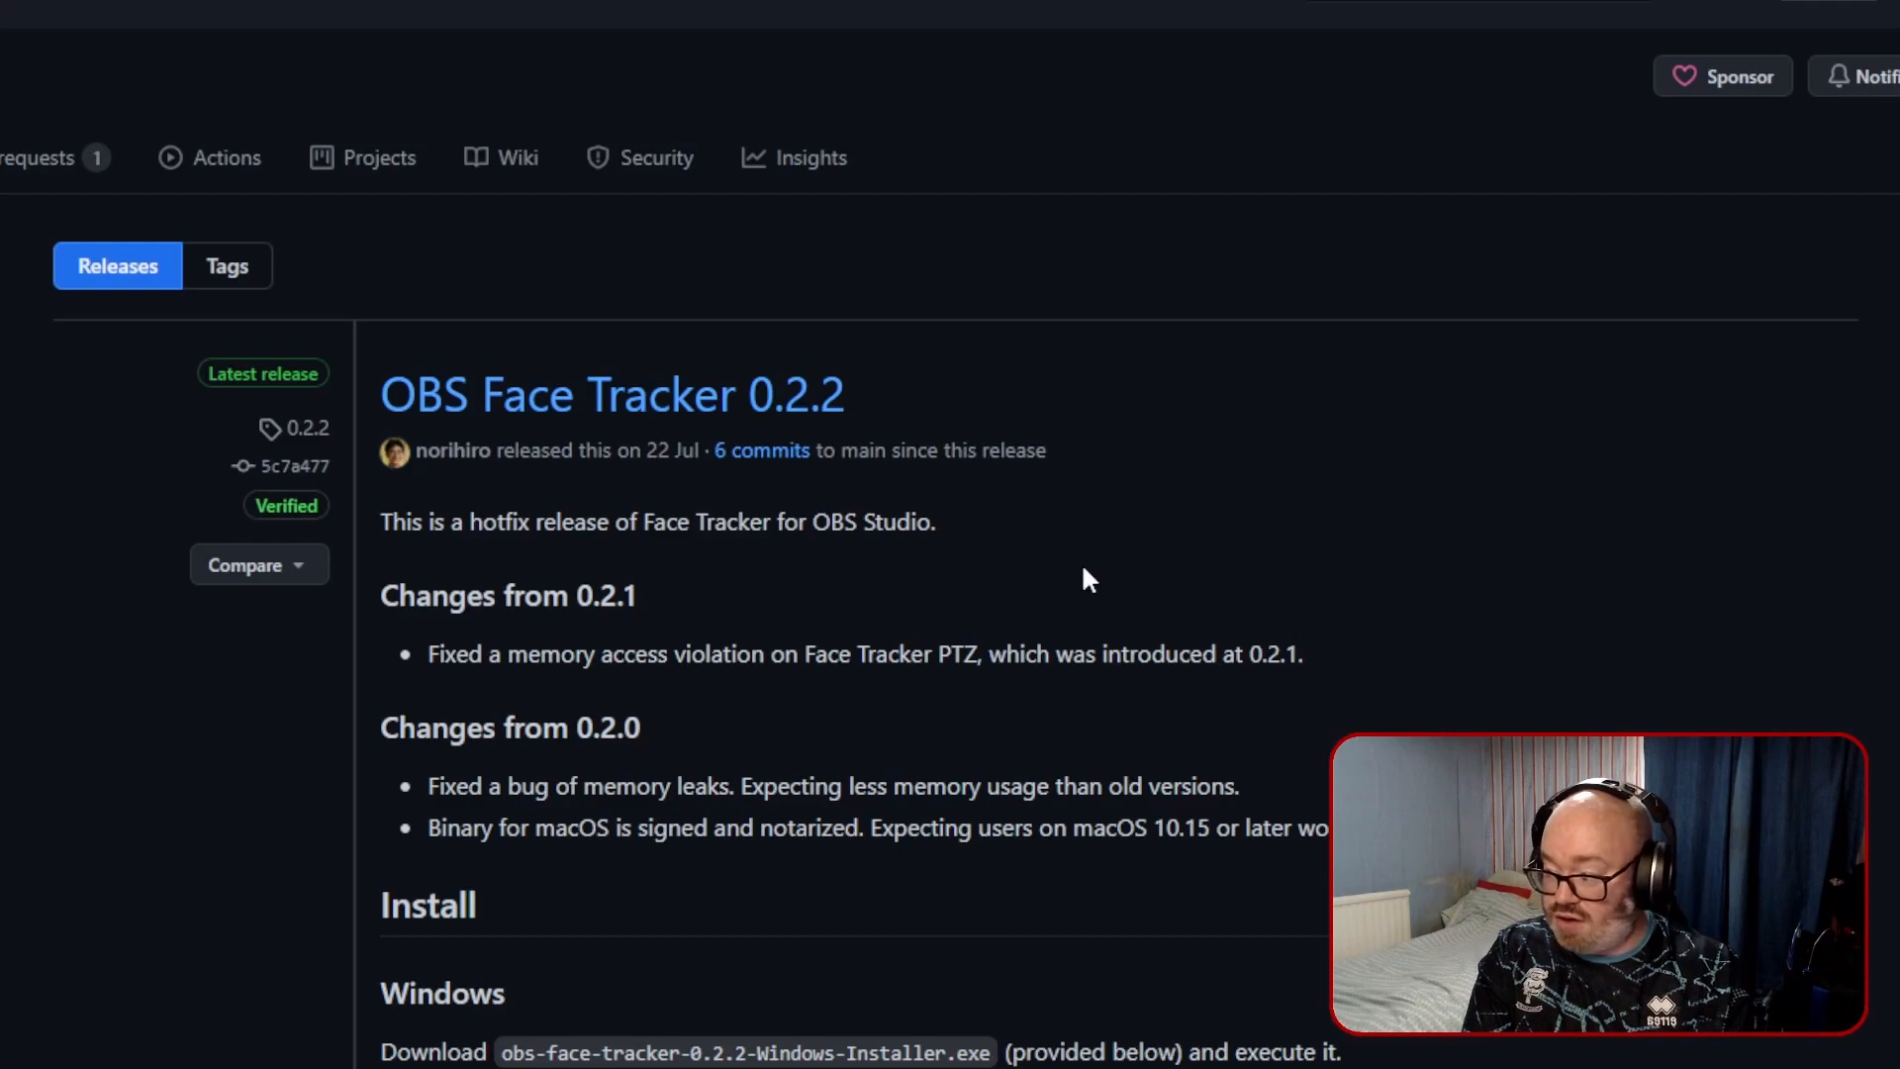
- Scroll down to the 0.2.2 release Assets with Windows-Installer.exe, then return to OBS
{"action": "scroll", "scroll_direction": "down", "scroll_amount": 3}
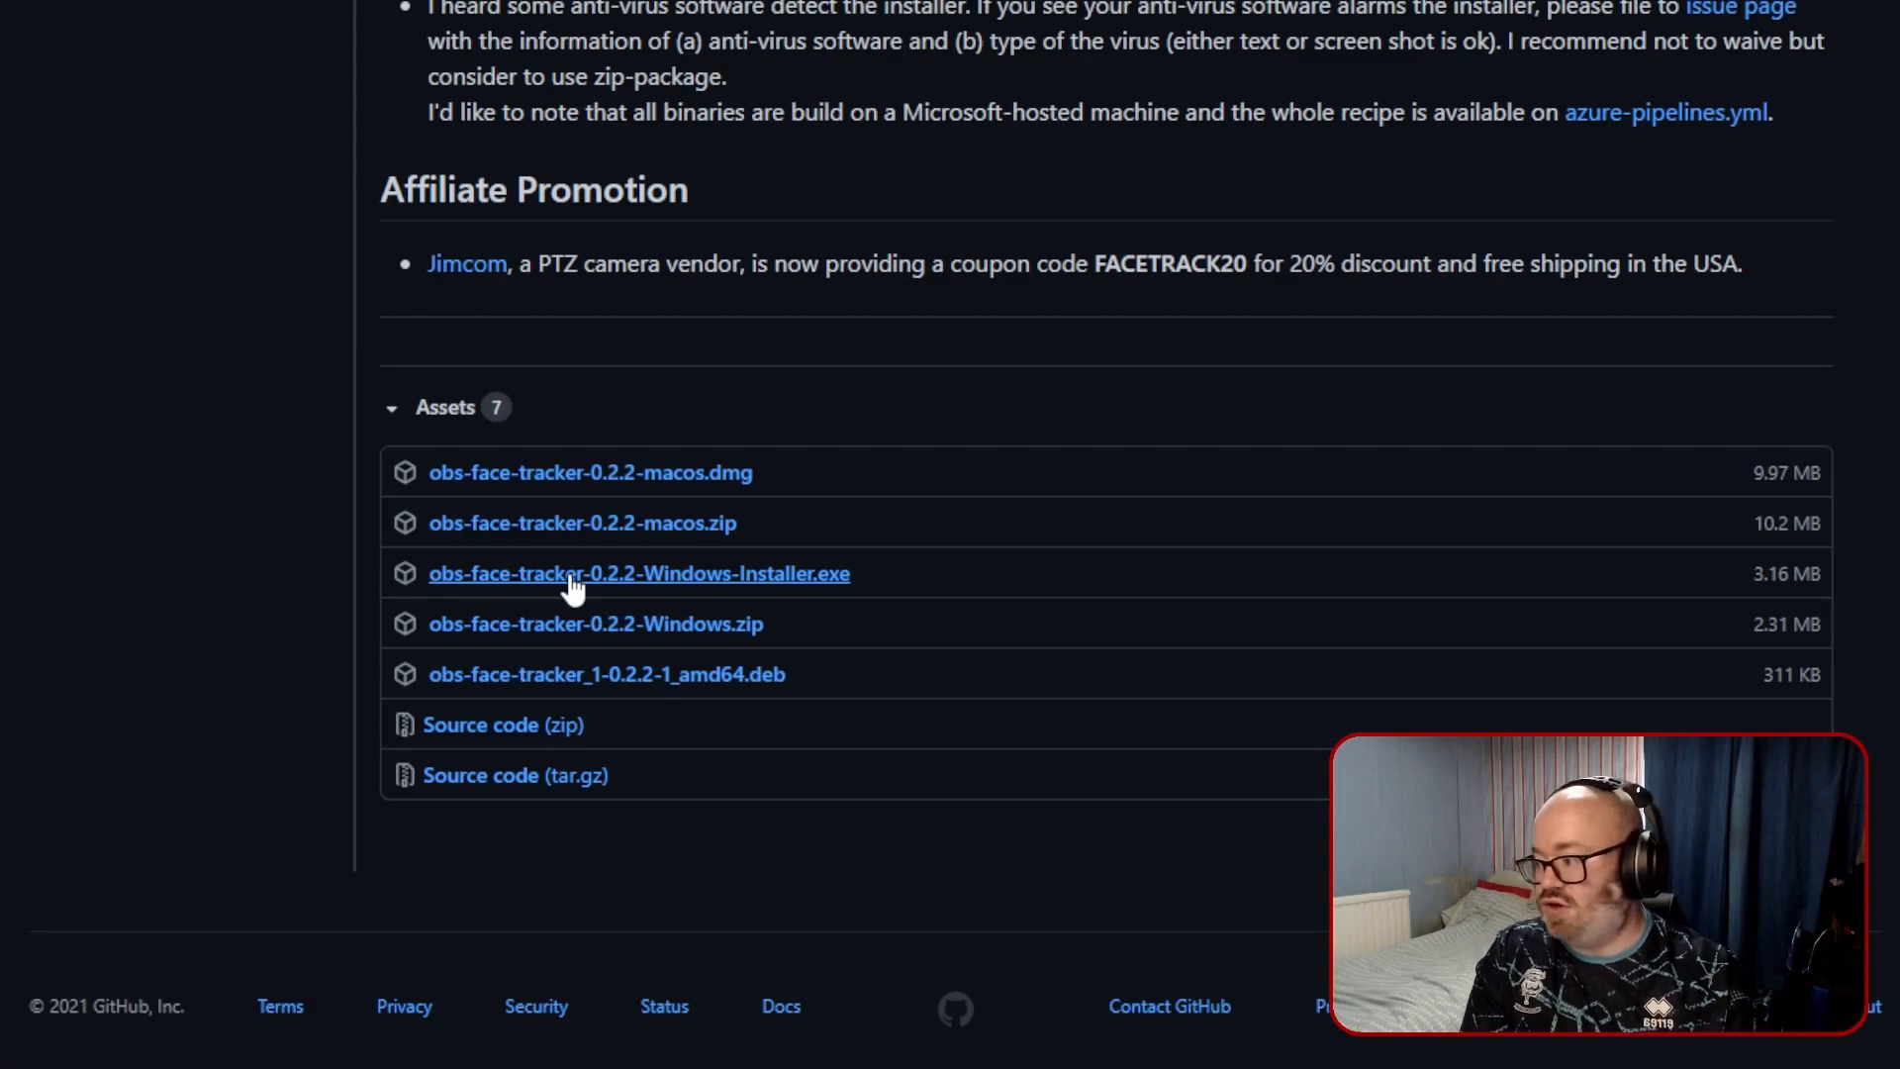
{"action": "scroll", "scroll_direction": "down", "scroll_amount": 3}
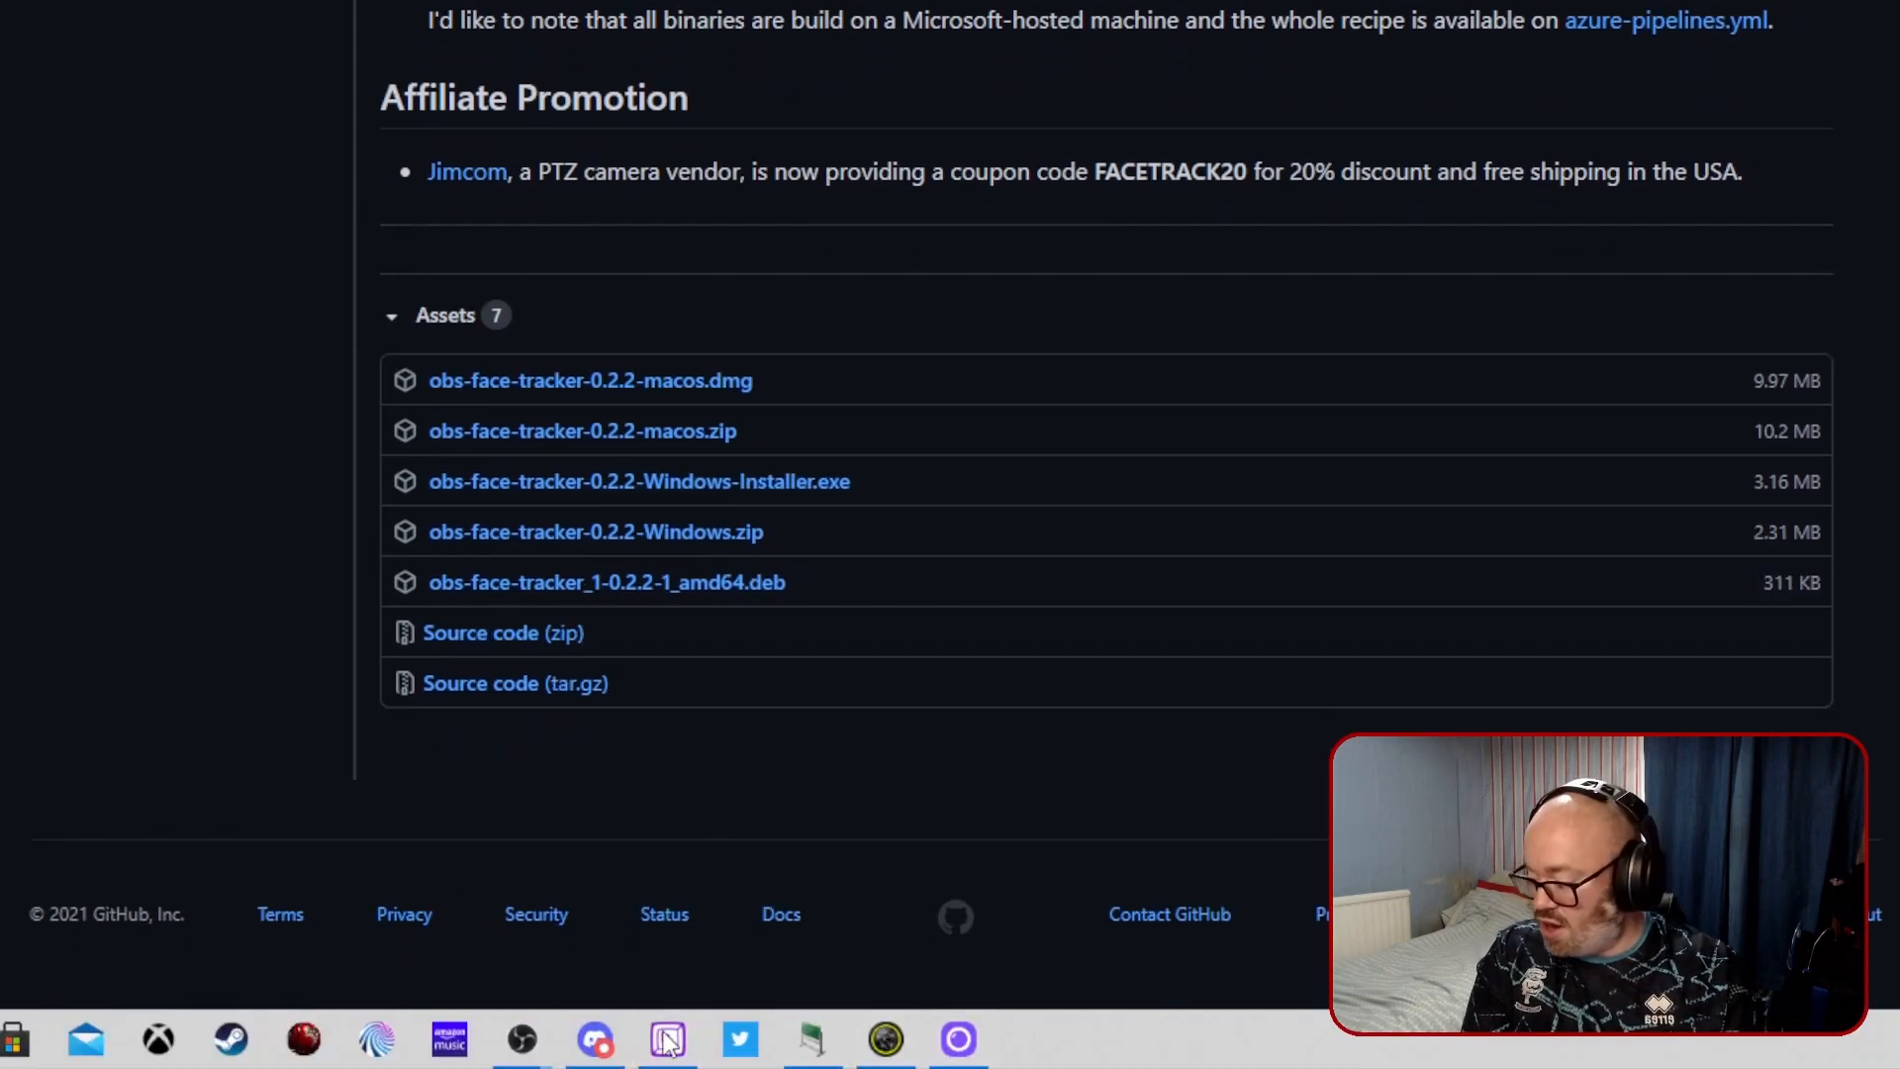
{"action": "mouse_move", "coordinate": [521, 1038]}
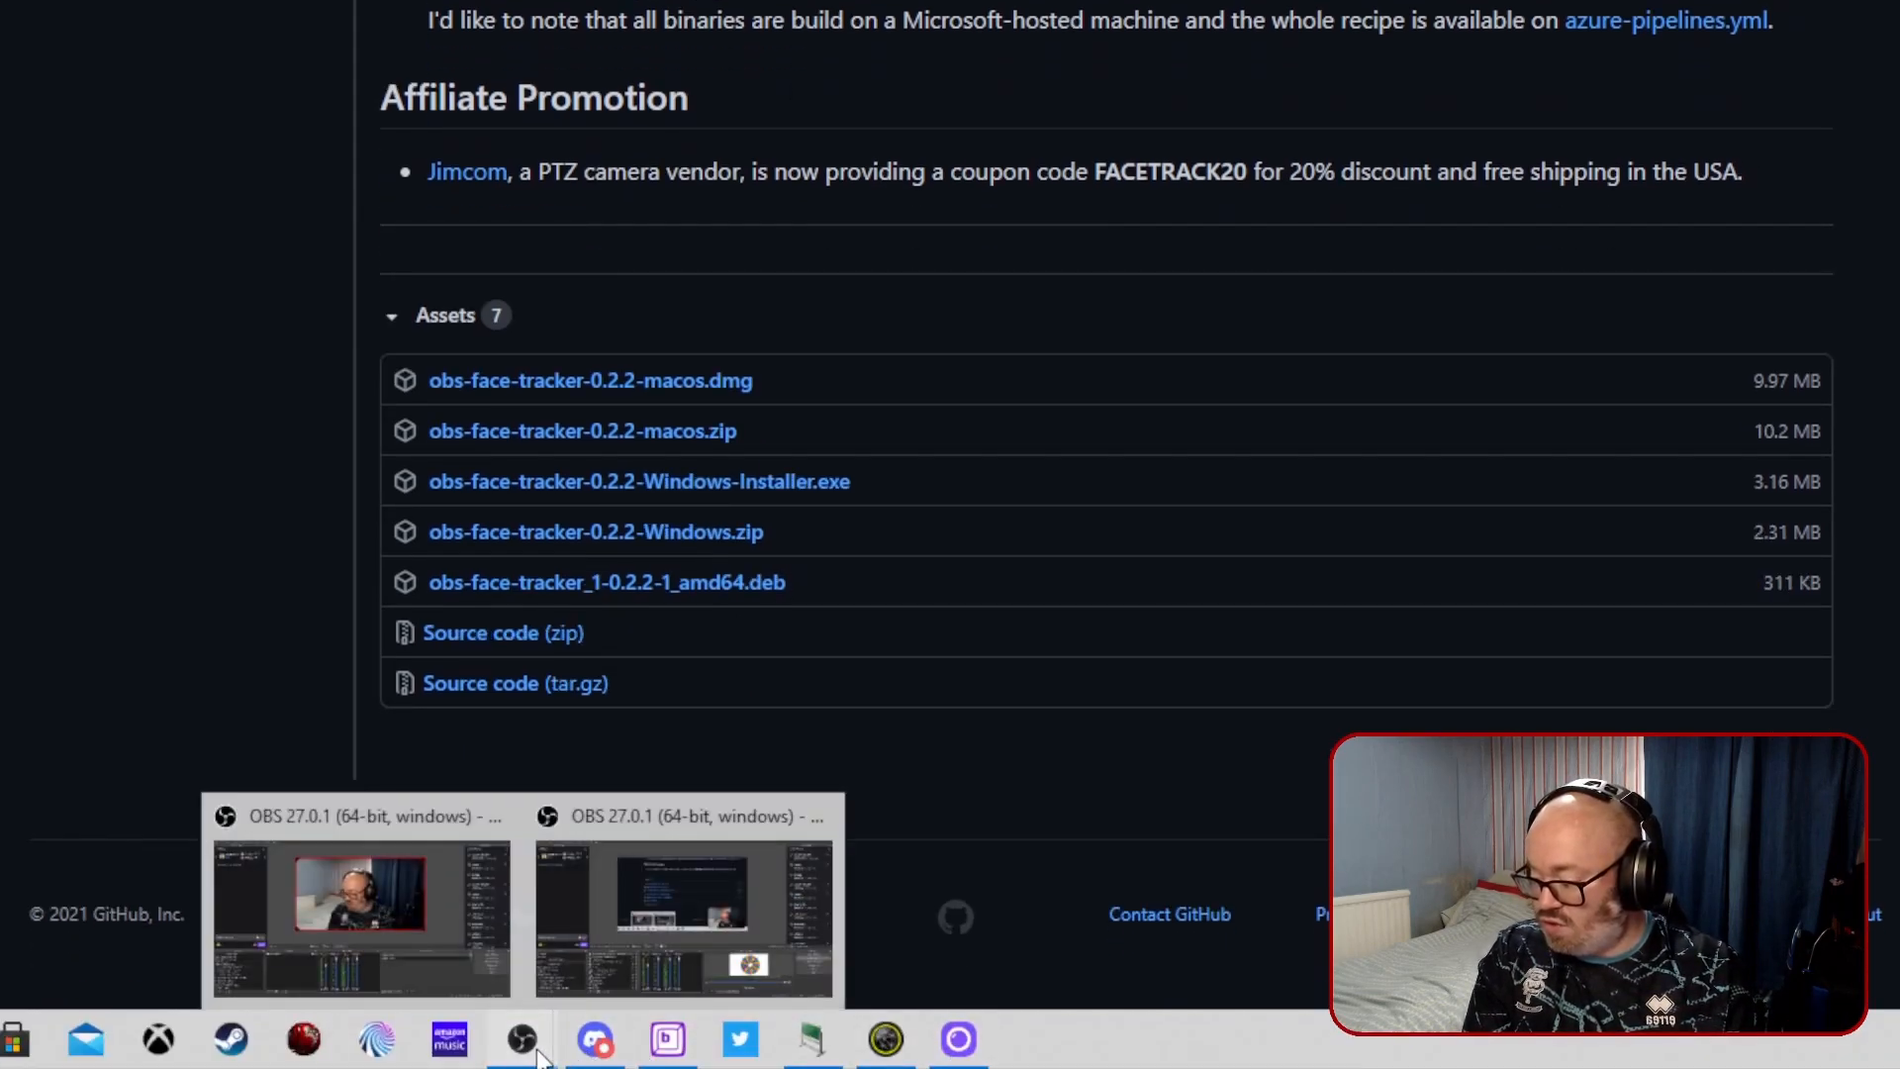
{"action": "left_click", "coordinate": [361, 915]}
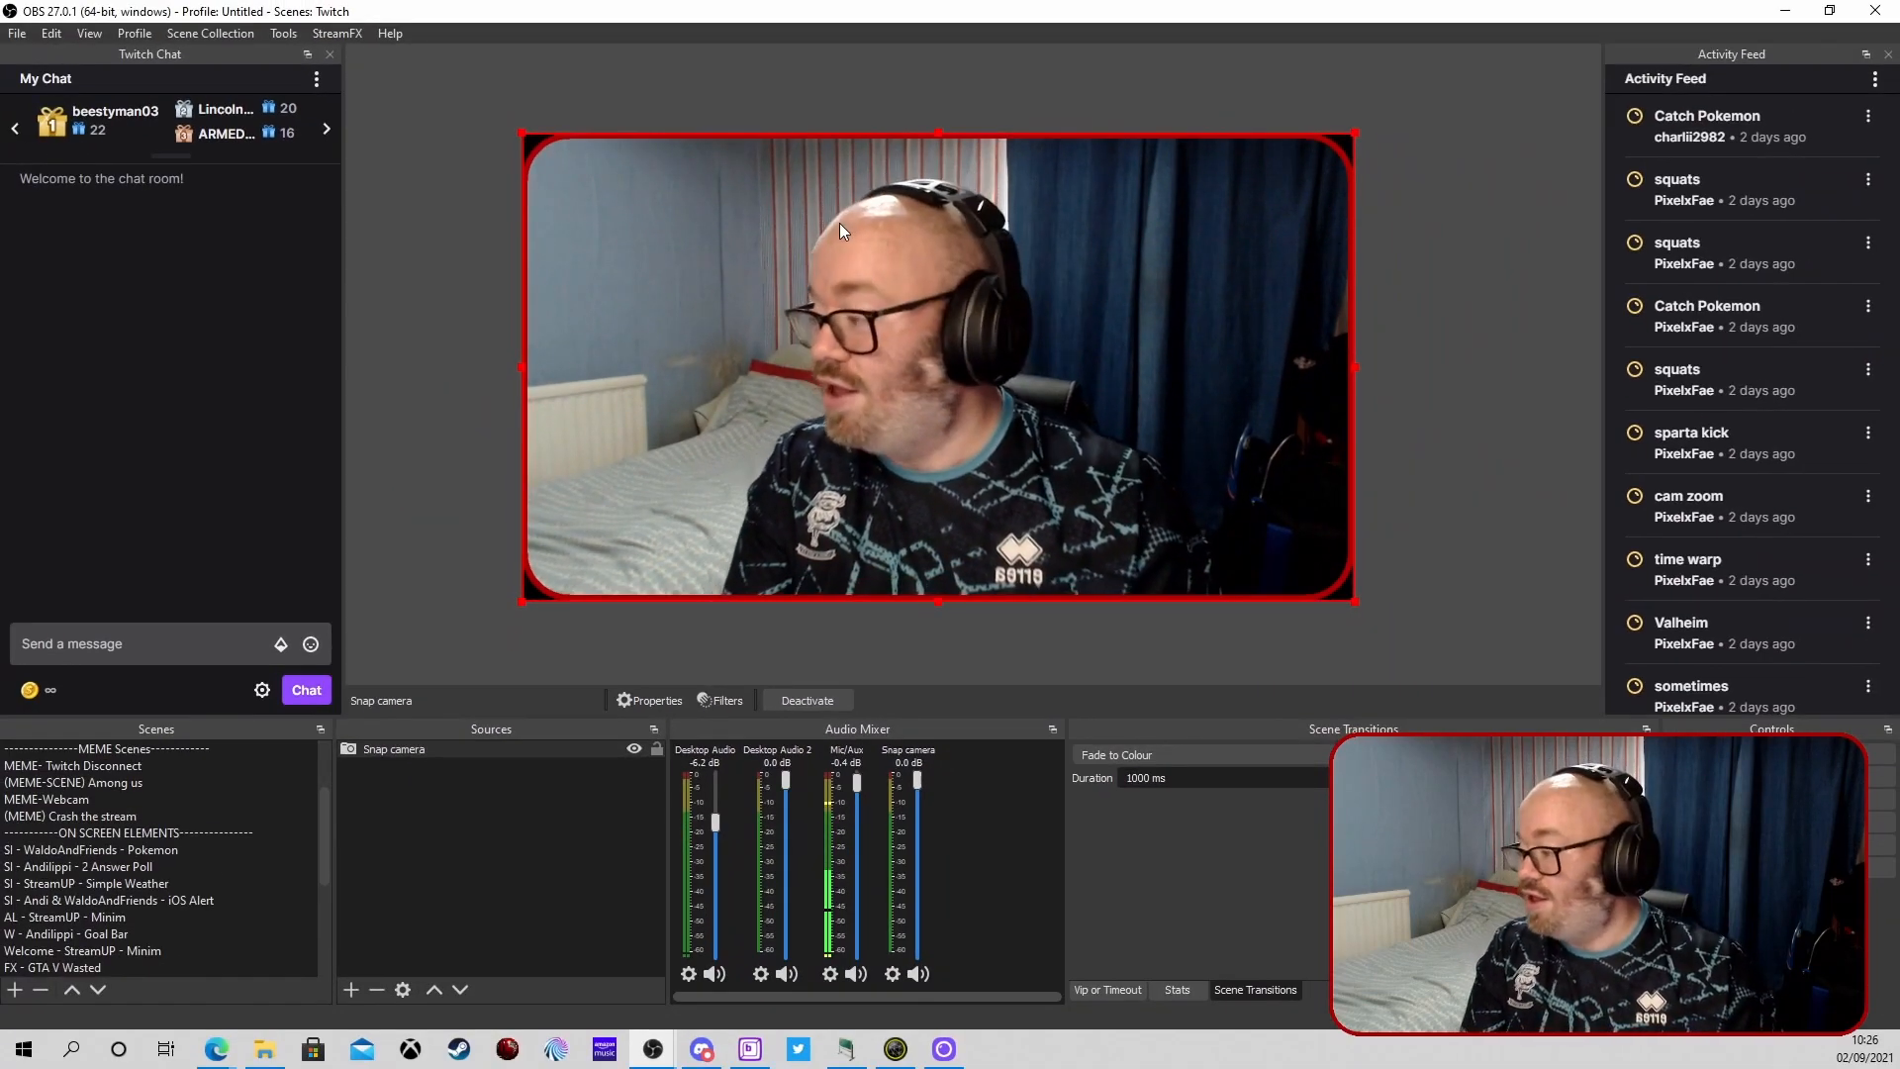
{"action": "mouse_move", "coordinate": [609, 685]}
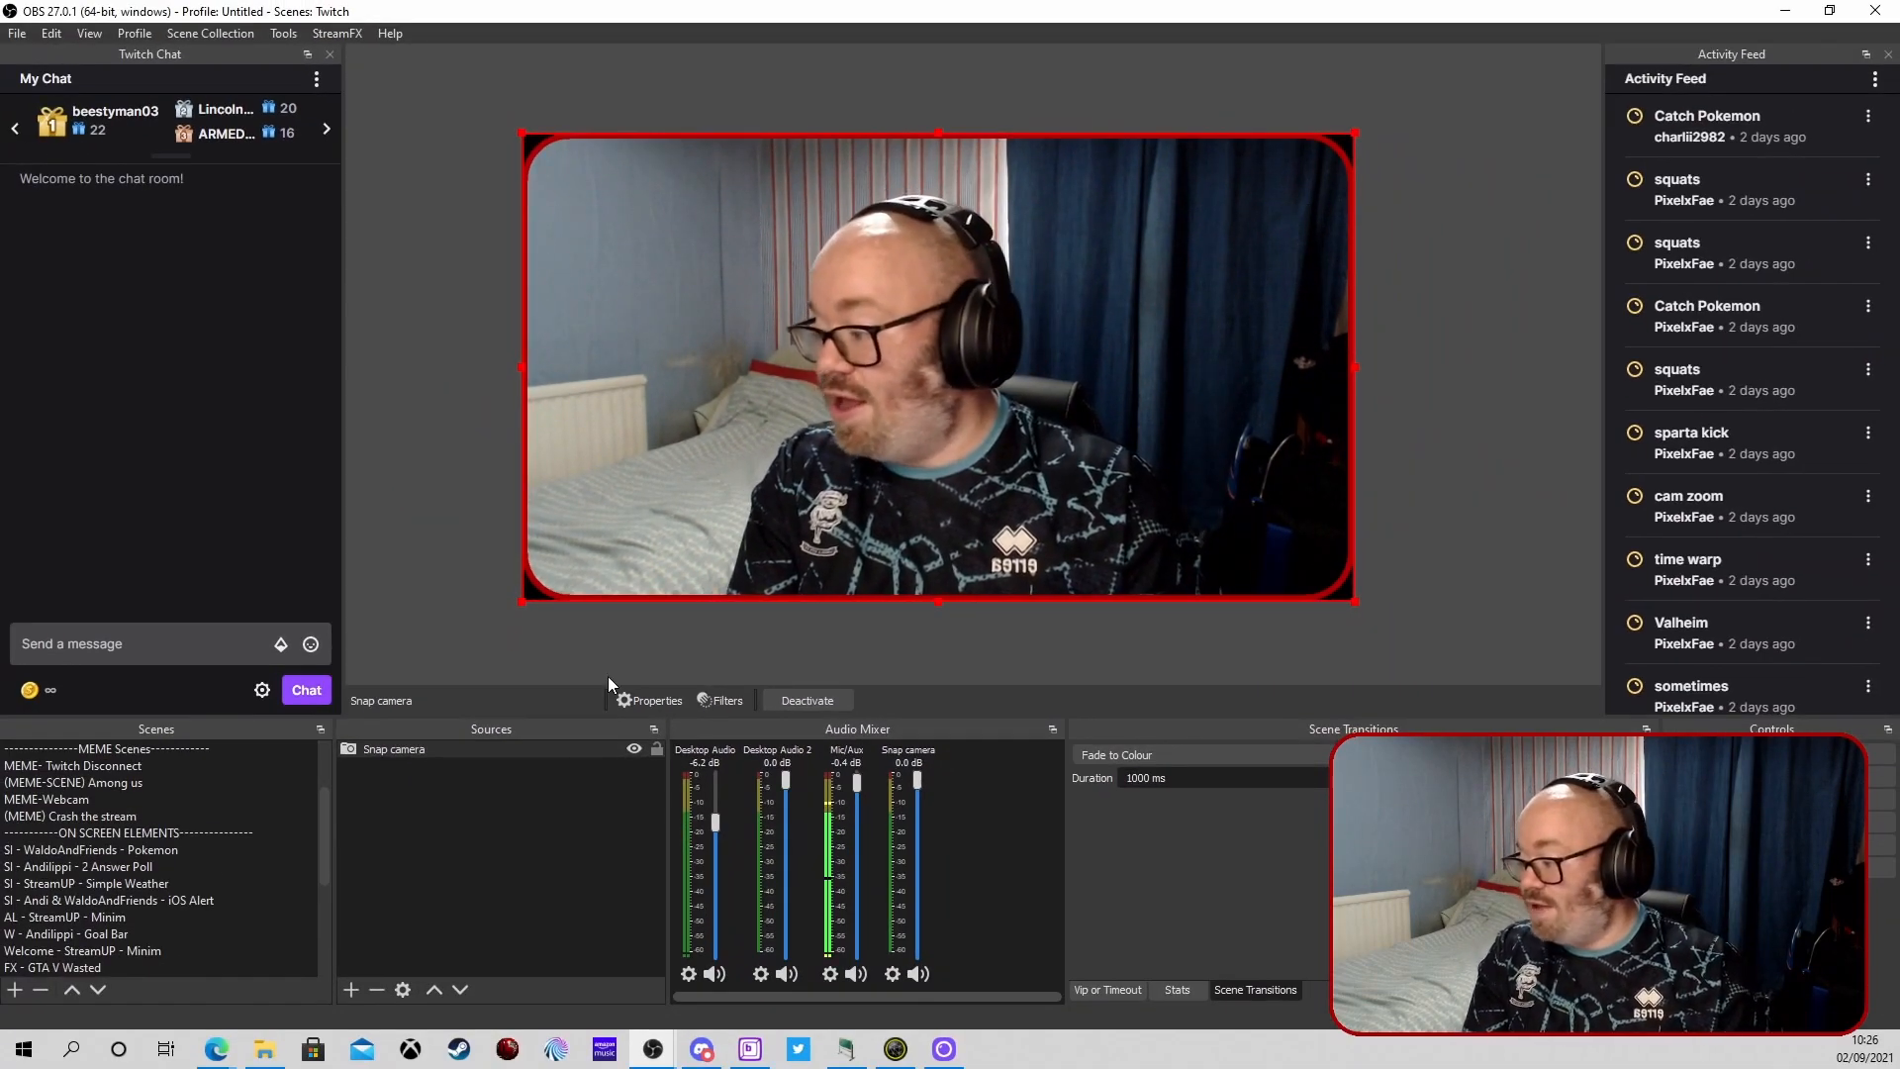
{"action": "scroll", "scroll_direction": "down", "scroll_amount": 3}
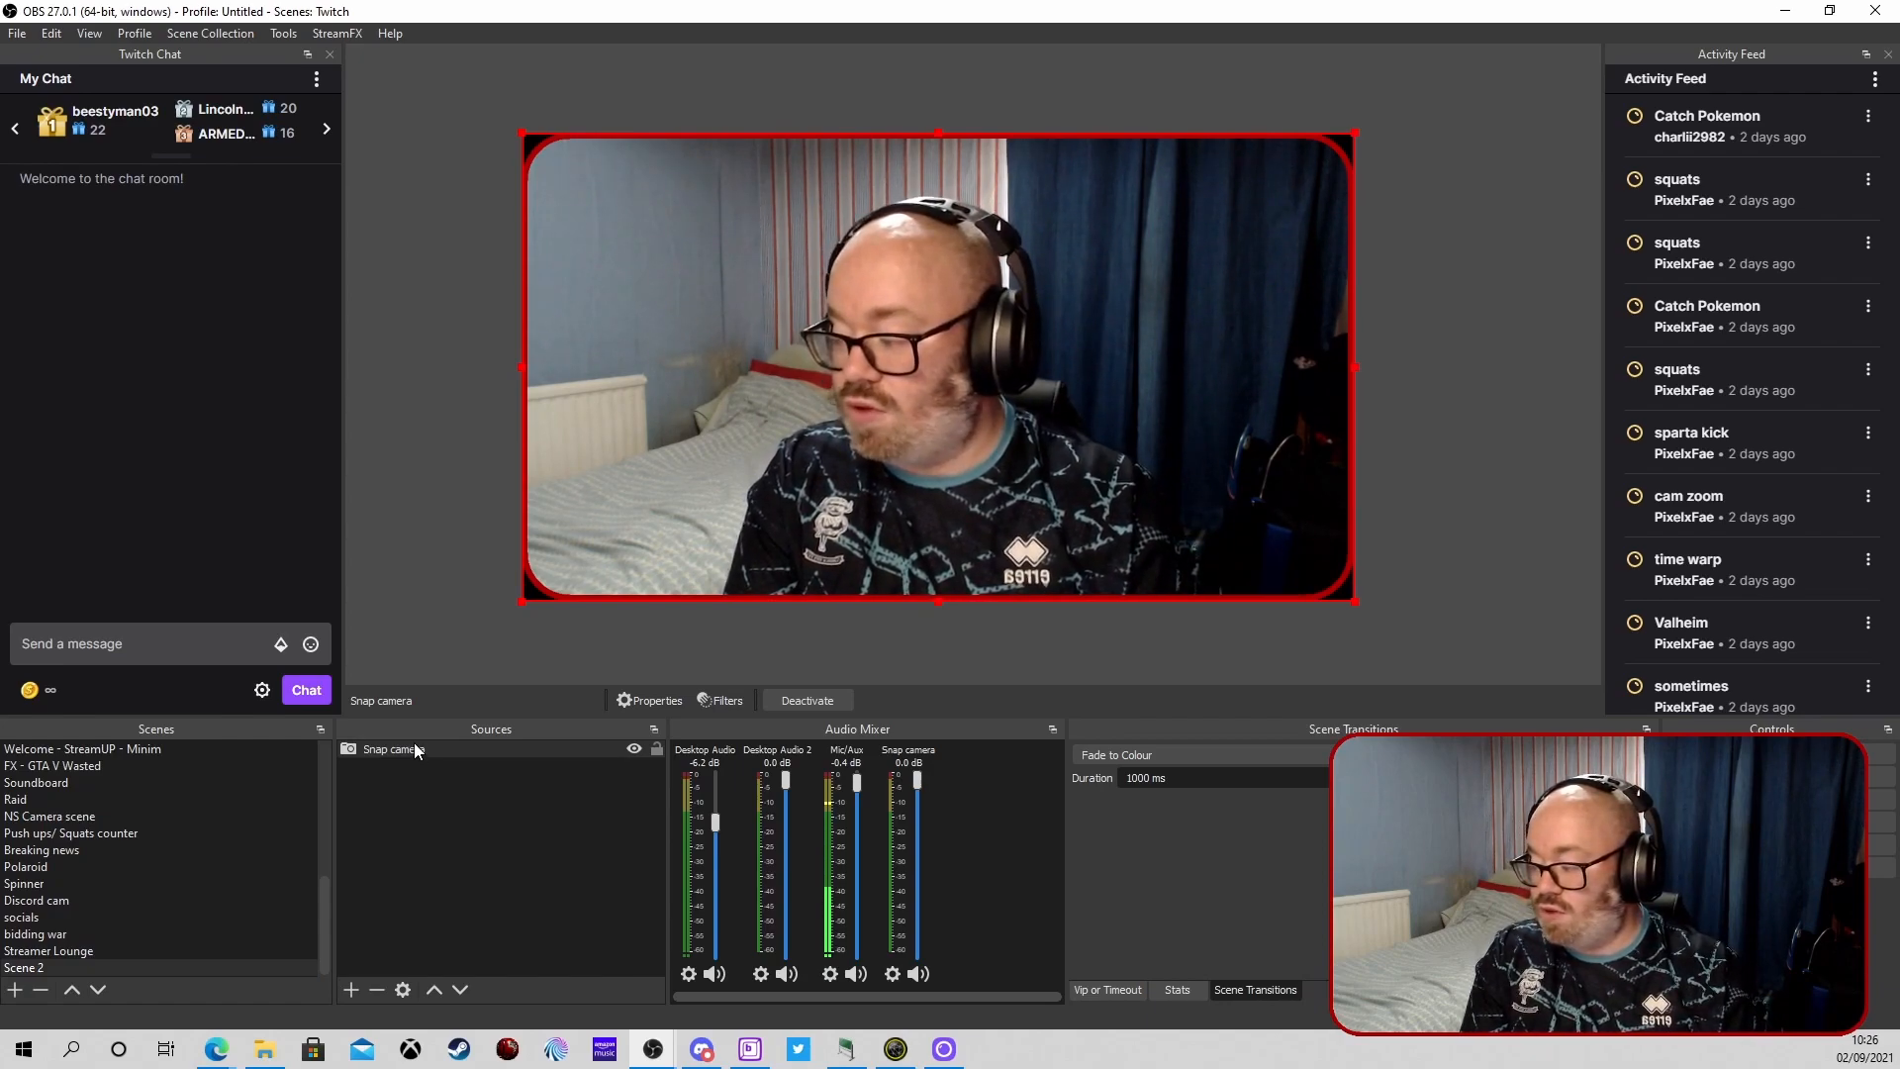
- Open the Filters window for Snap camera from its right-click menu
{"action": "right_click", "coordinate": [388, 749]}
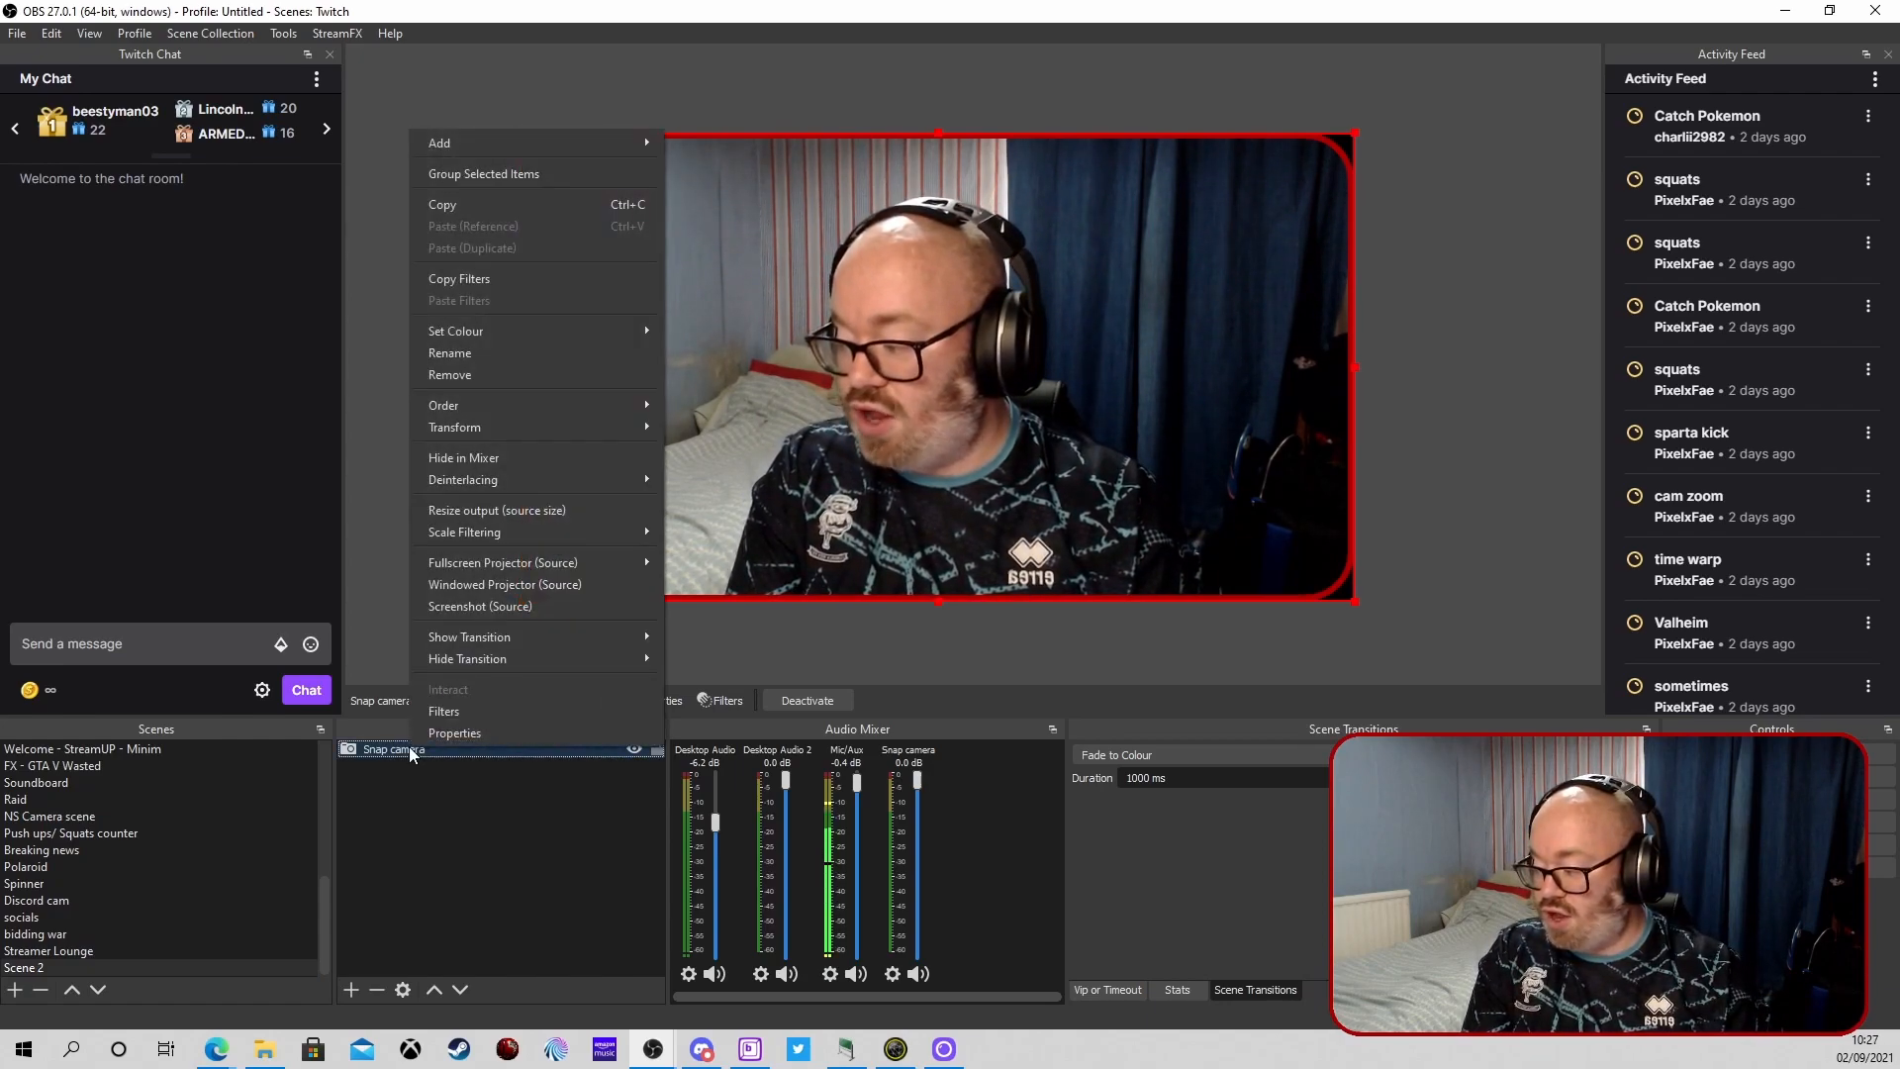
{"action": "mouse_move", "coordinate": [443, 710]}
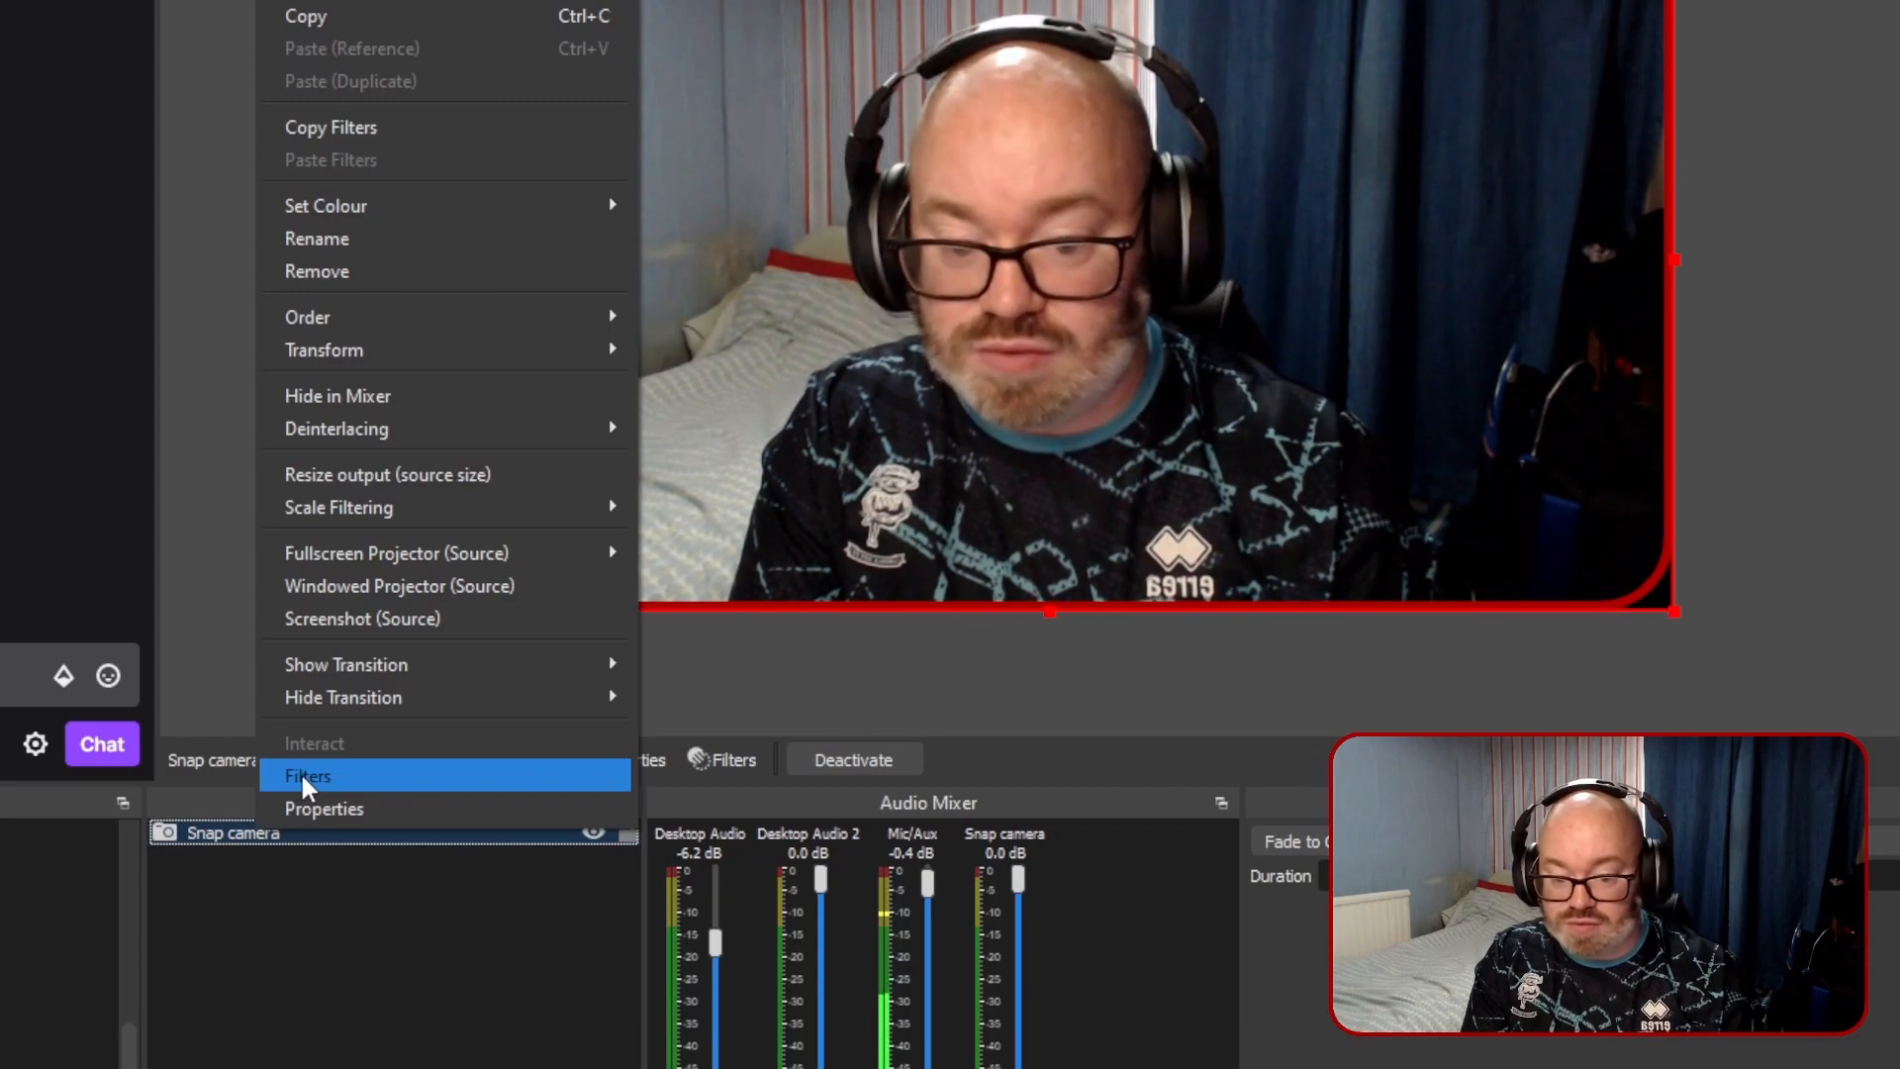
{"action": "left_click", "coordinate": [308, 775]}
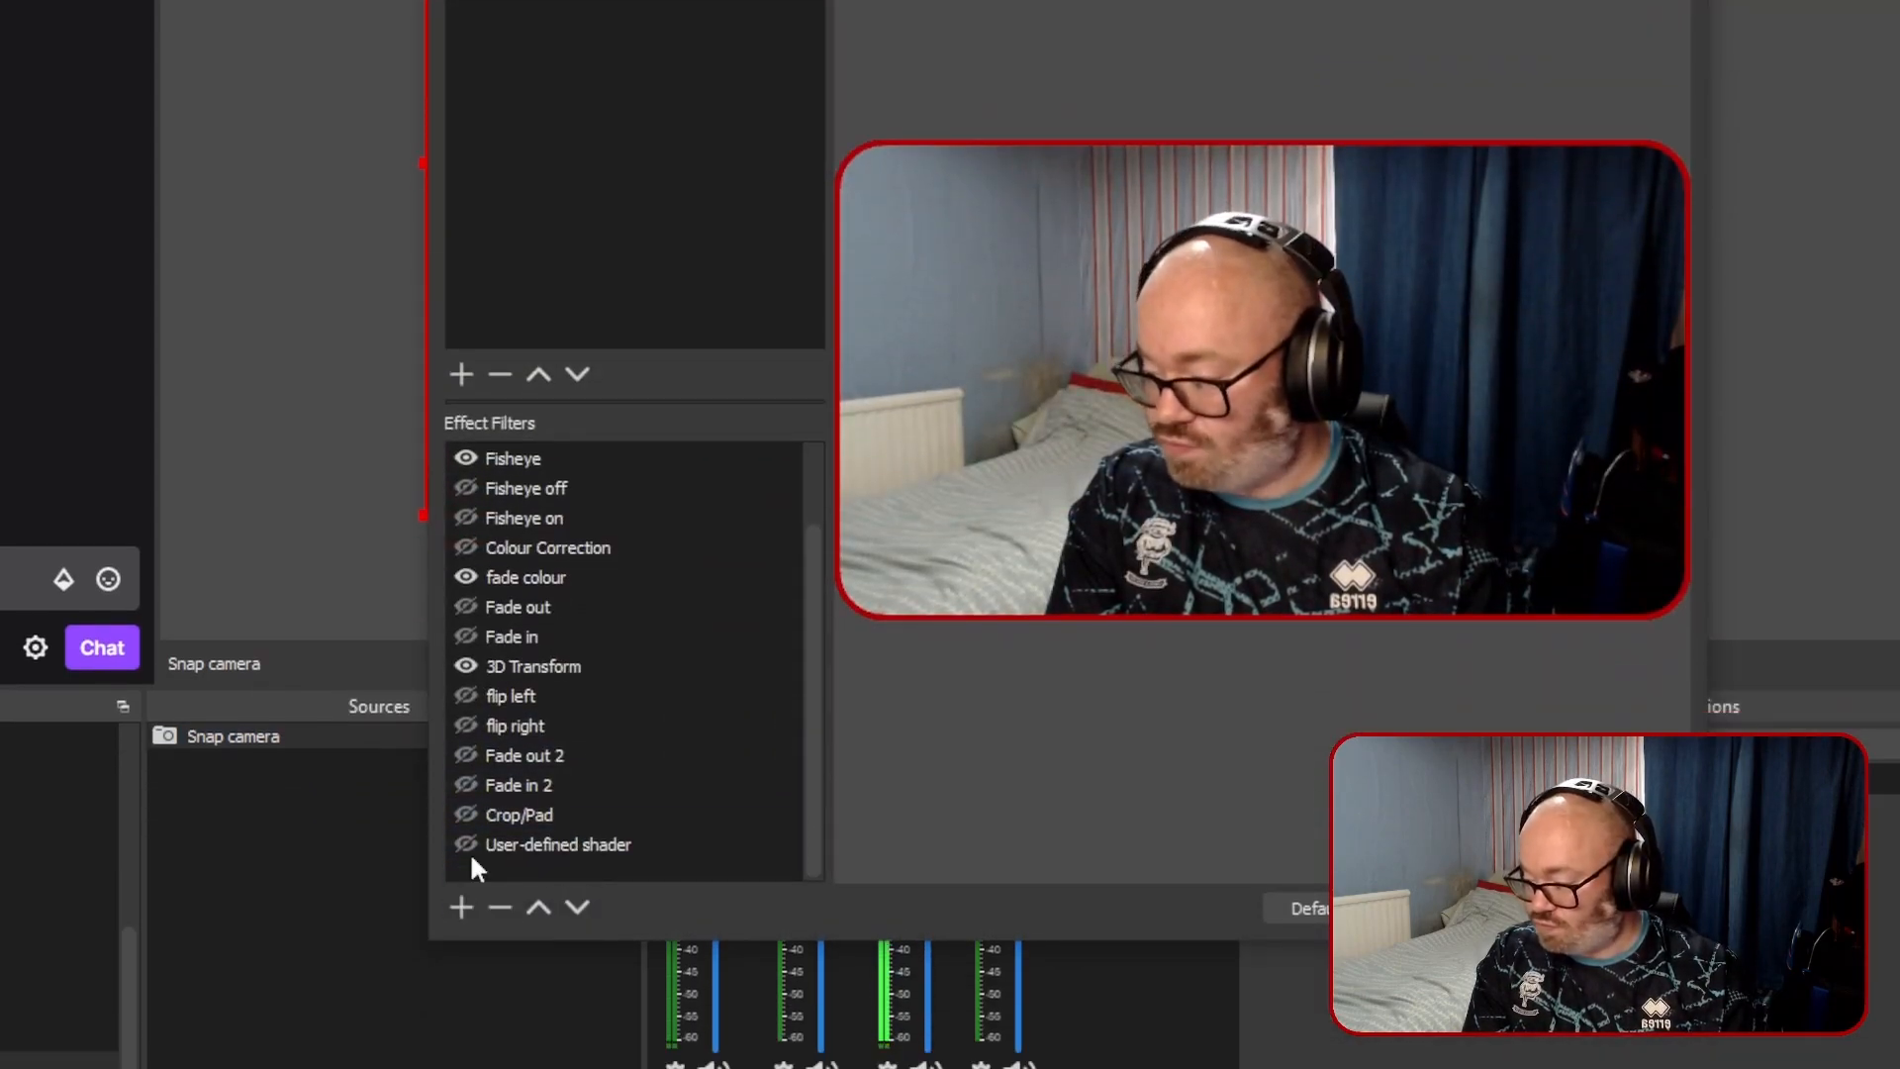
{"action": "left_click", "coordinate": [534, 665]}
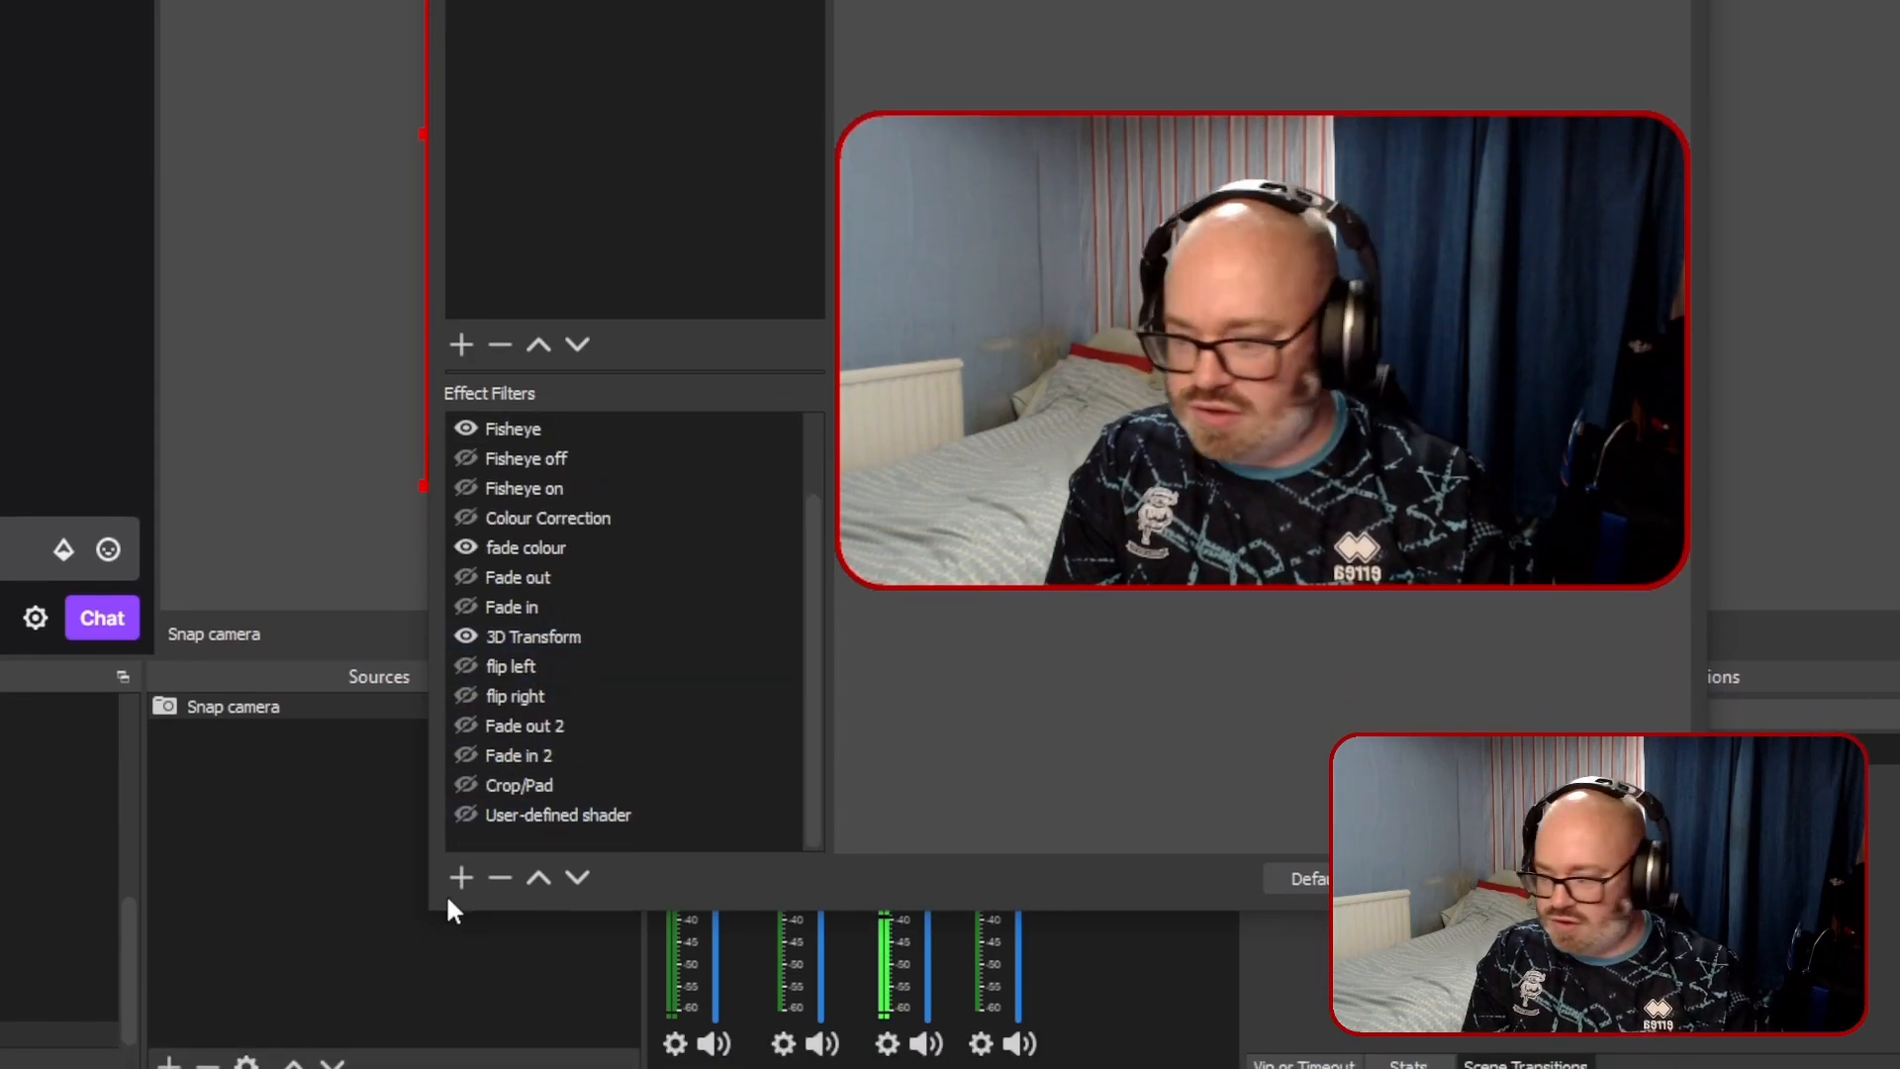
{"action": "mouse_move", "coordinate": [459, 876]}
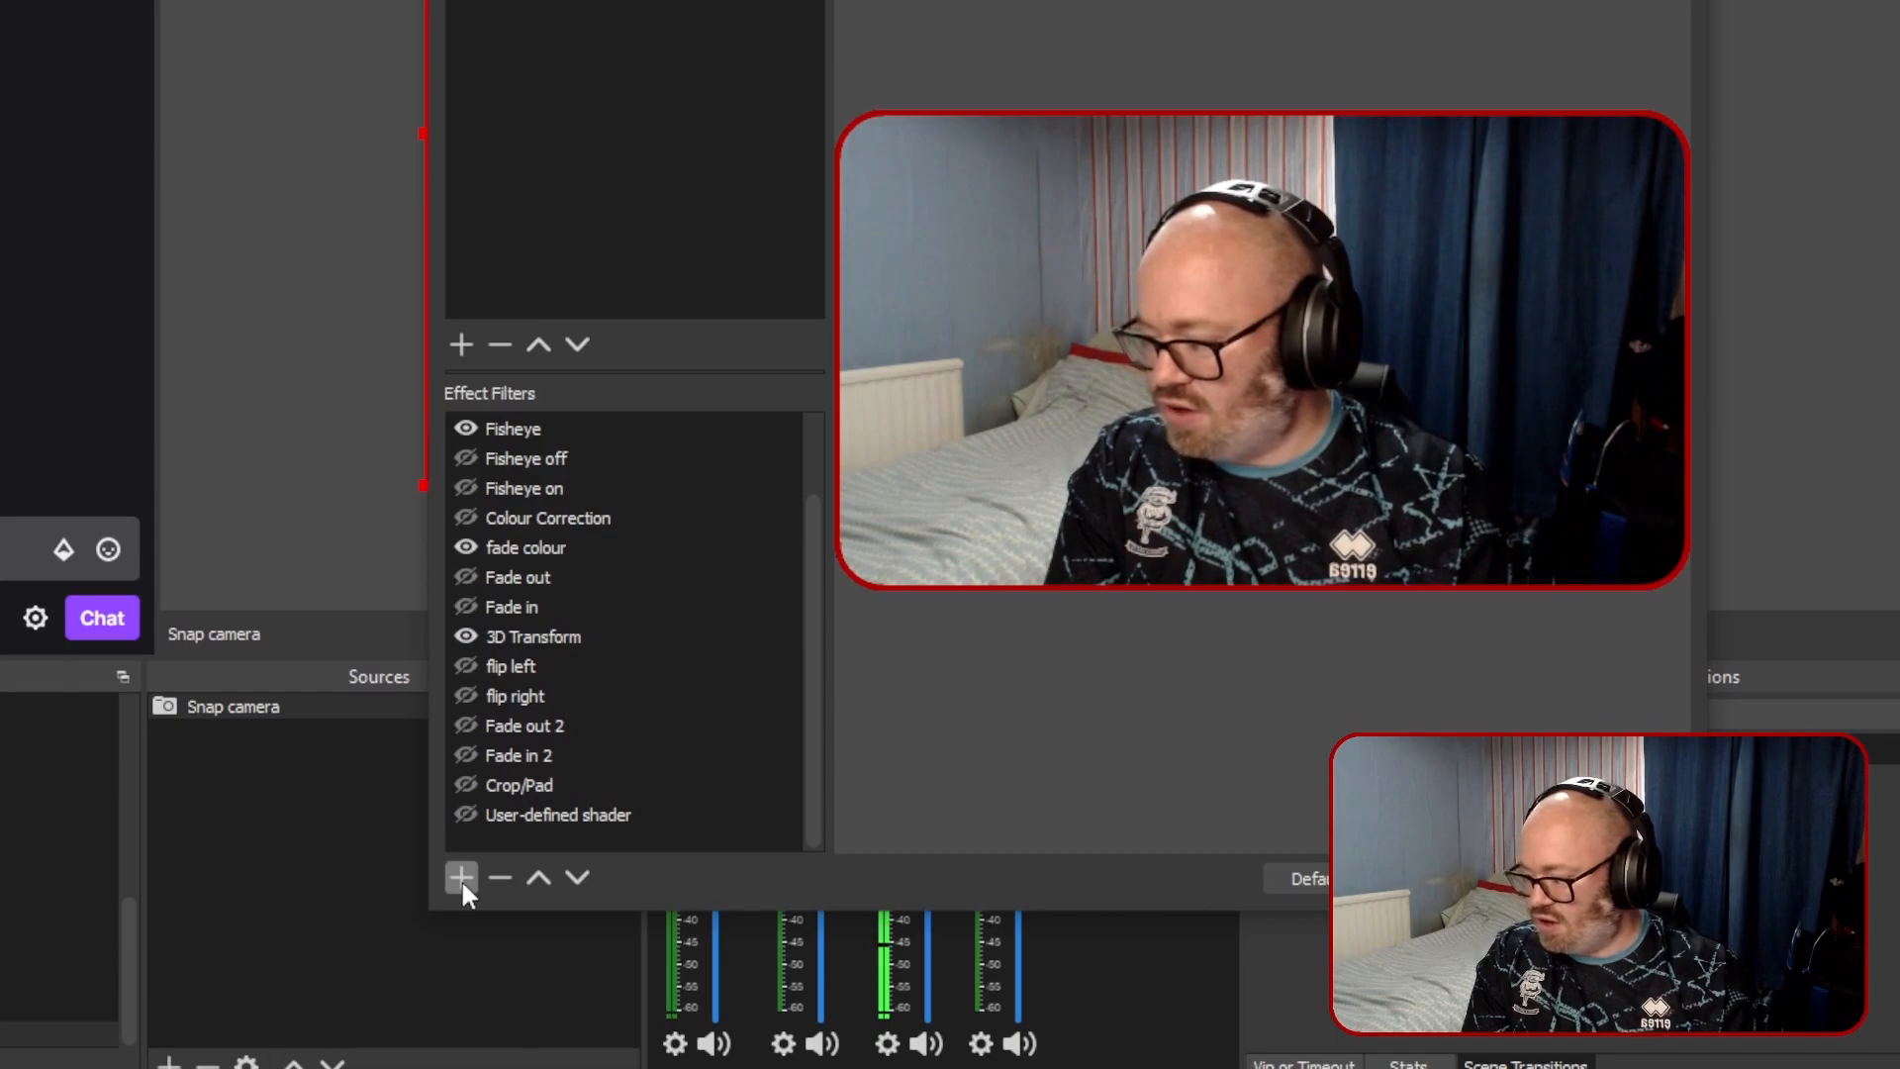
- Add a Face Tracker effect filter to Snap camera and display its settings
{"action": "left_click", "coordinate": [460, 875]}
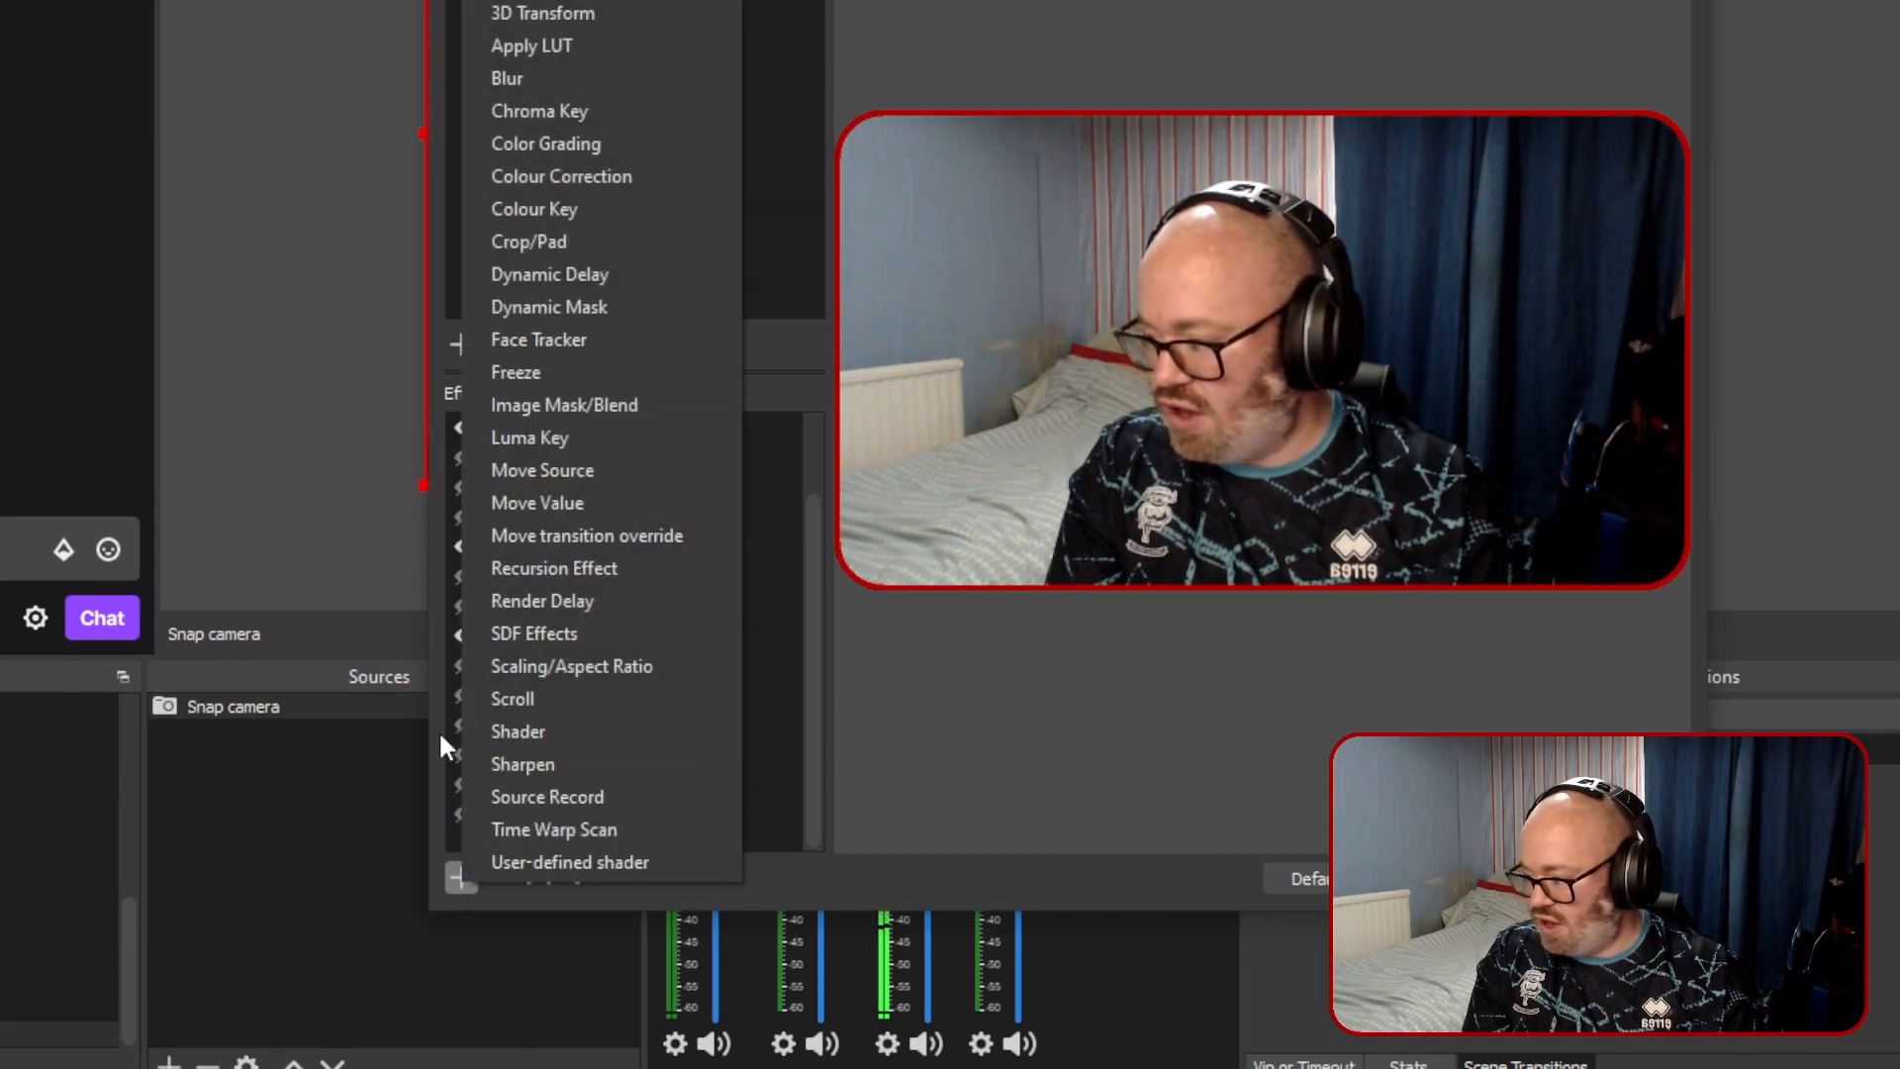
{"action": "mouse_move", "coordinate": [594, 340]}
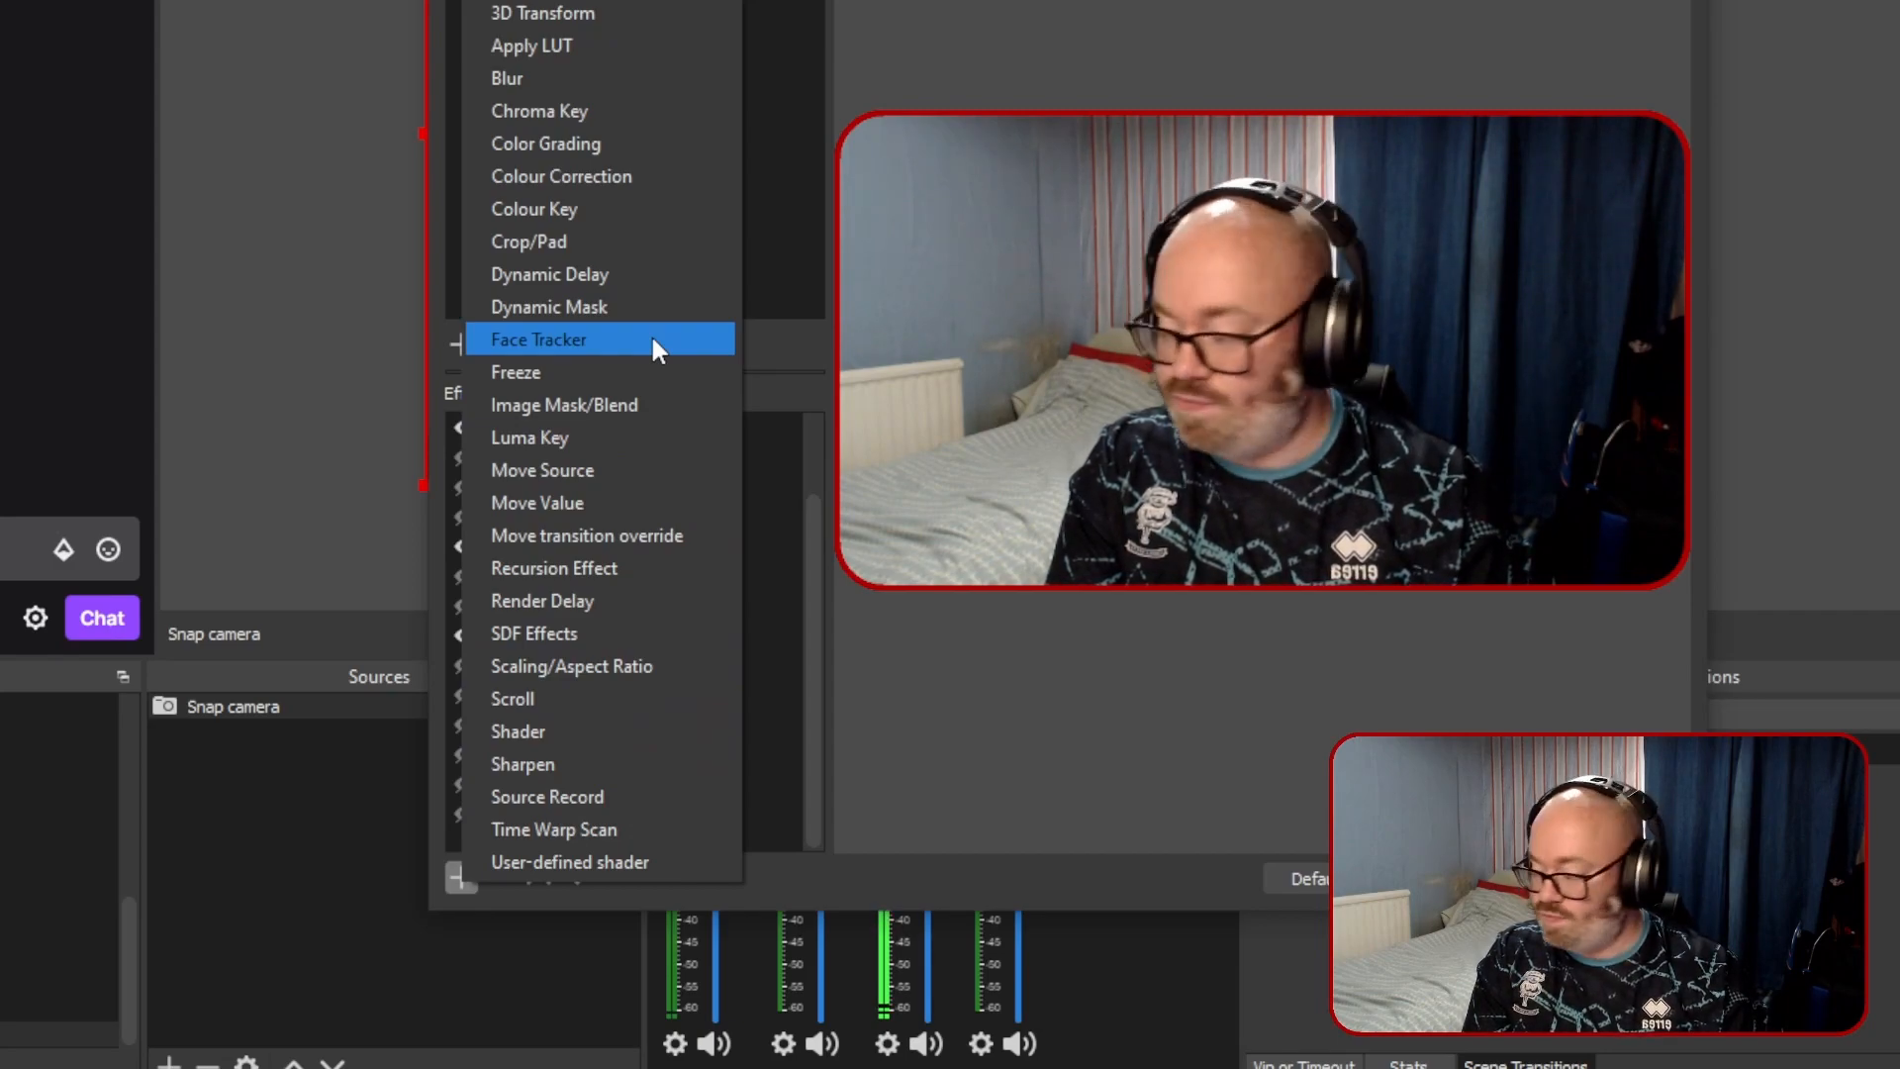
{"action": "left_click", "coordinate": [539, 339]}
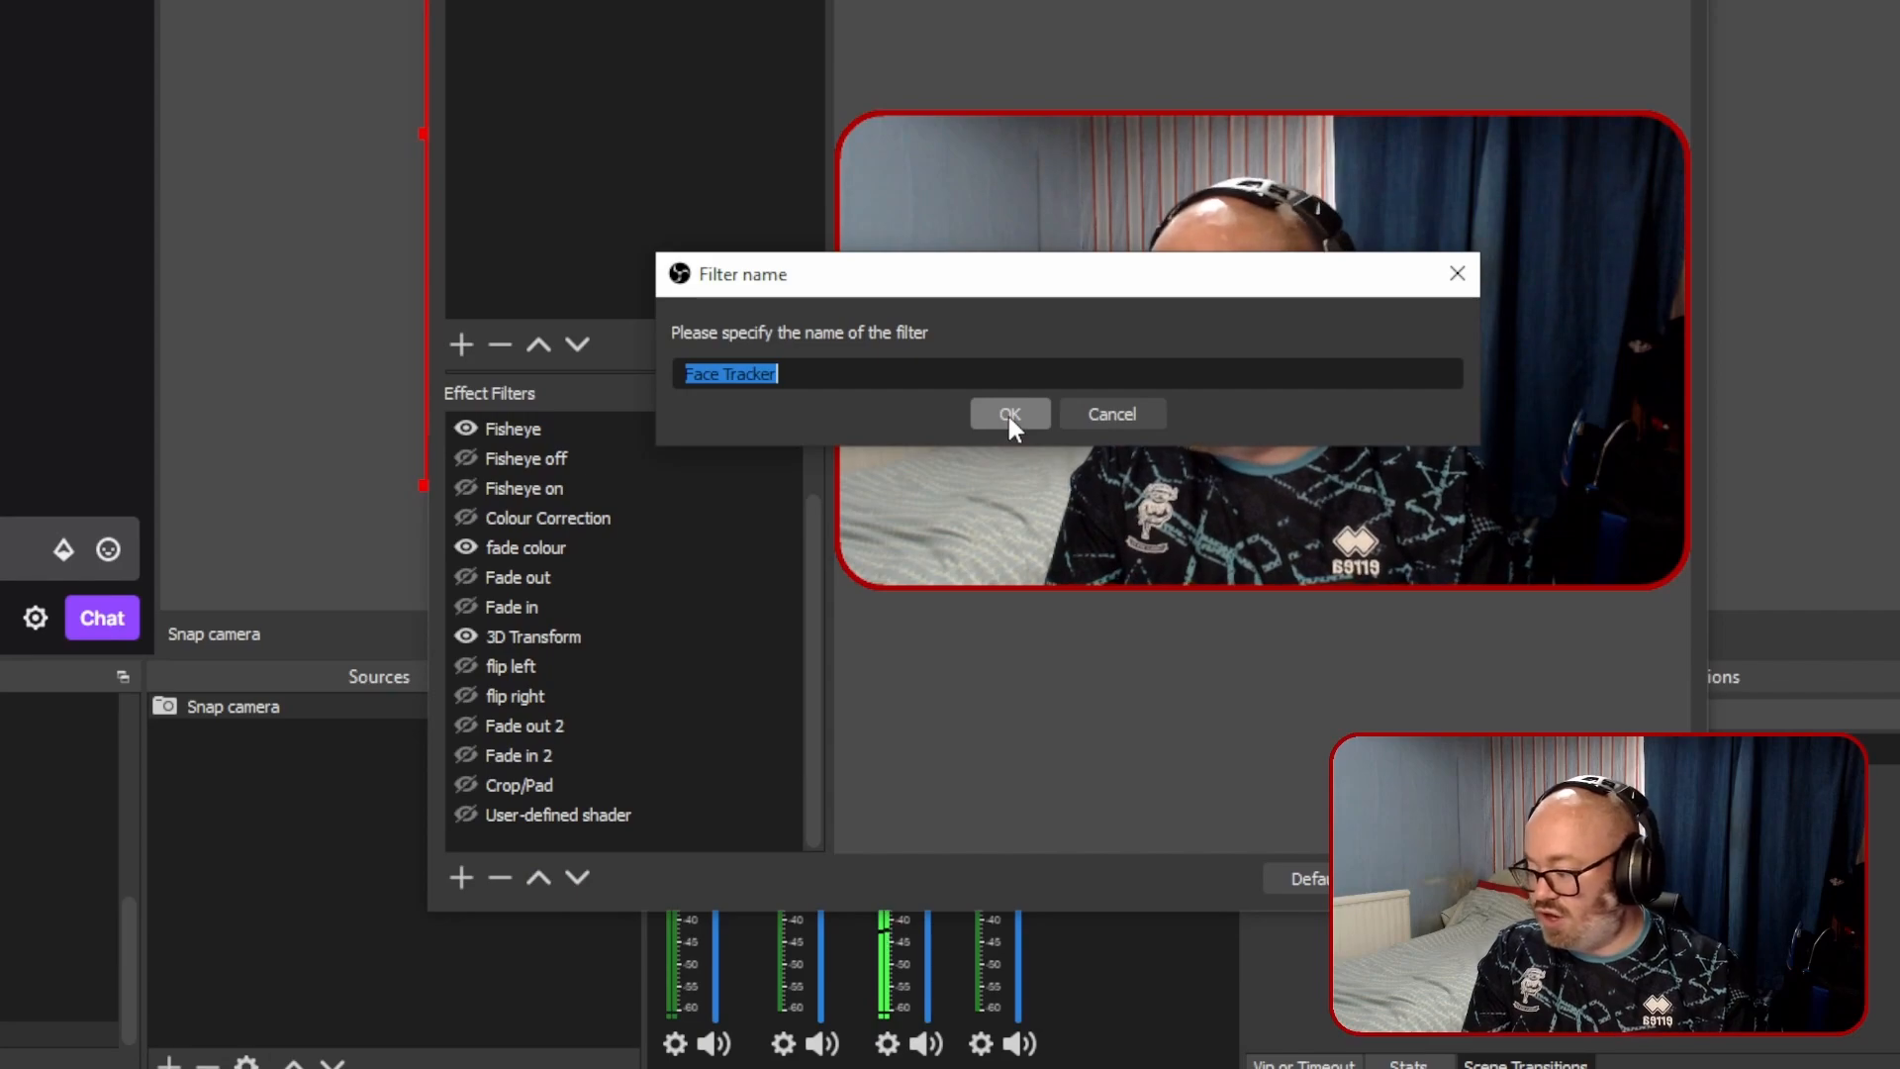
{"action": "left_click", "coordinate": [1010, 413]}
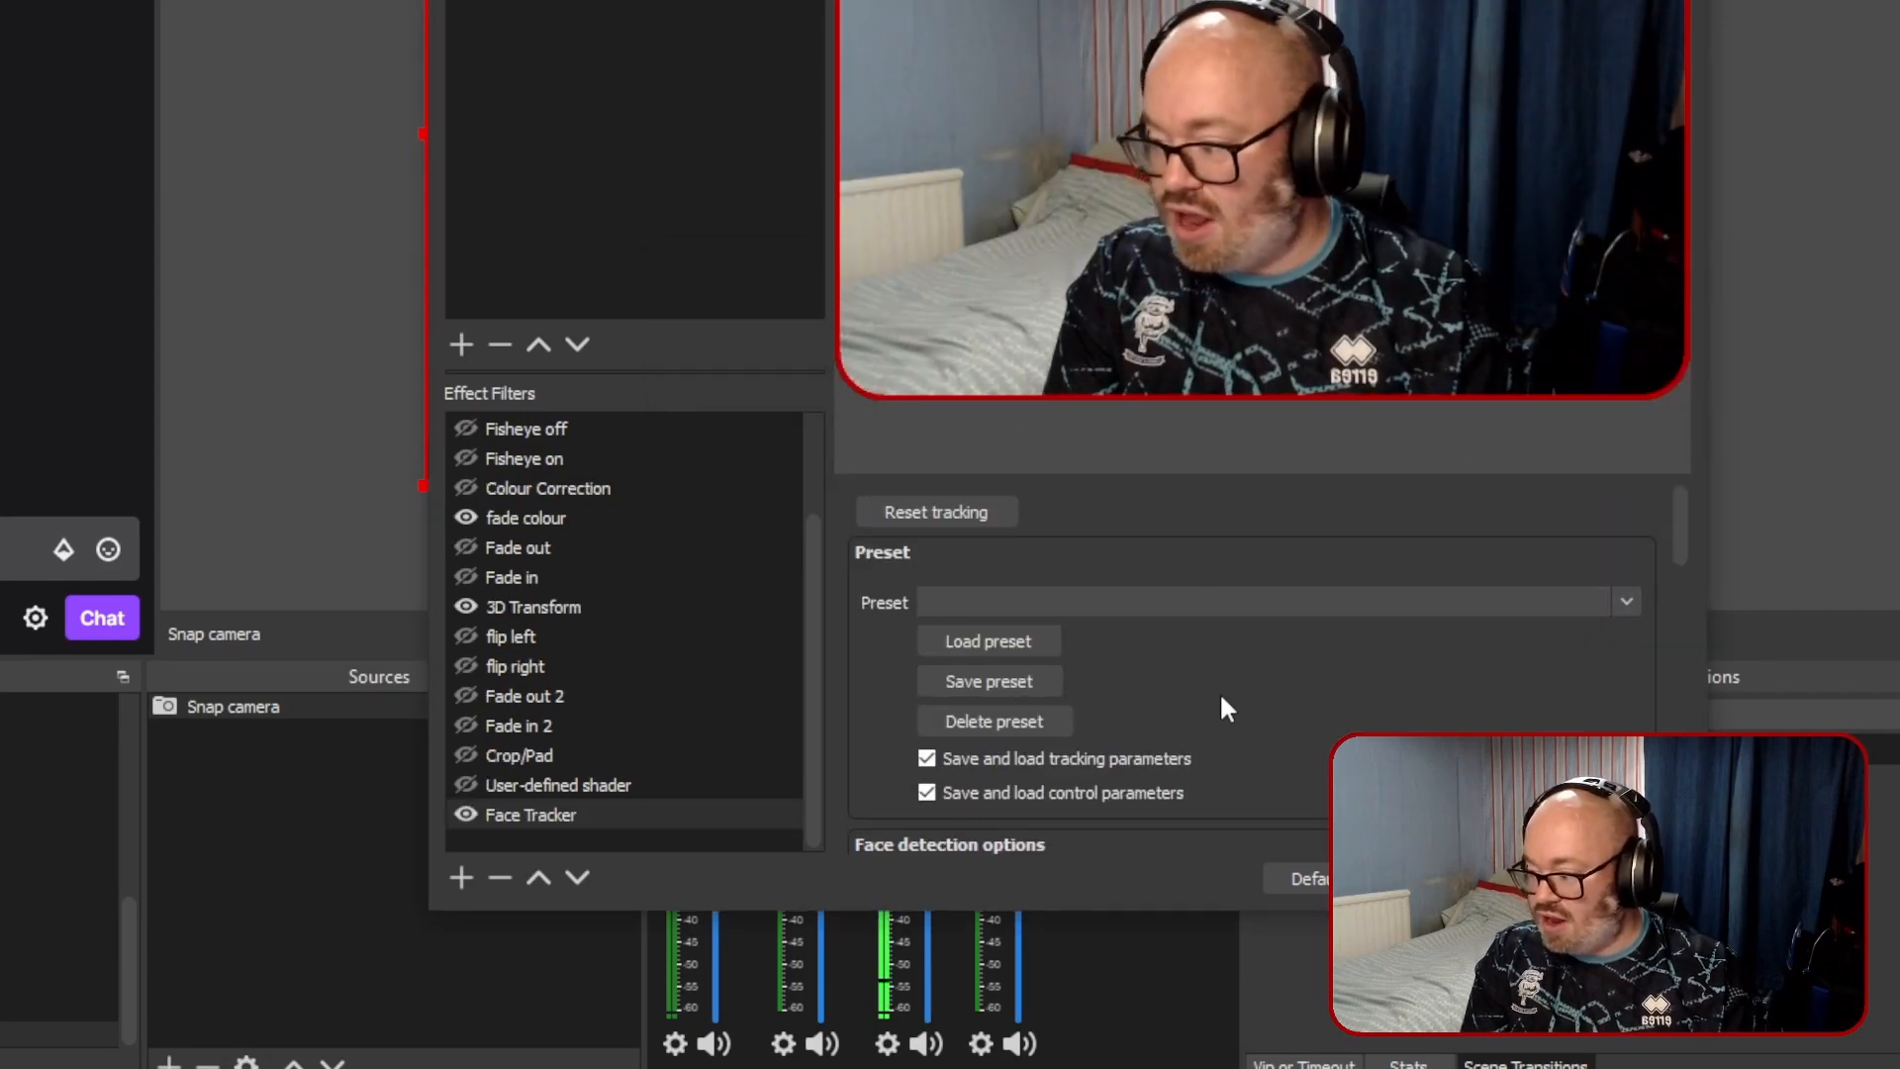
- Scroll to Tracking target location, set Zoom to 2.00, then lower it to 1.00
{"action": "scroll", "scroll_direction": "down", "scroll_amount": 3}
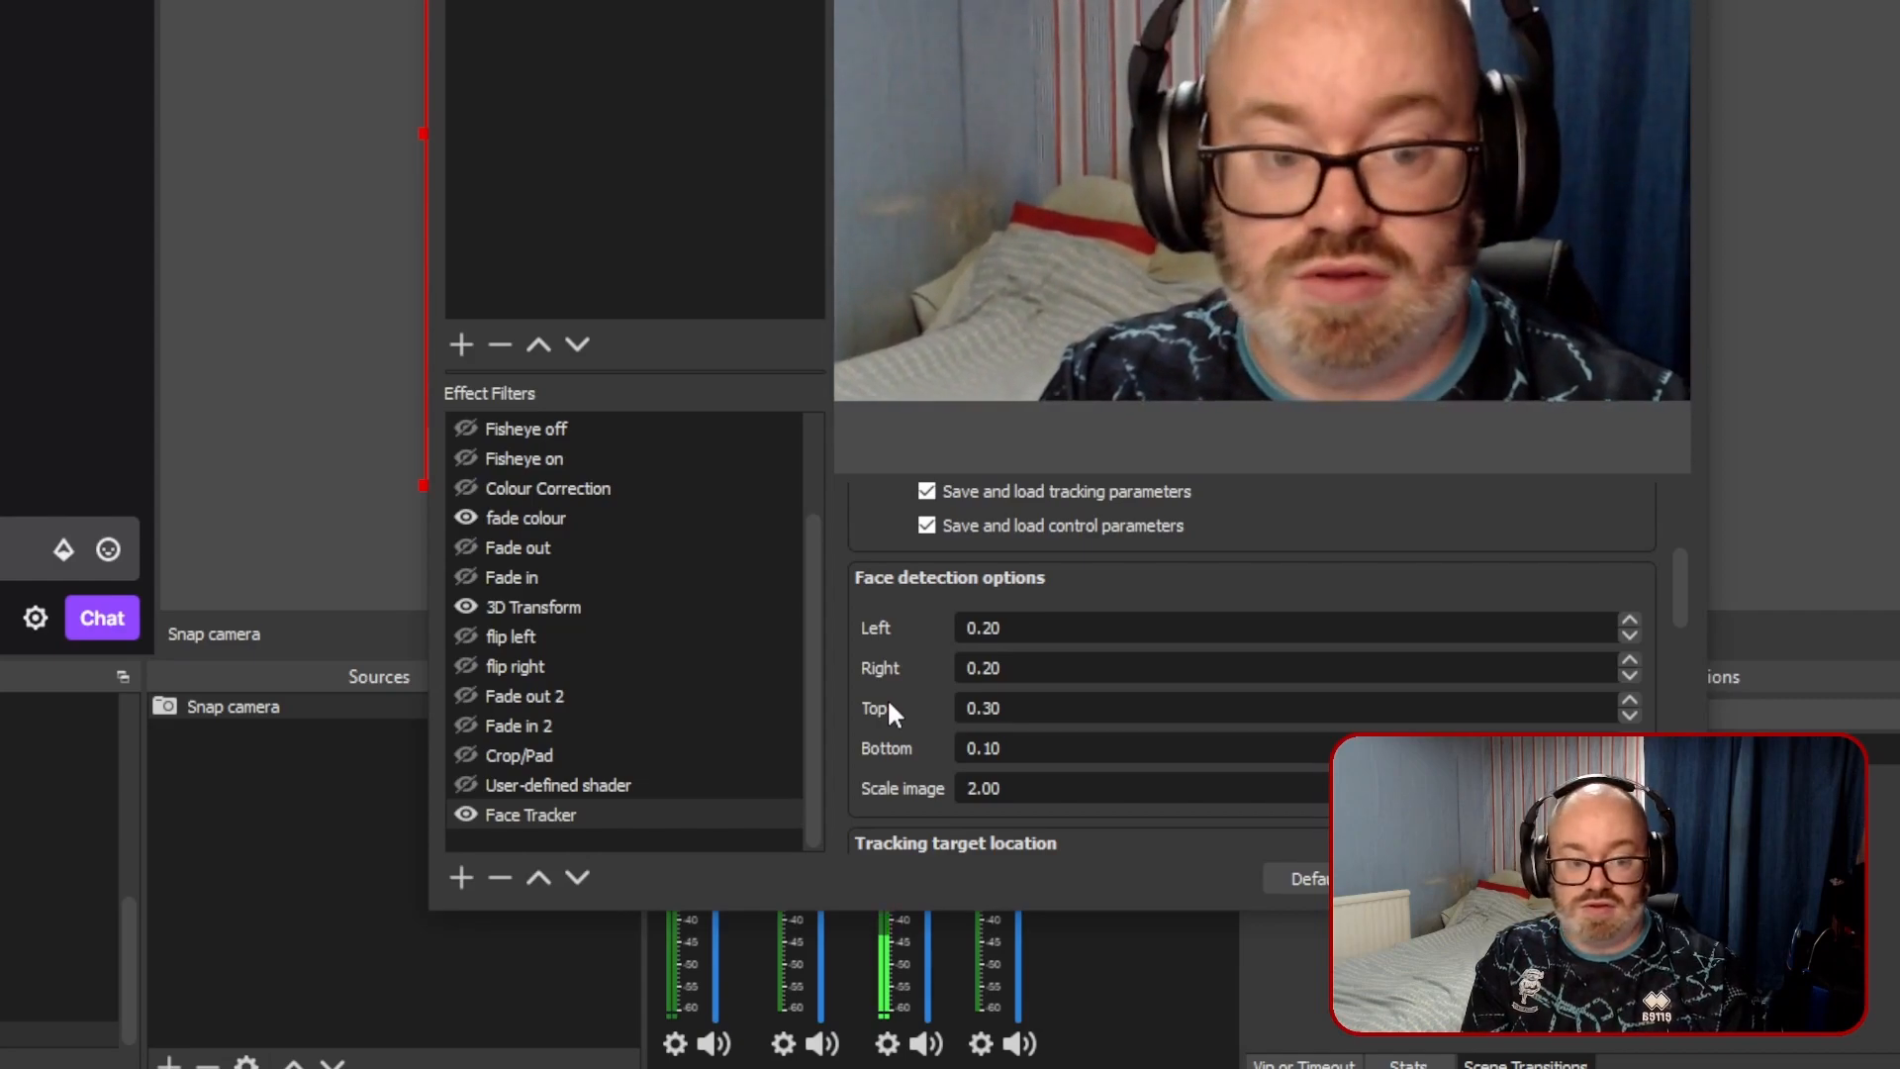
{"action": "scroll", "scroll_direction": "down", "scroll_amount": 3}
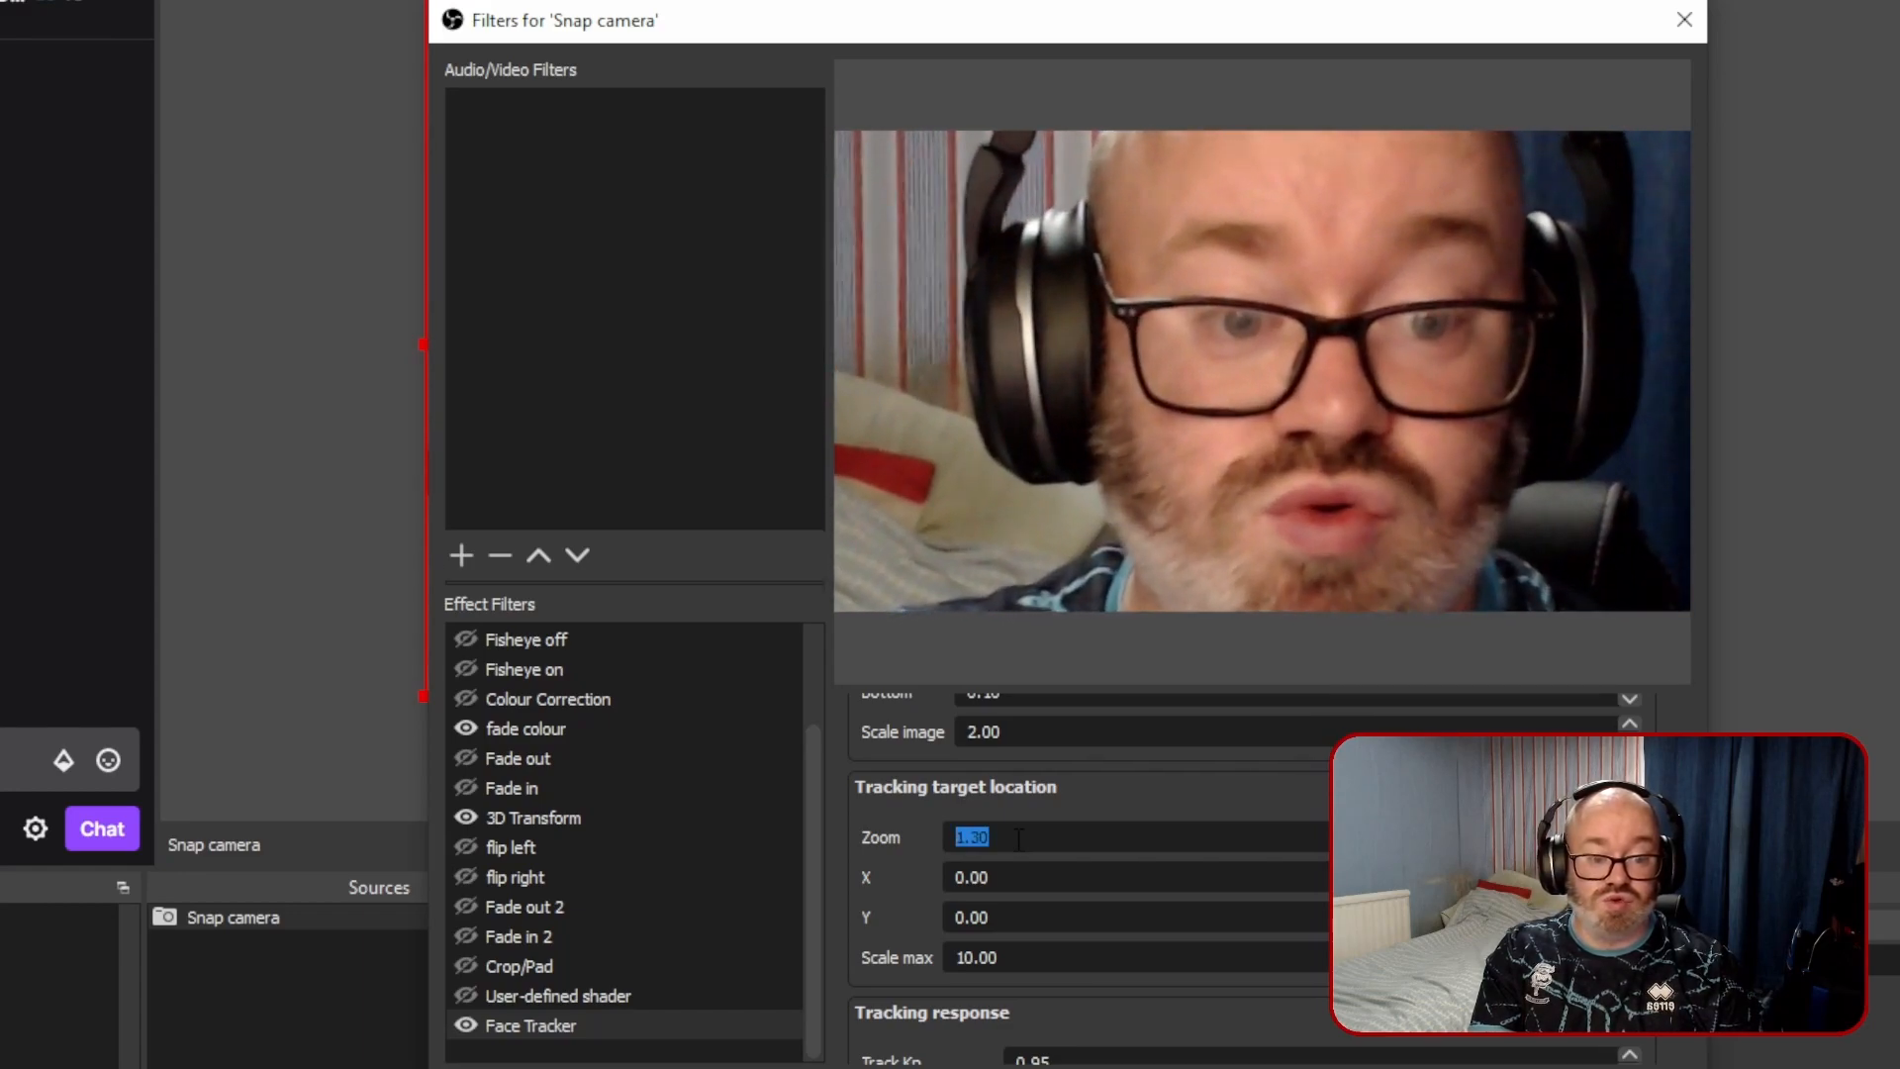
{"action": "type", "text": "2.00"}
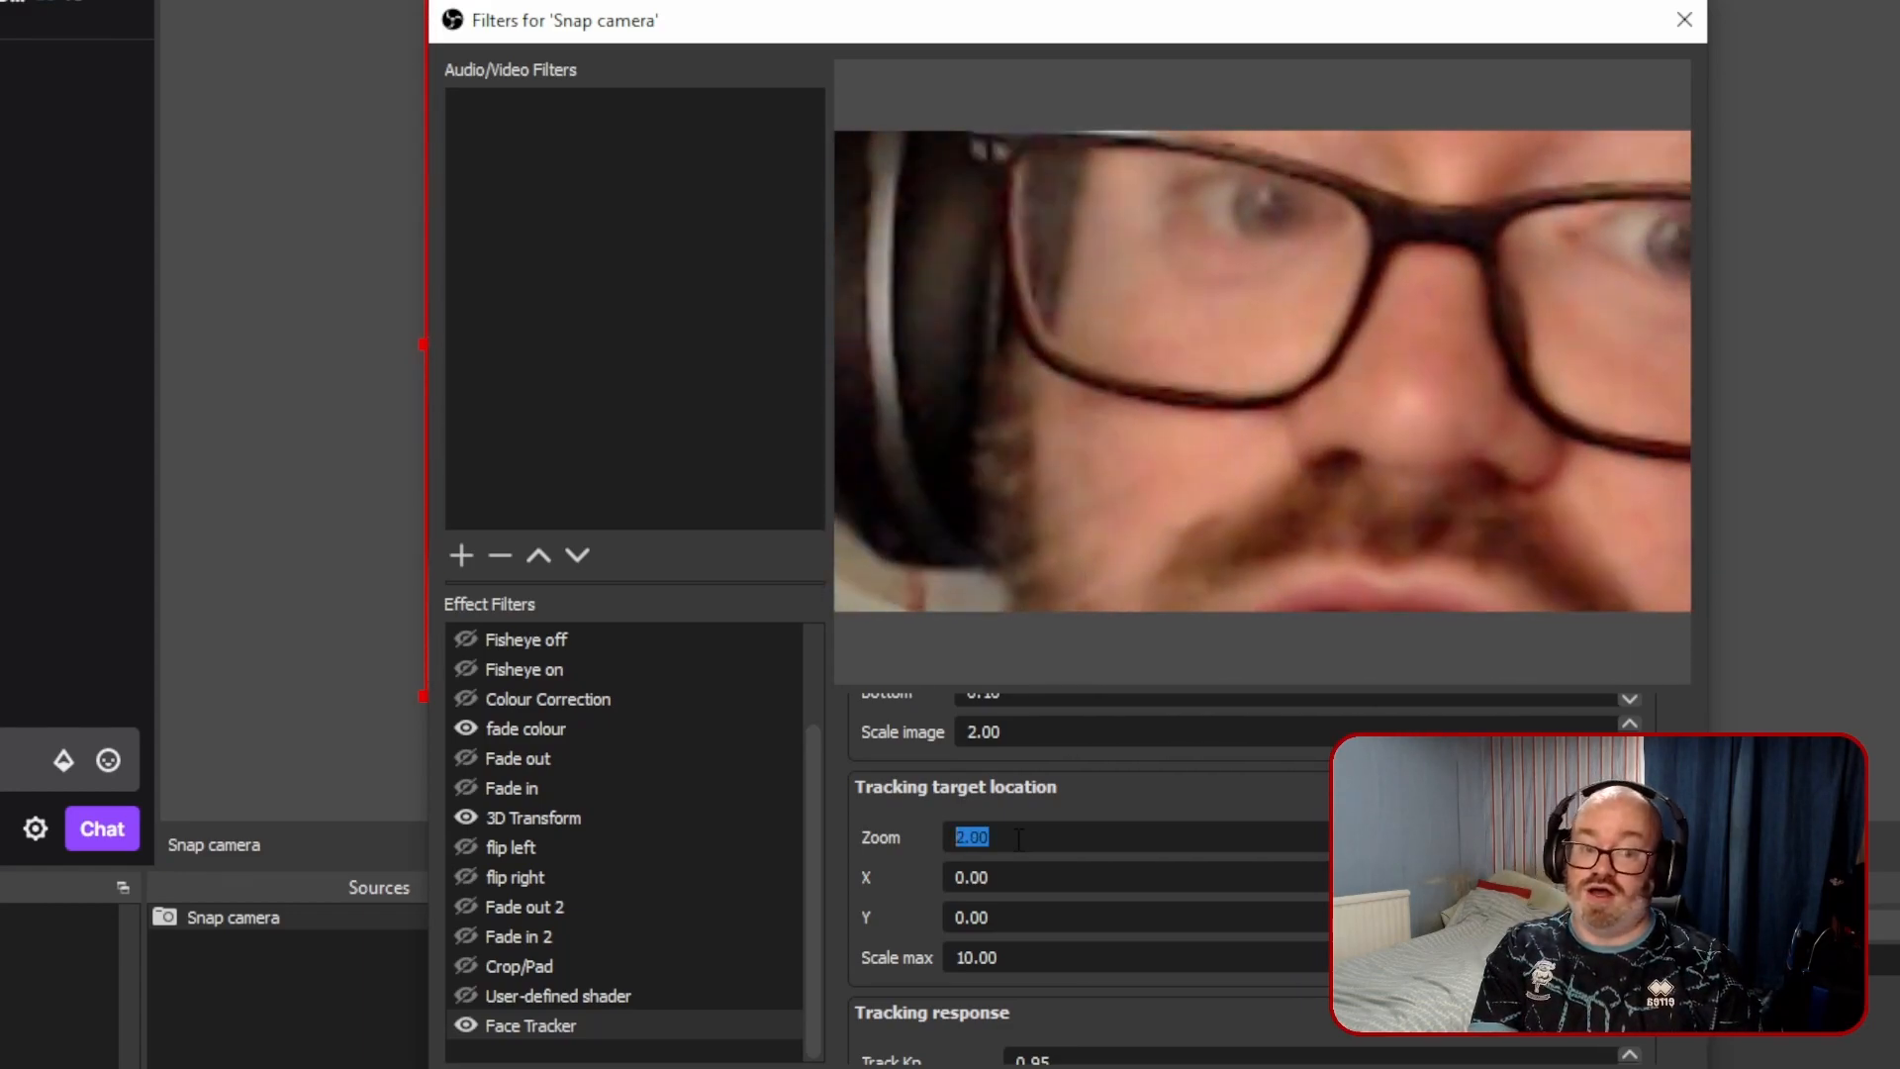
{"action": "type", "text": "1.00"}
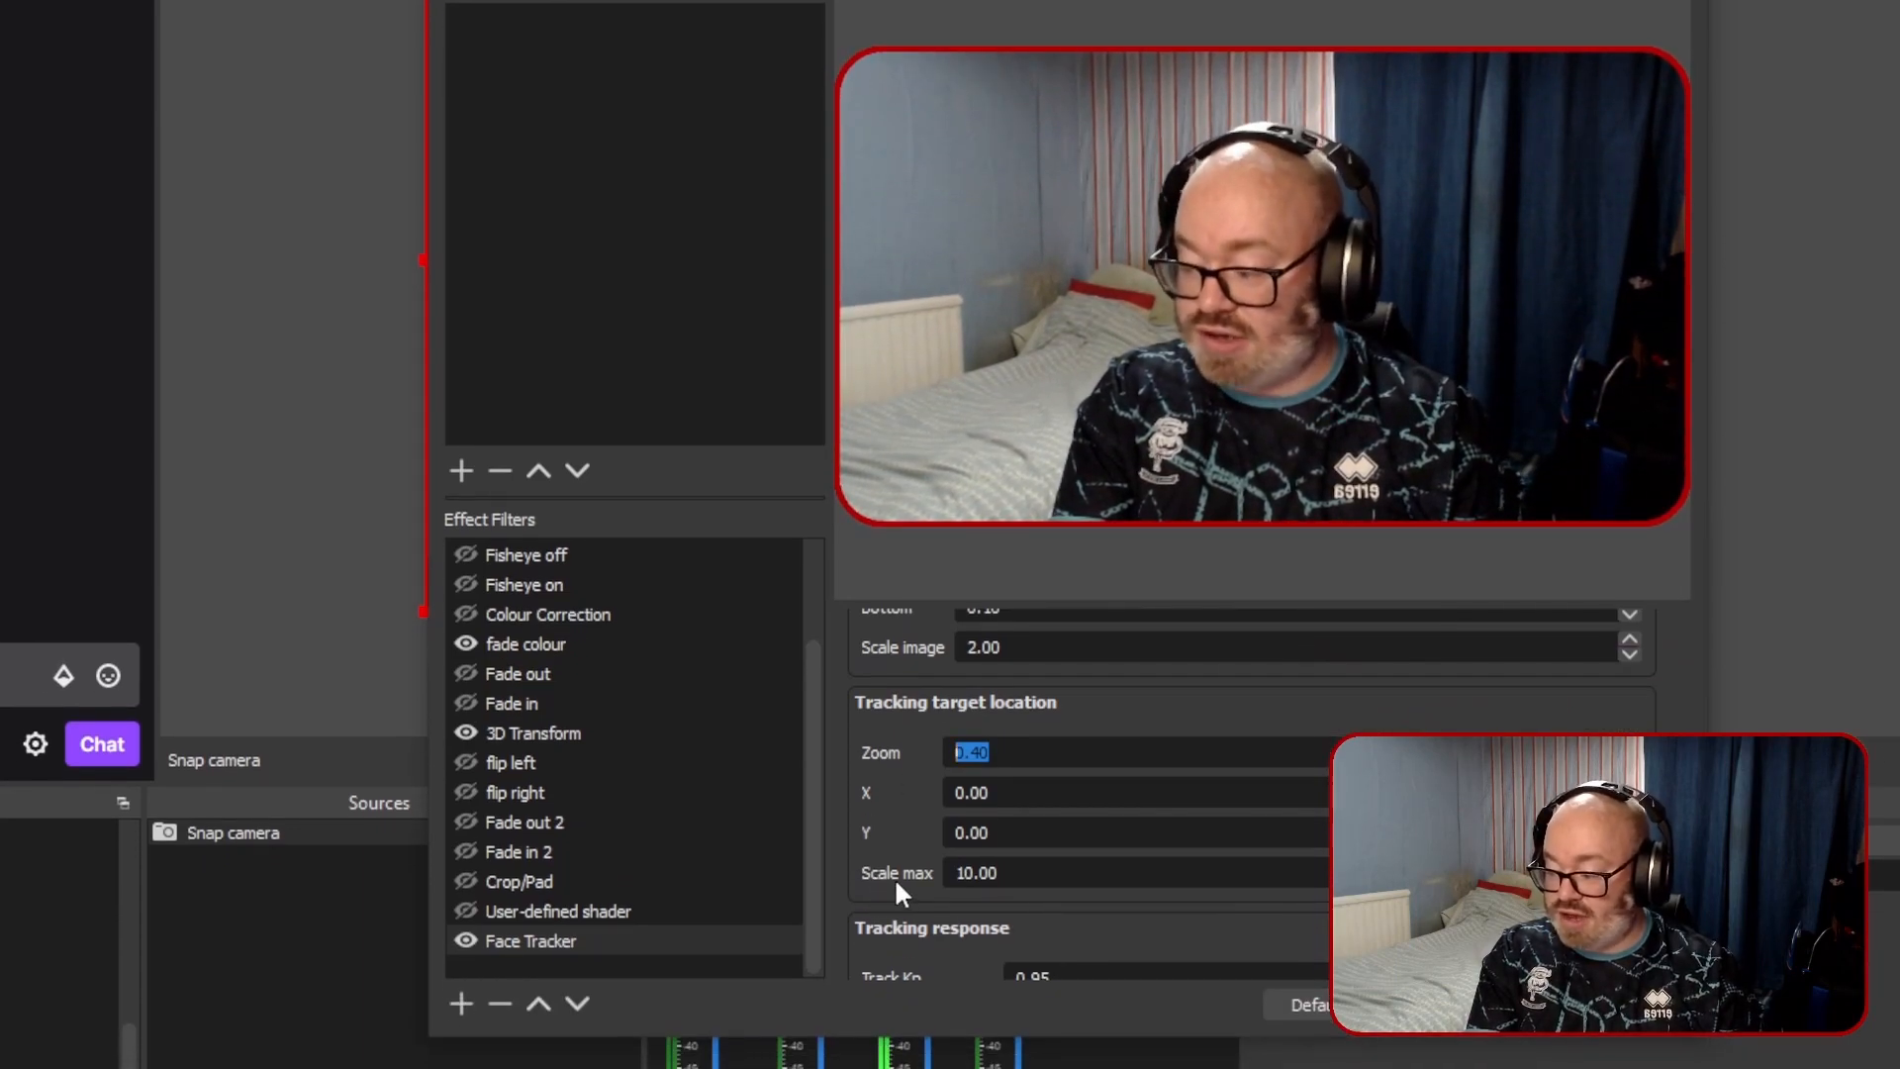
- Scroll the Face Tracker properties past Tracking response to the Output and Debugging sections
{"action": "scroll", "scroll_direction": "down", "scroll_amount": 3}
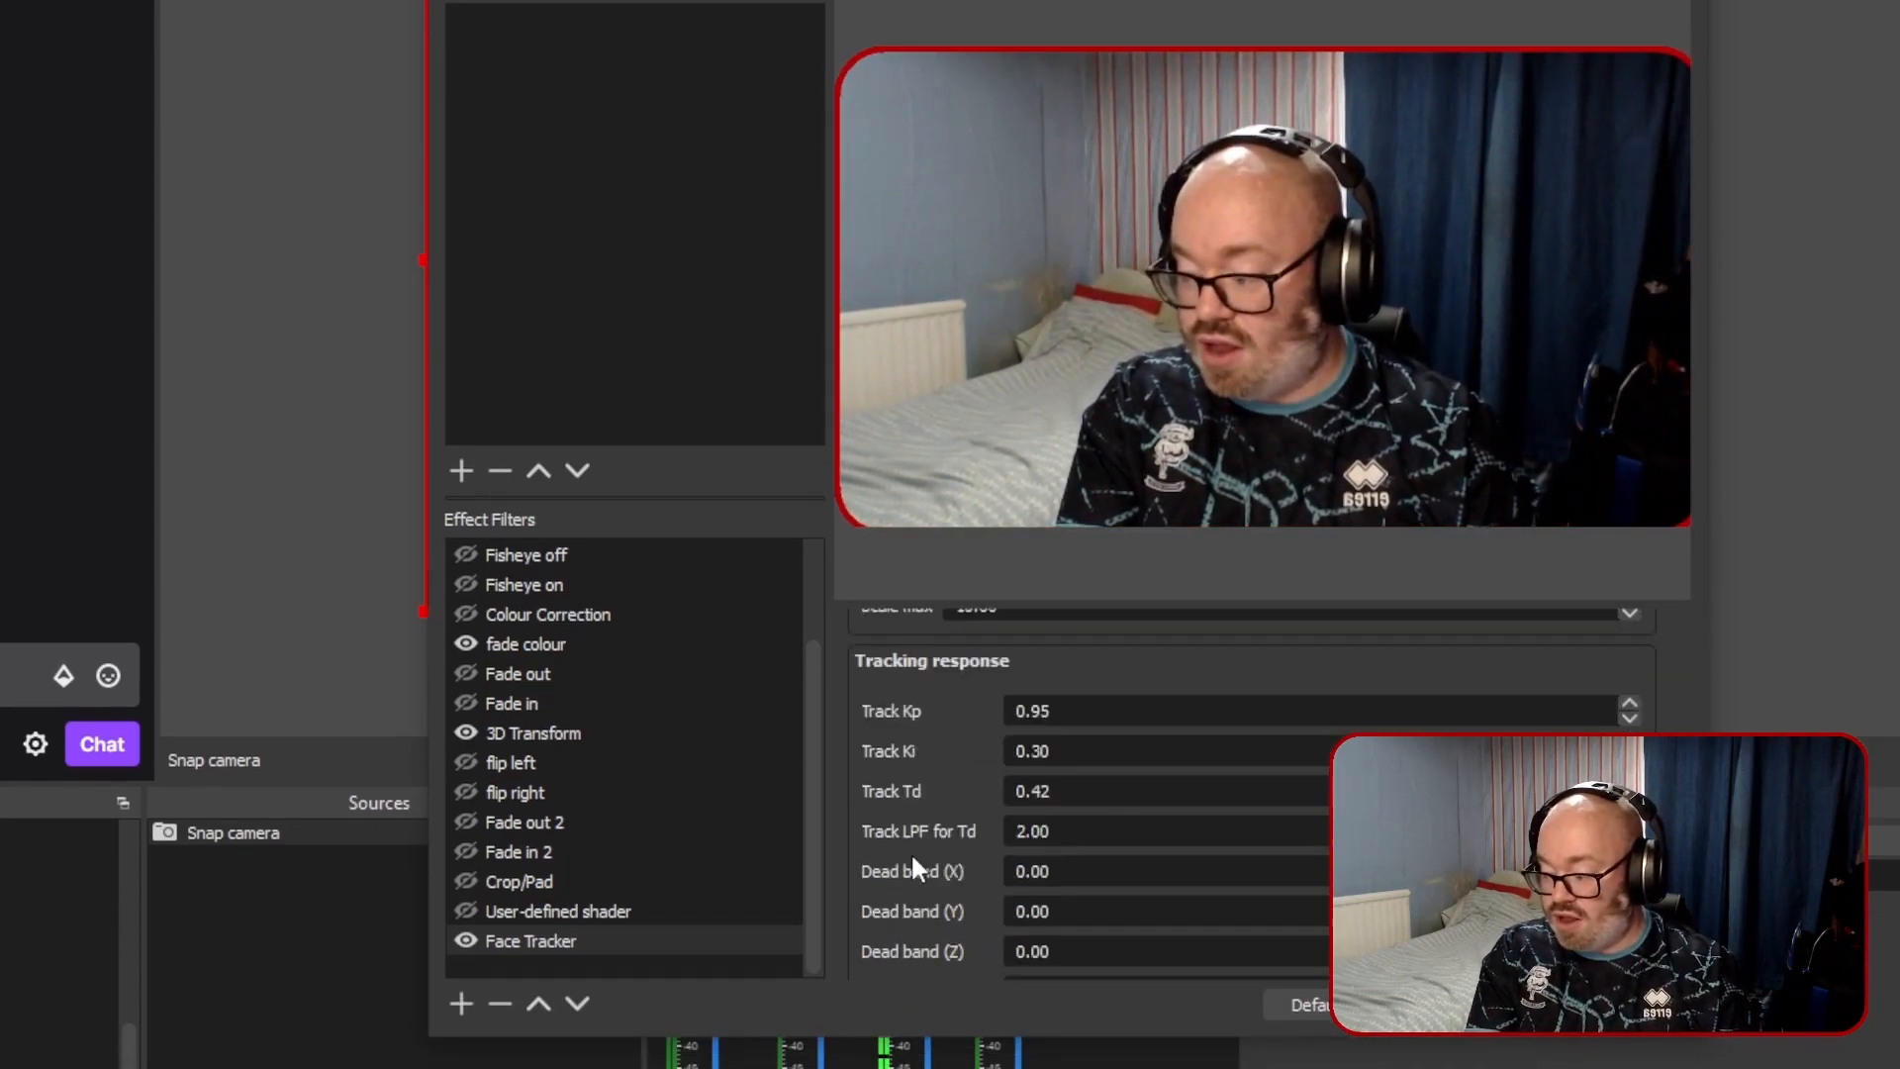
{"action": "scroll", "scroll_direction": "down", "scroll_amount": 3}
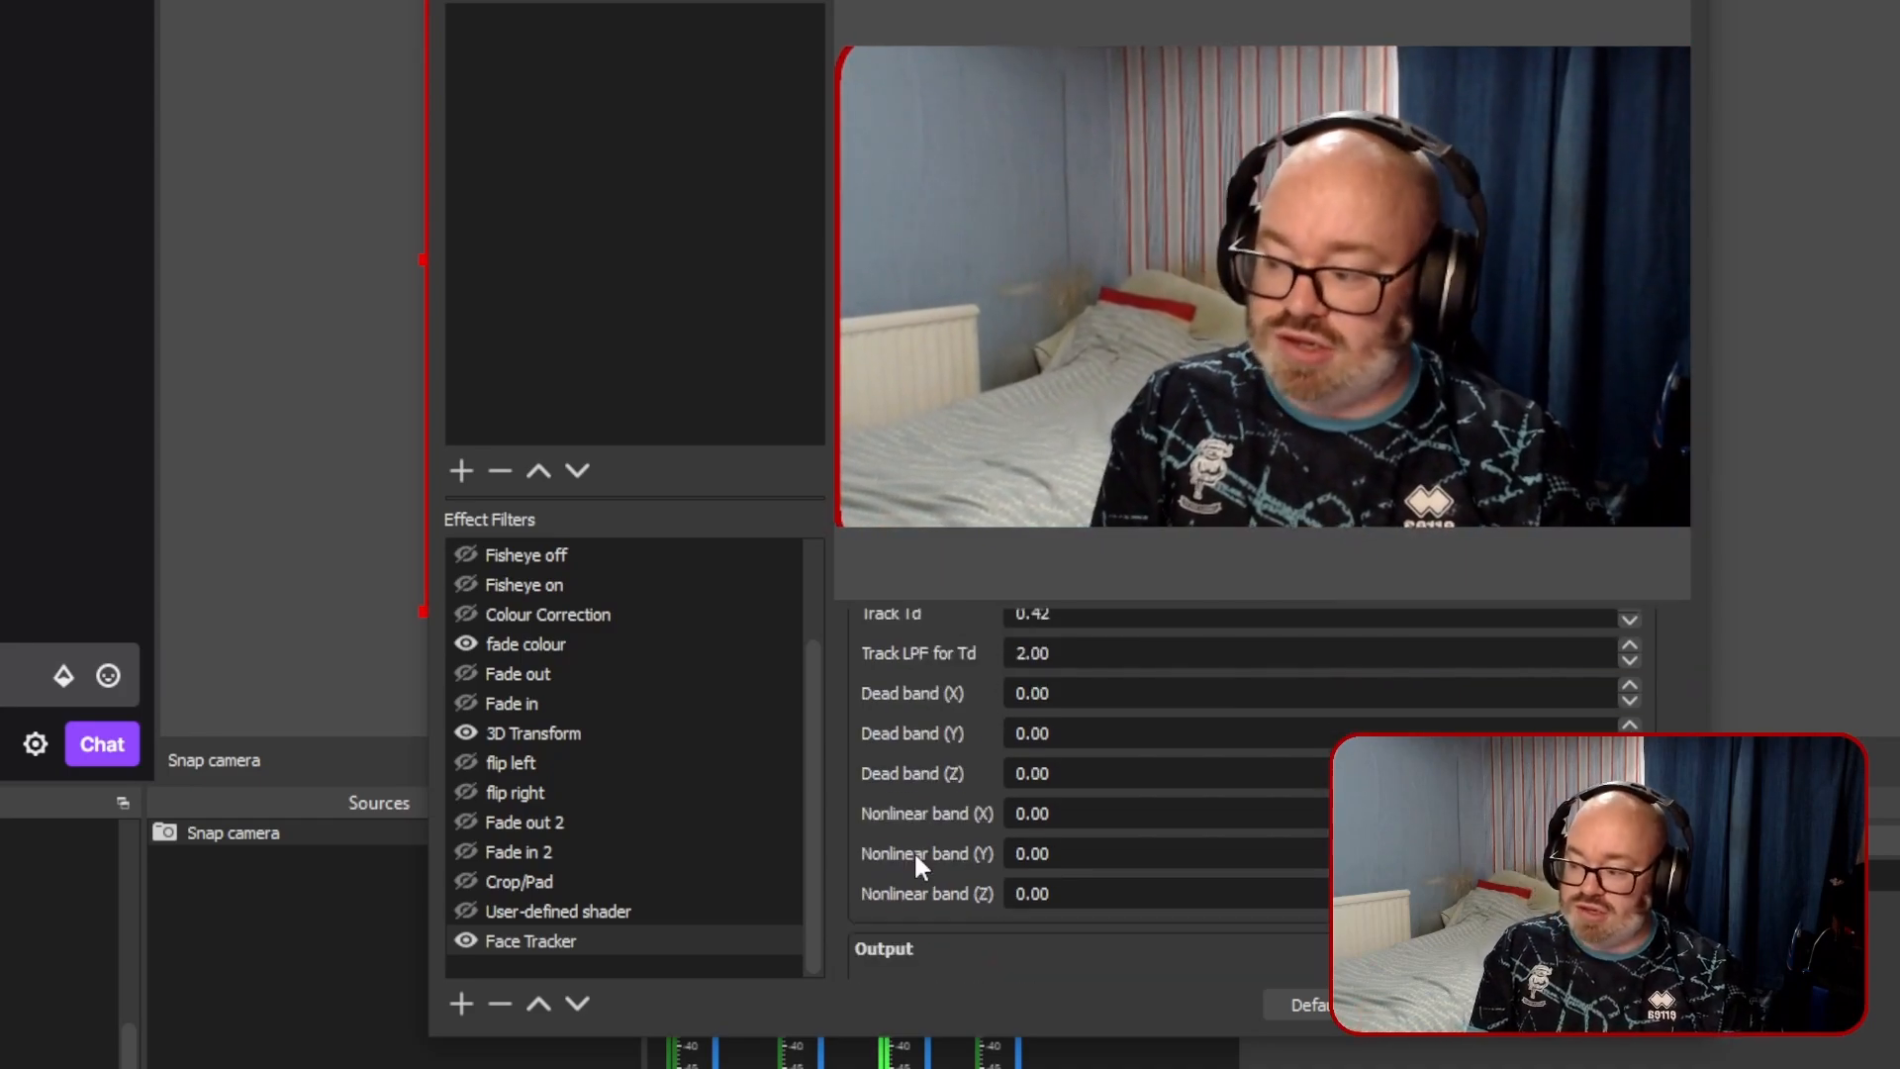
{"action": "scroll", "scroll_direction": "up", "scroll_amount": 3}
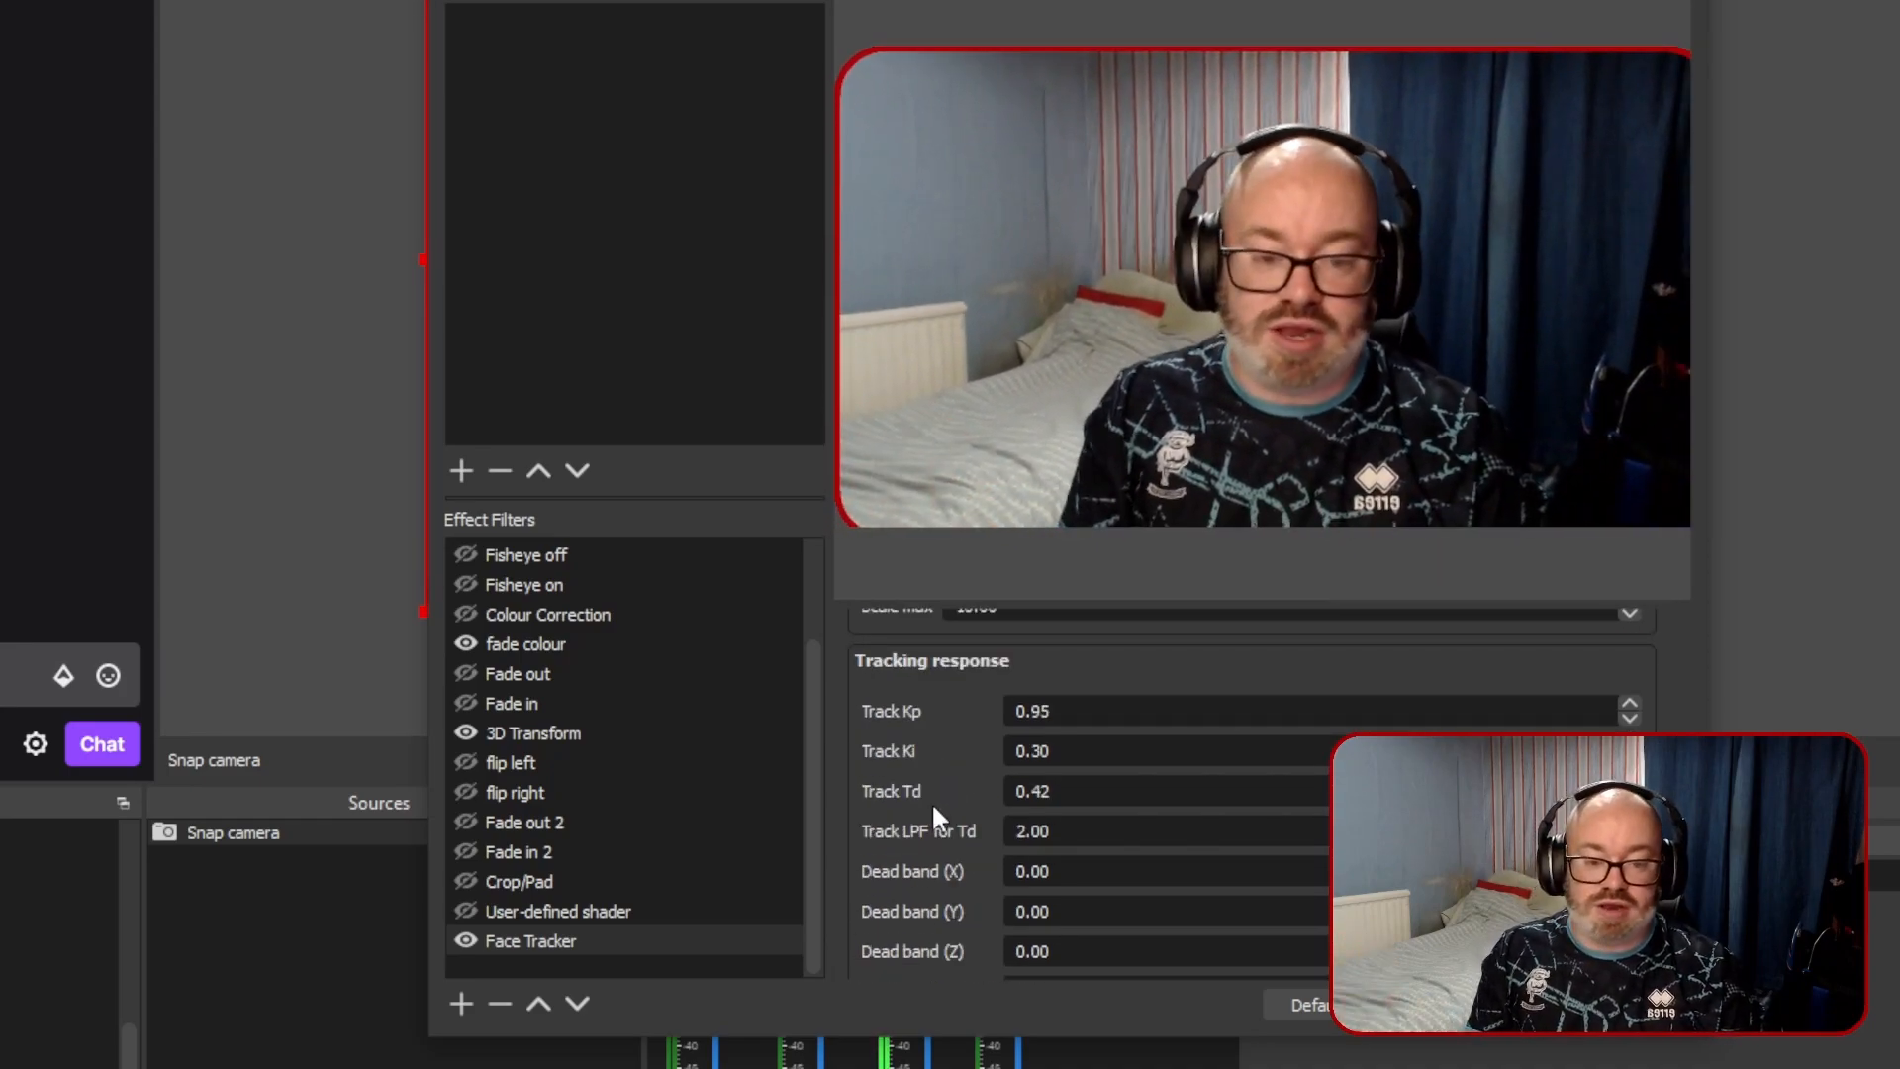
{"action": "scroll", "scroll_direction": "down", "scroll_amount": 3}
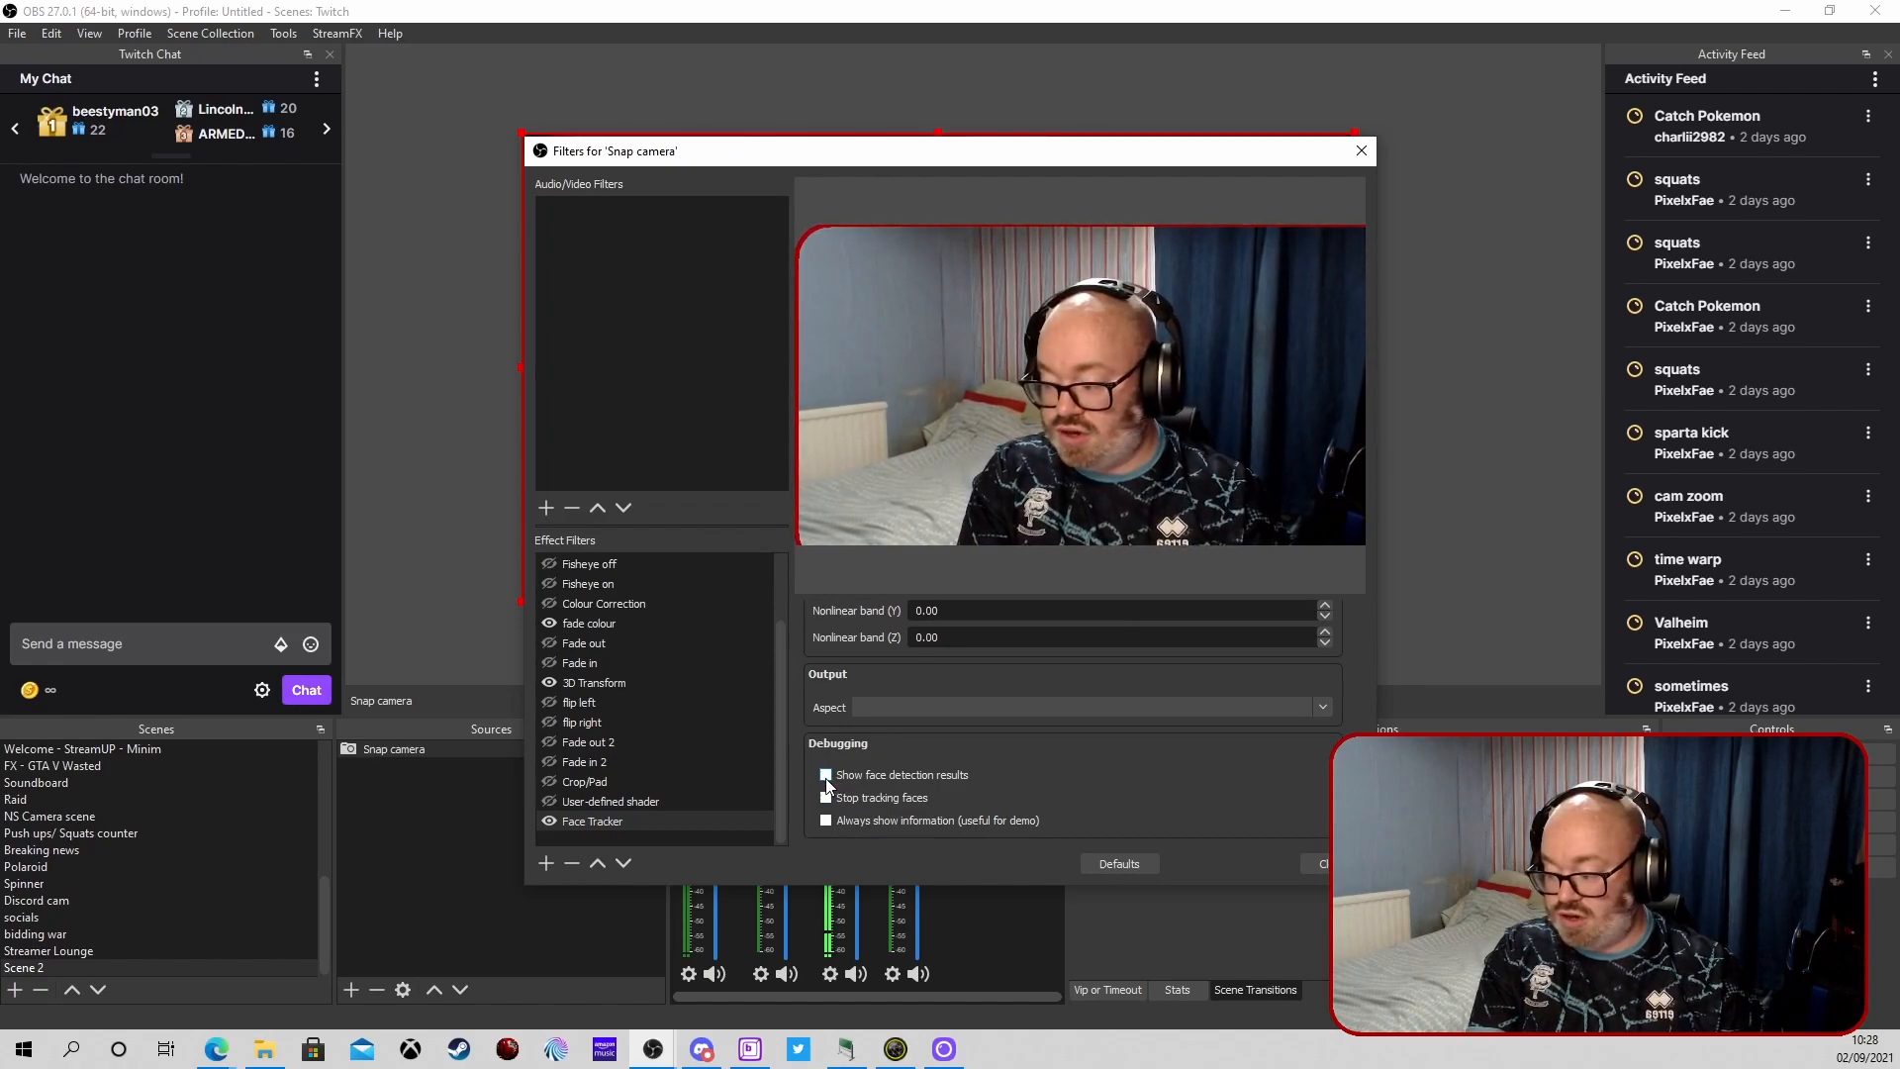
- Enable 'Show face detection results' under Debugging and open the output aspect choices
{"action": "left_click", "coordinate": [825, 773]}
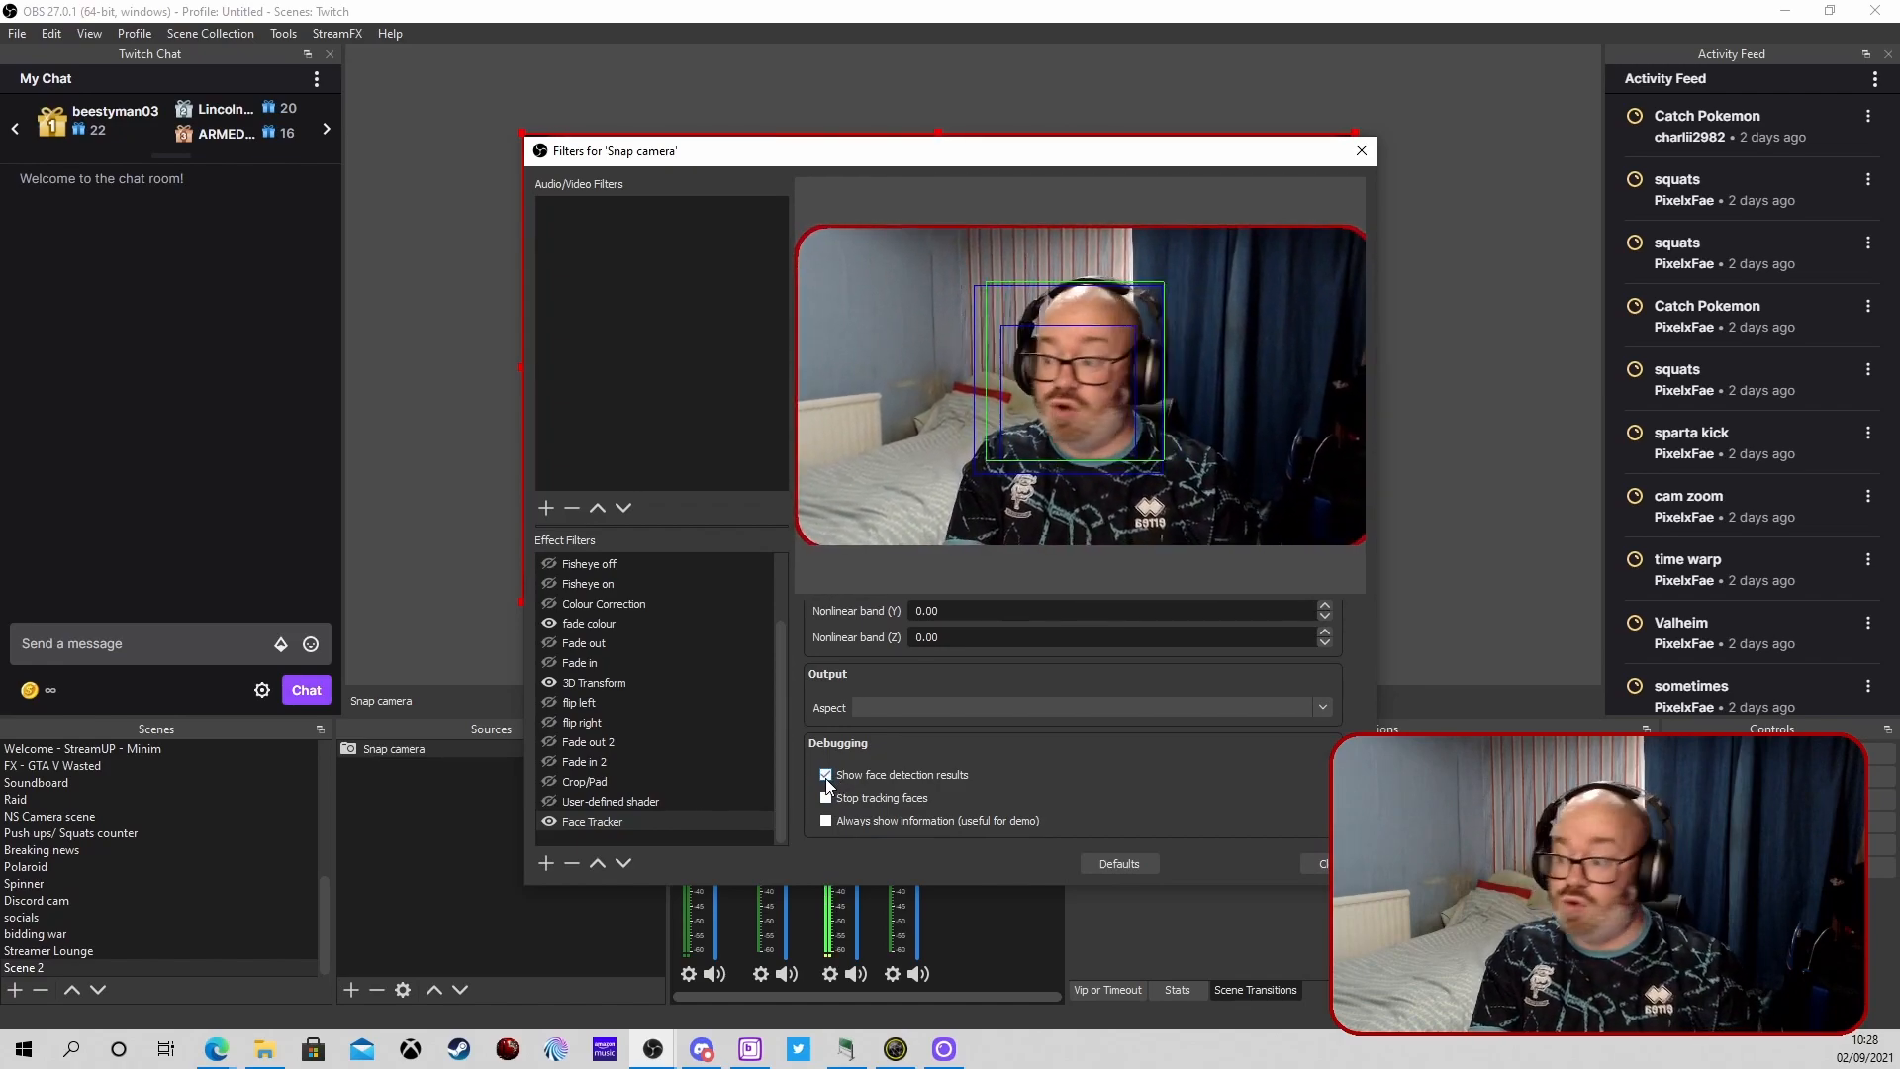
{"action": "left_click", "coordinate": [826, 797]}
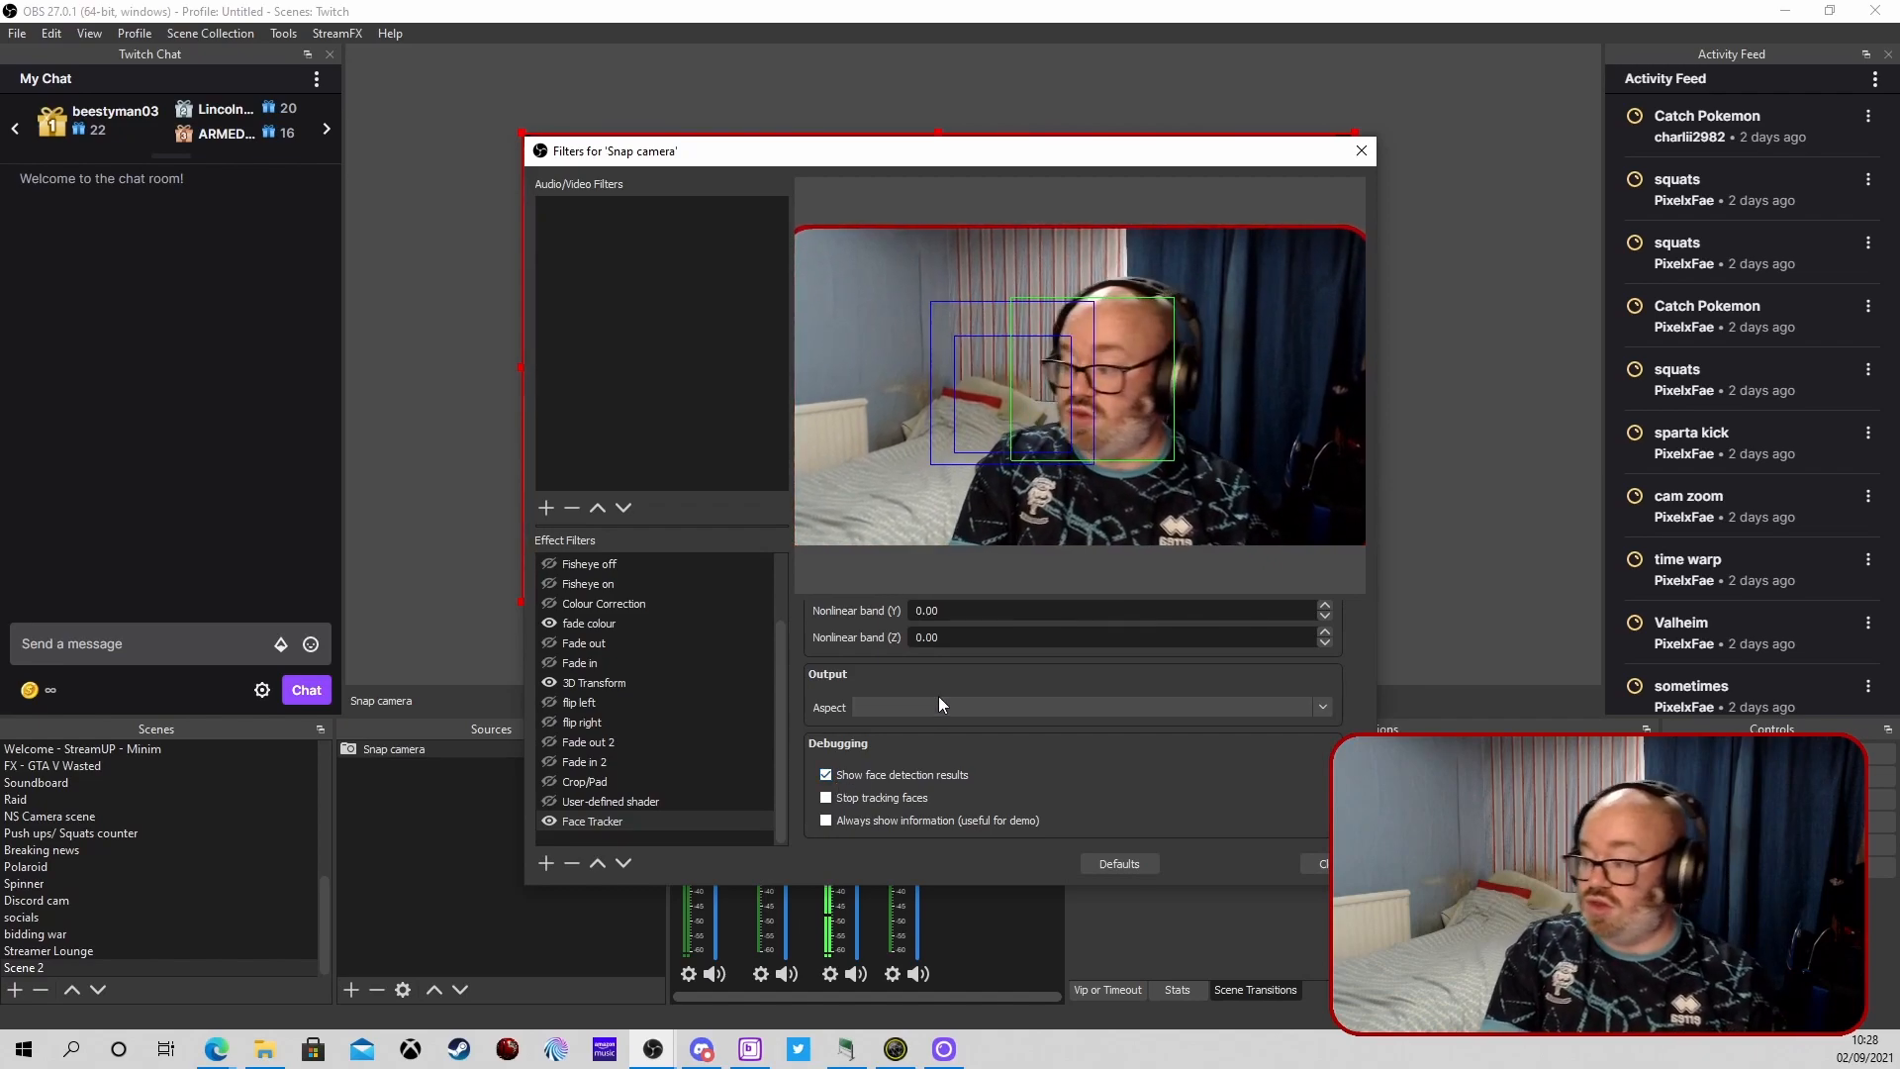
{"action": "scroll", "scroll_direction": "up", "scroll_amount": 3}
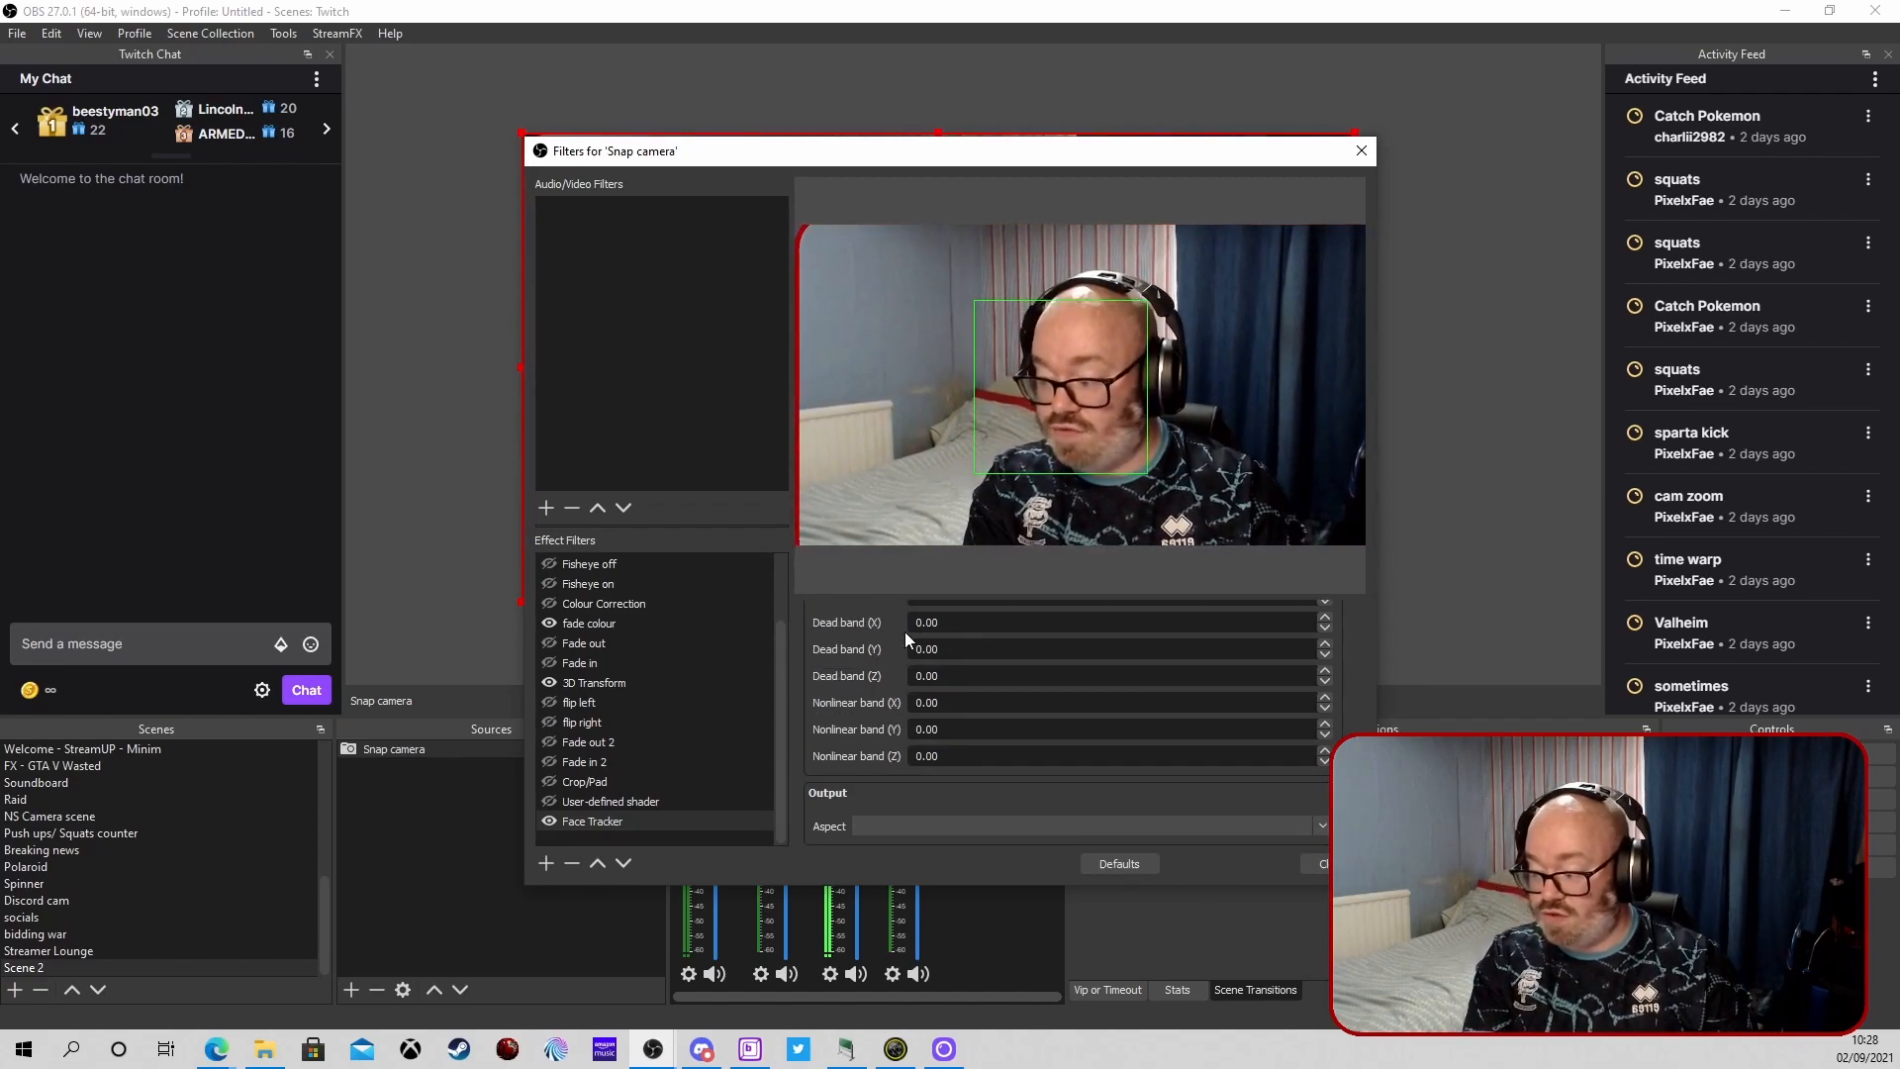
{"action": "scroll", "scroll_direction": "down", "scroll_amount": 3}
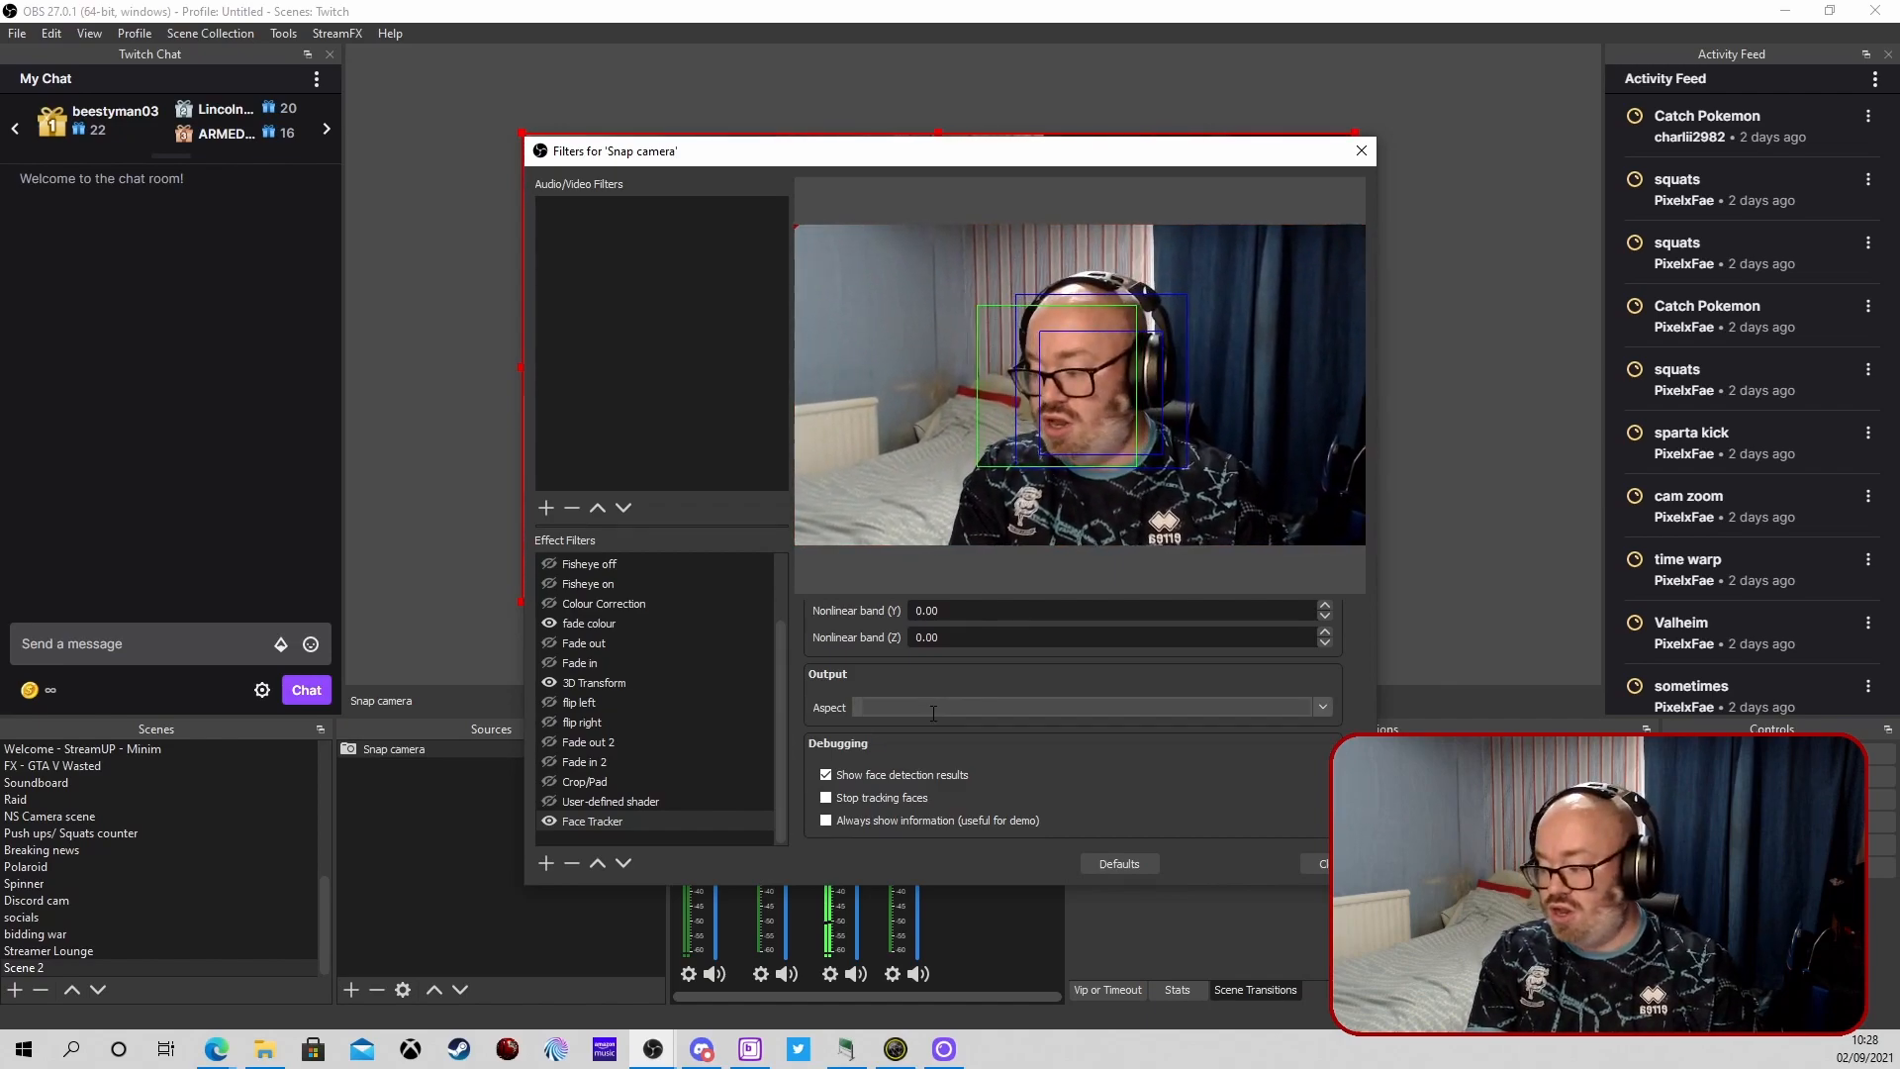
{"action": "left_click", "coordinate": [1321, 706]}
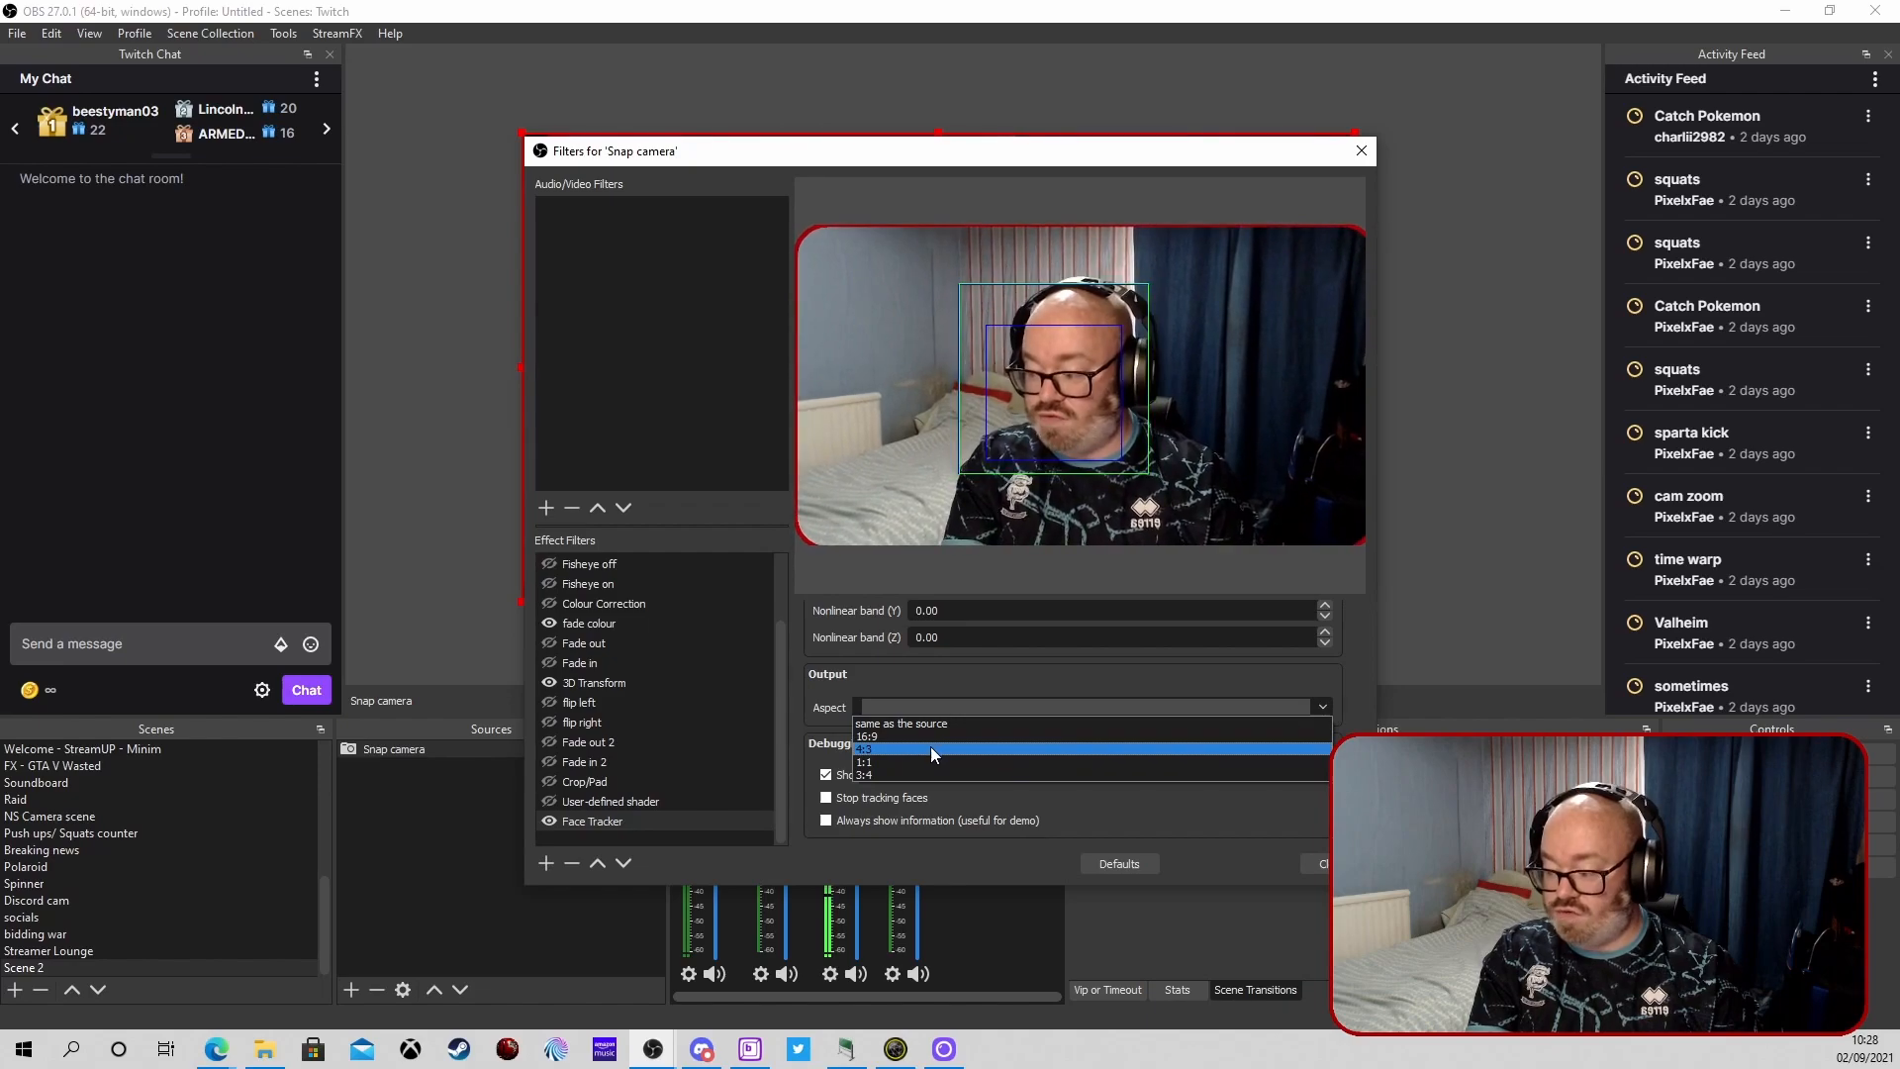
- Try Face Tracker output aspects 1:1 and 3:4, then settle on same as the source
{"action": "left_click", "coordinate": [865, 762]}
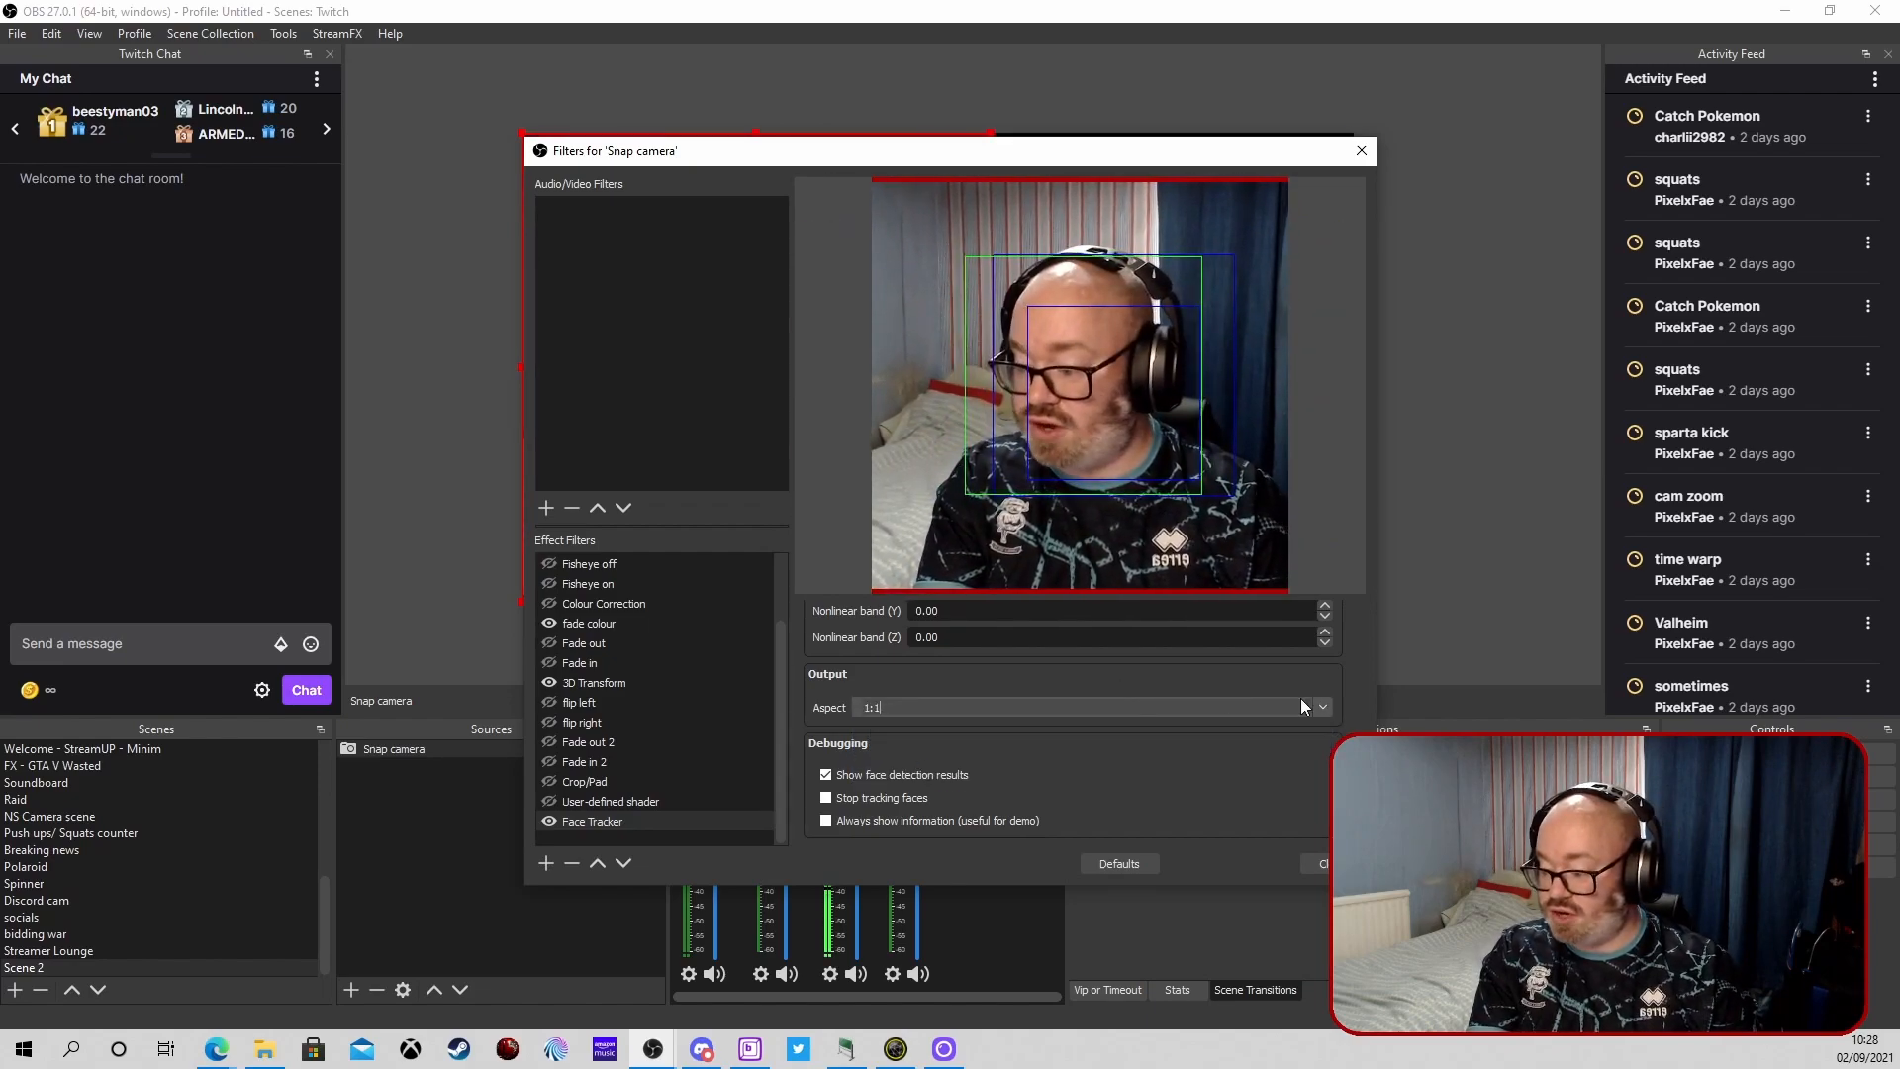
{"action": "left_click", "coordinate": [1322, 706]}
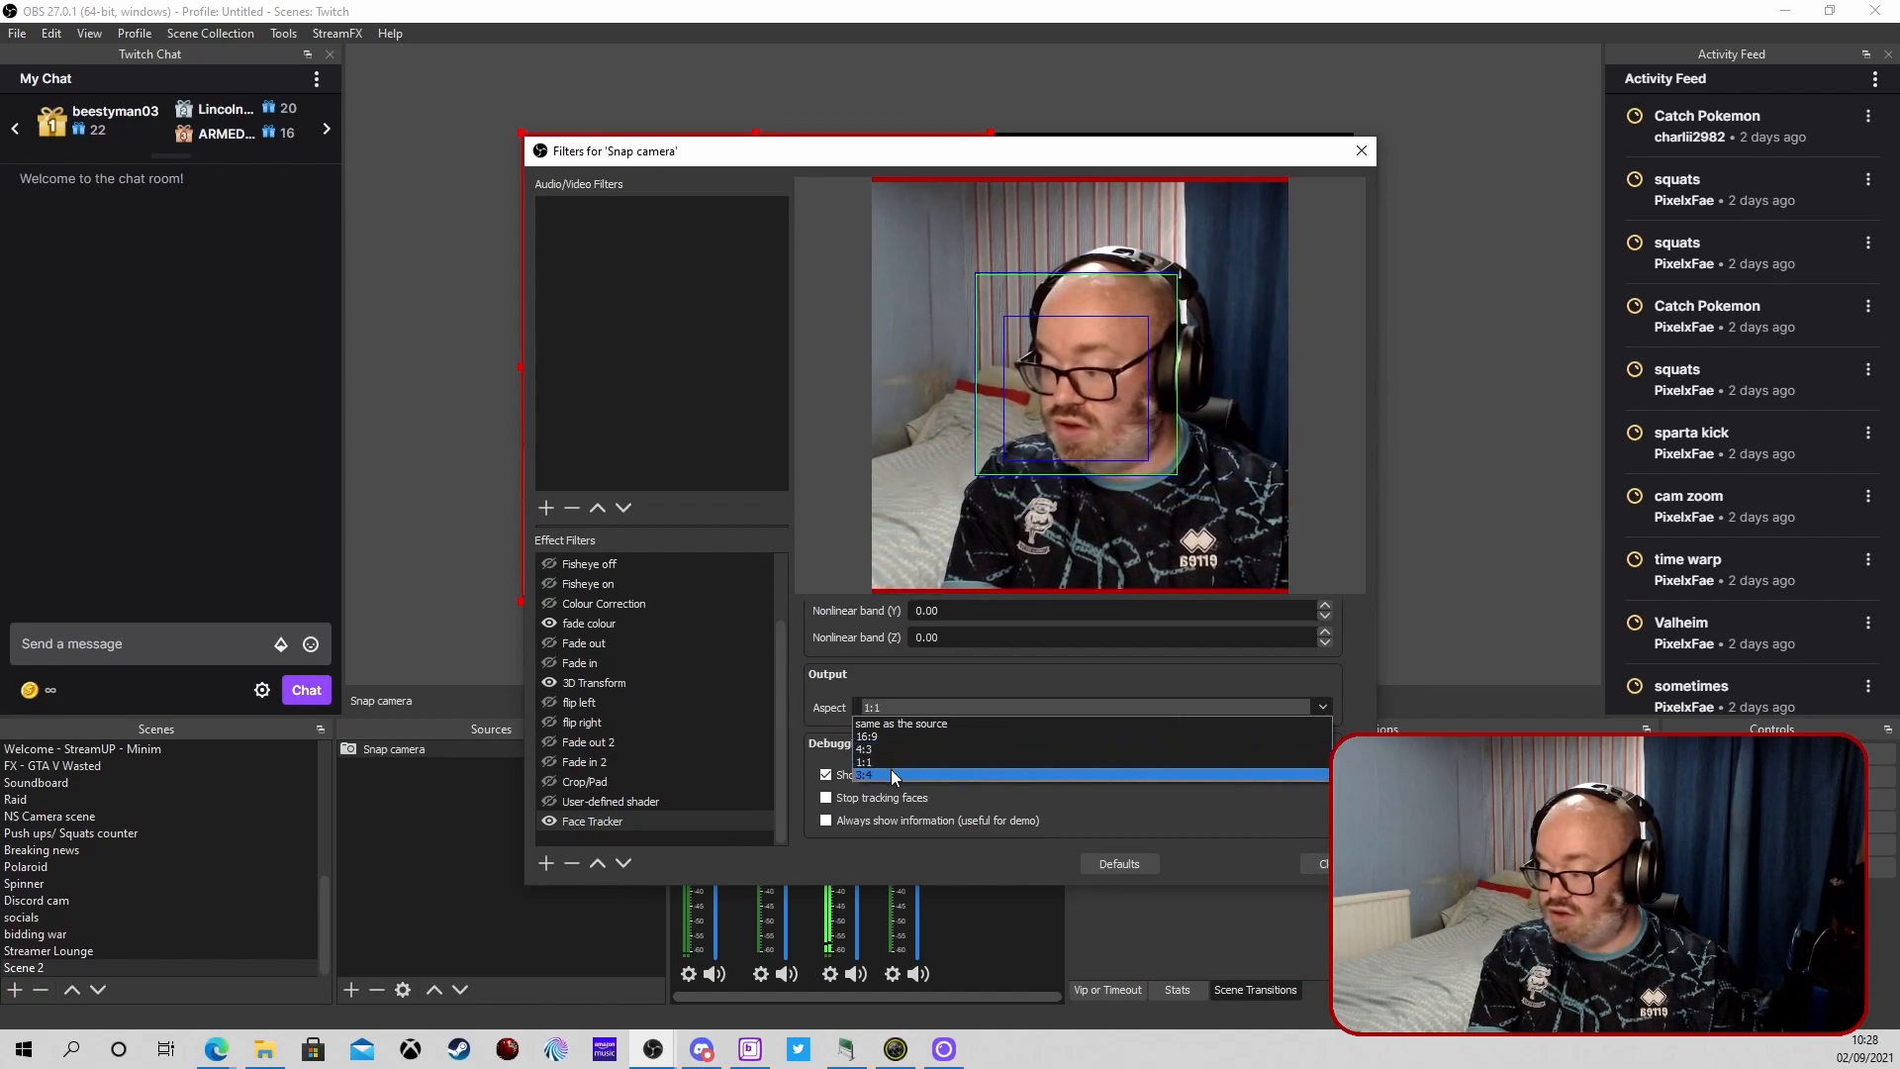
{"action": "left_click", "coordinate": [863, 774]}
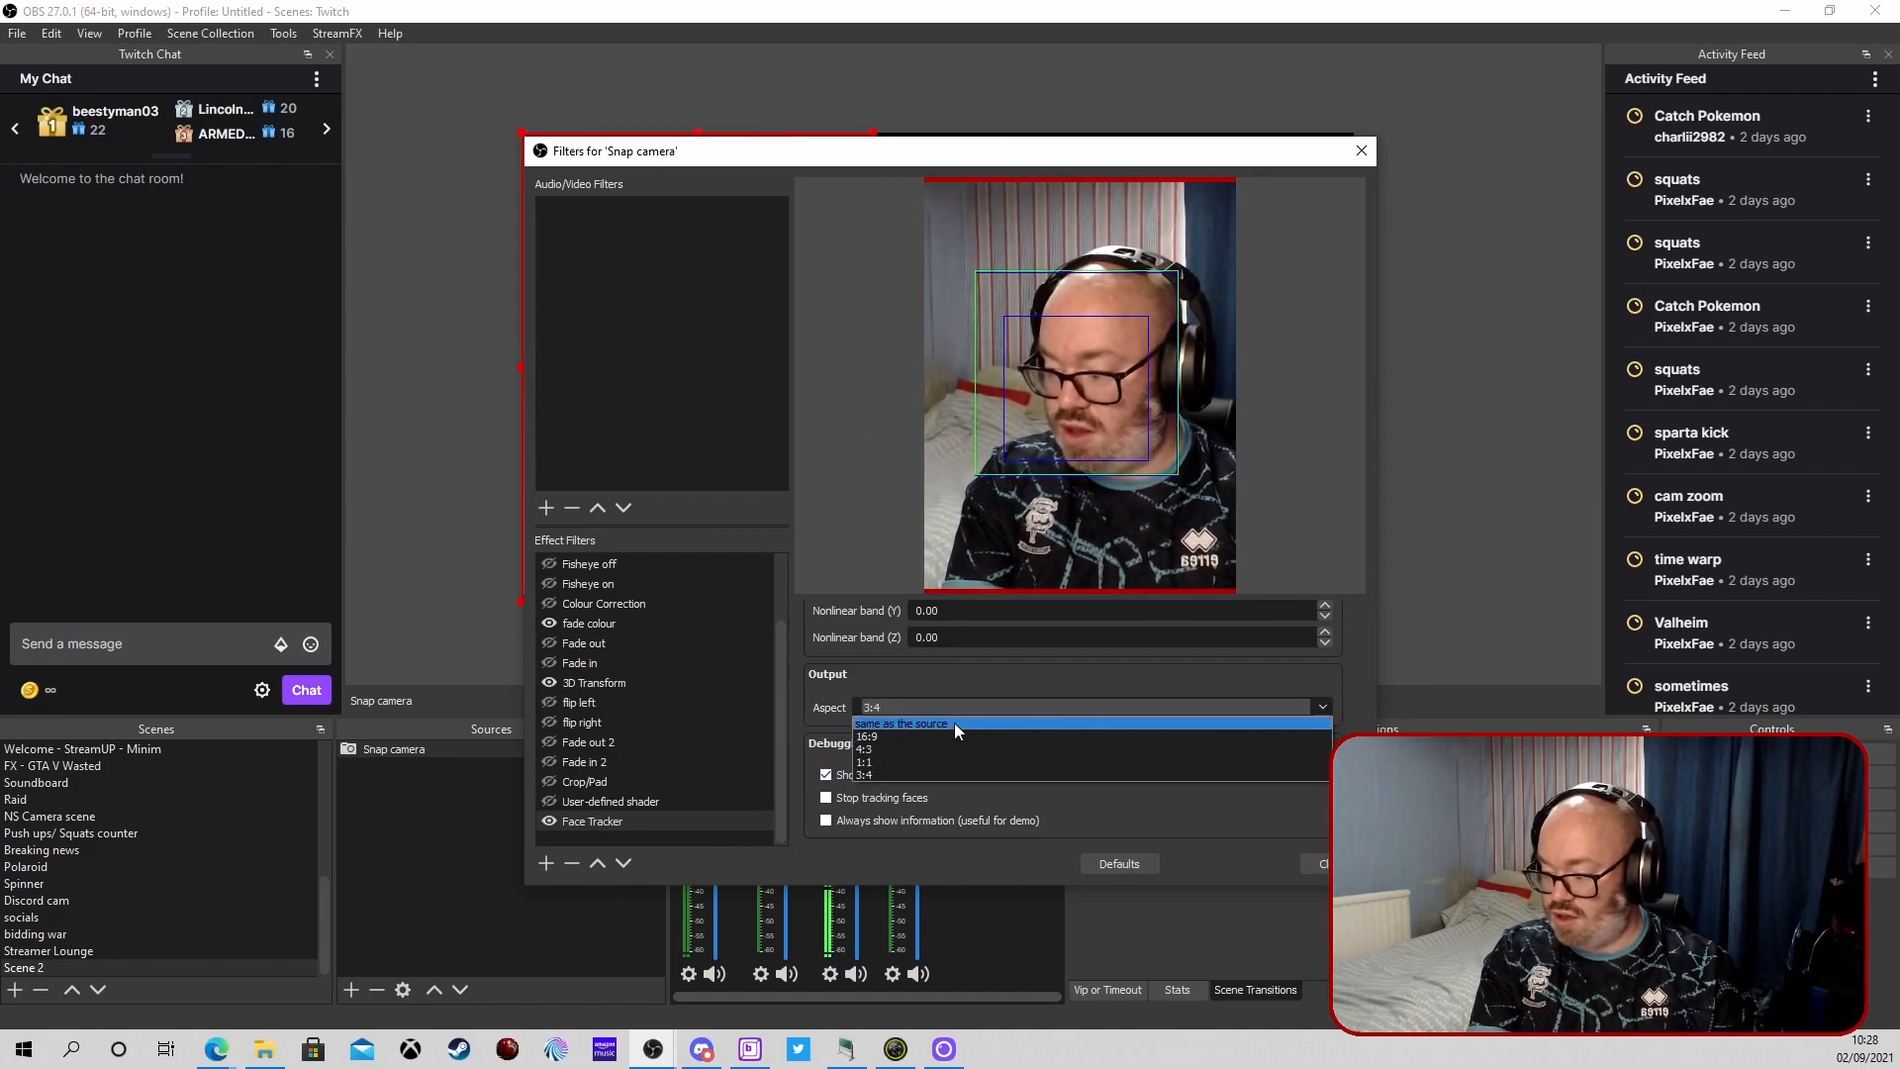
{"action": "left_click", "coordinate": [901, 723]}
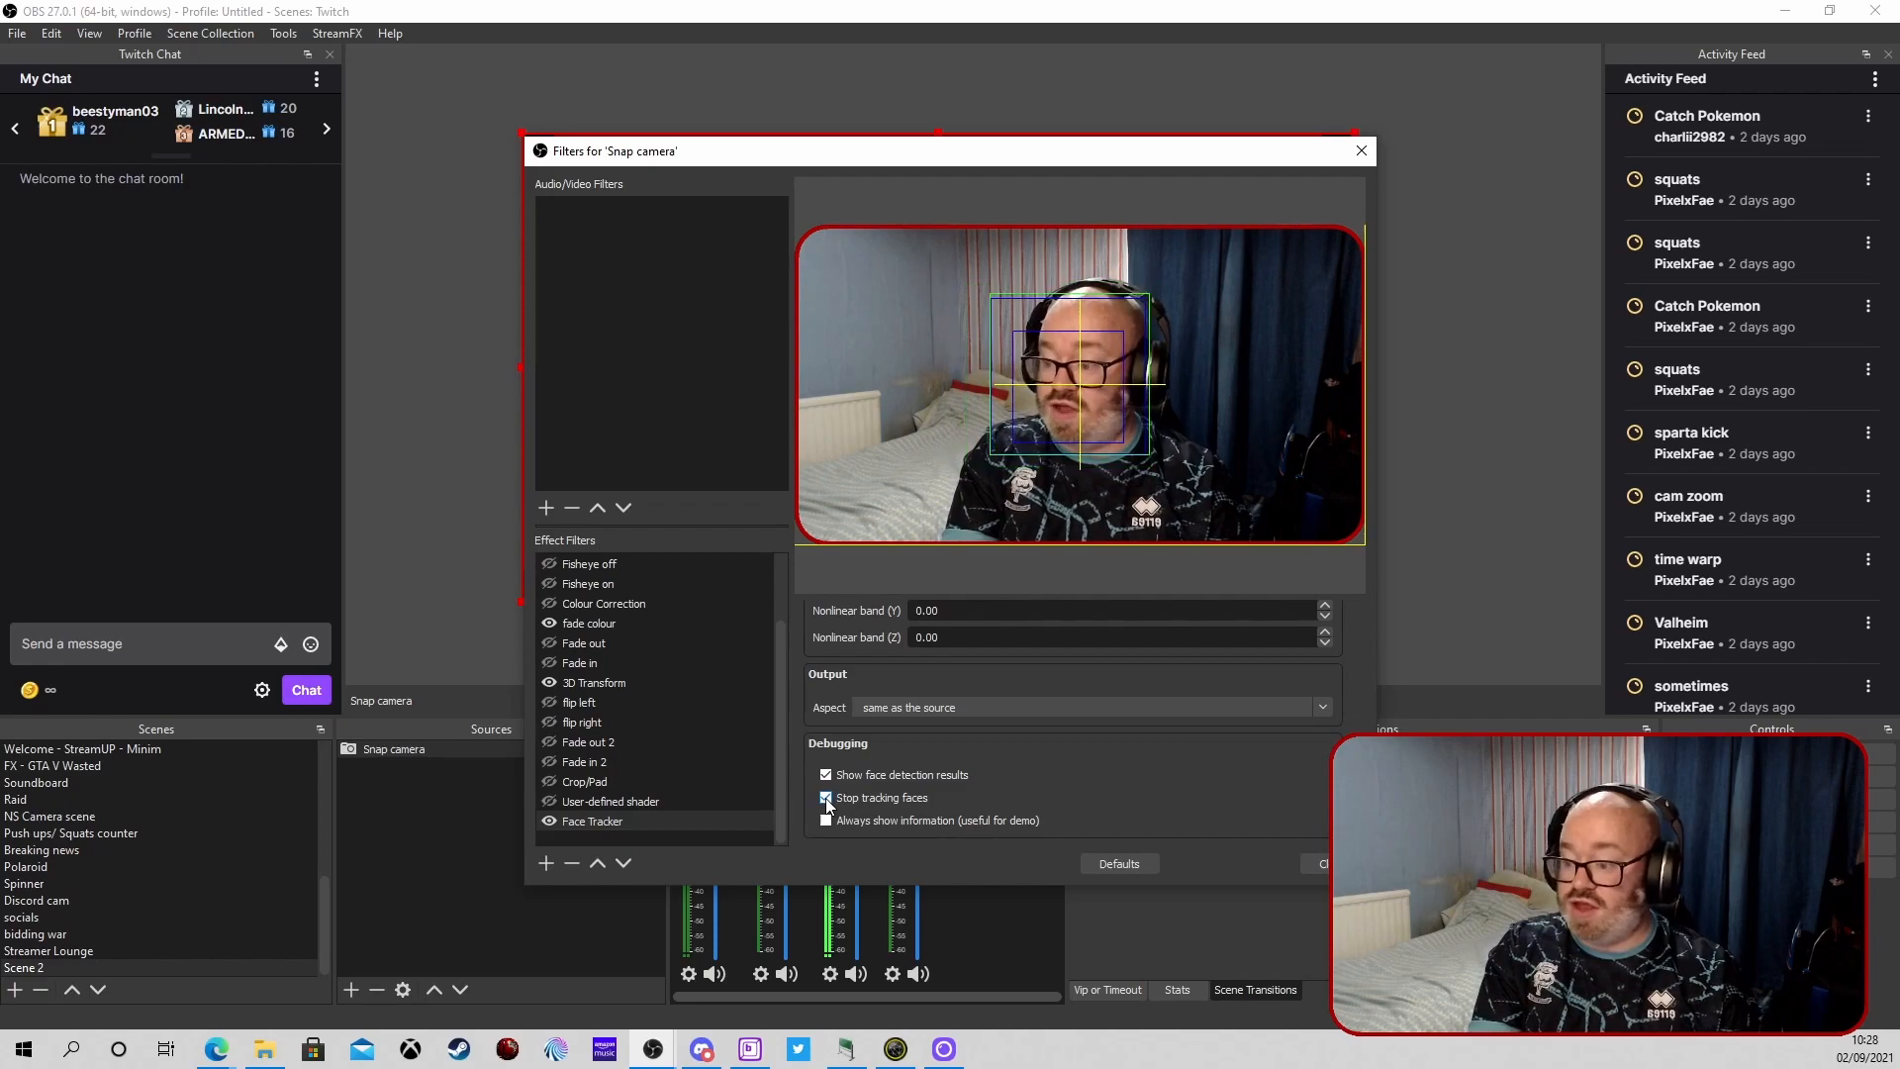
- Untick 'Show face detection results' under Debugging, keeping other debugging boxes unticked
{"action": "left_click", "coordinate": [827, 820]}
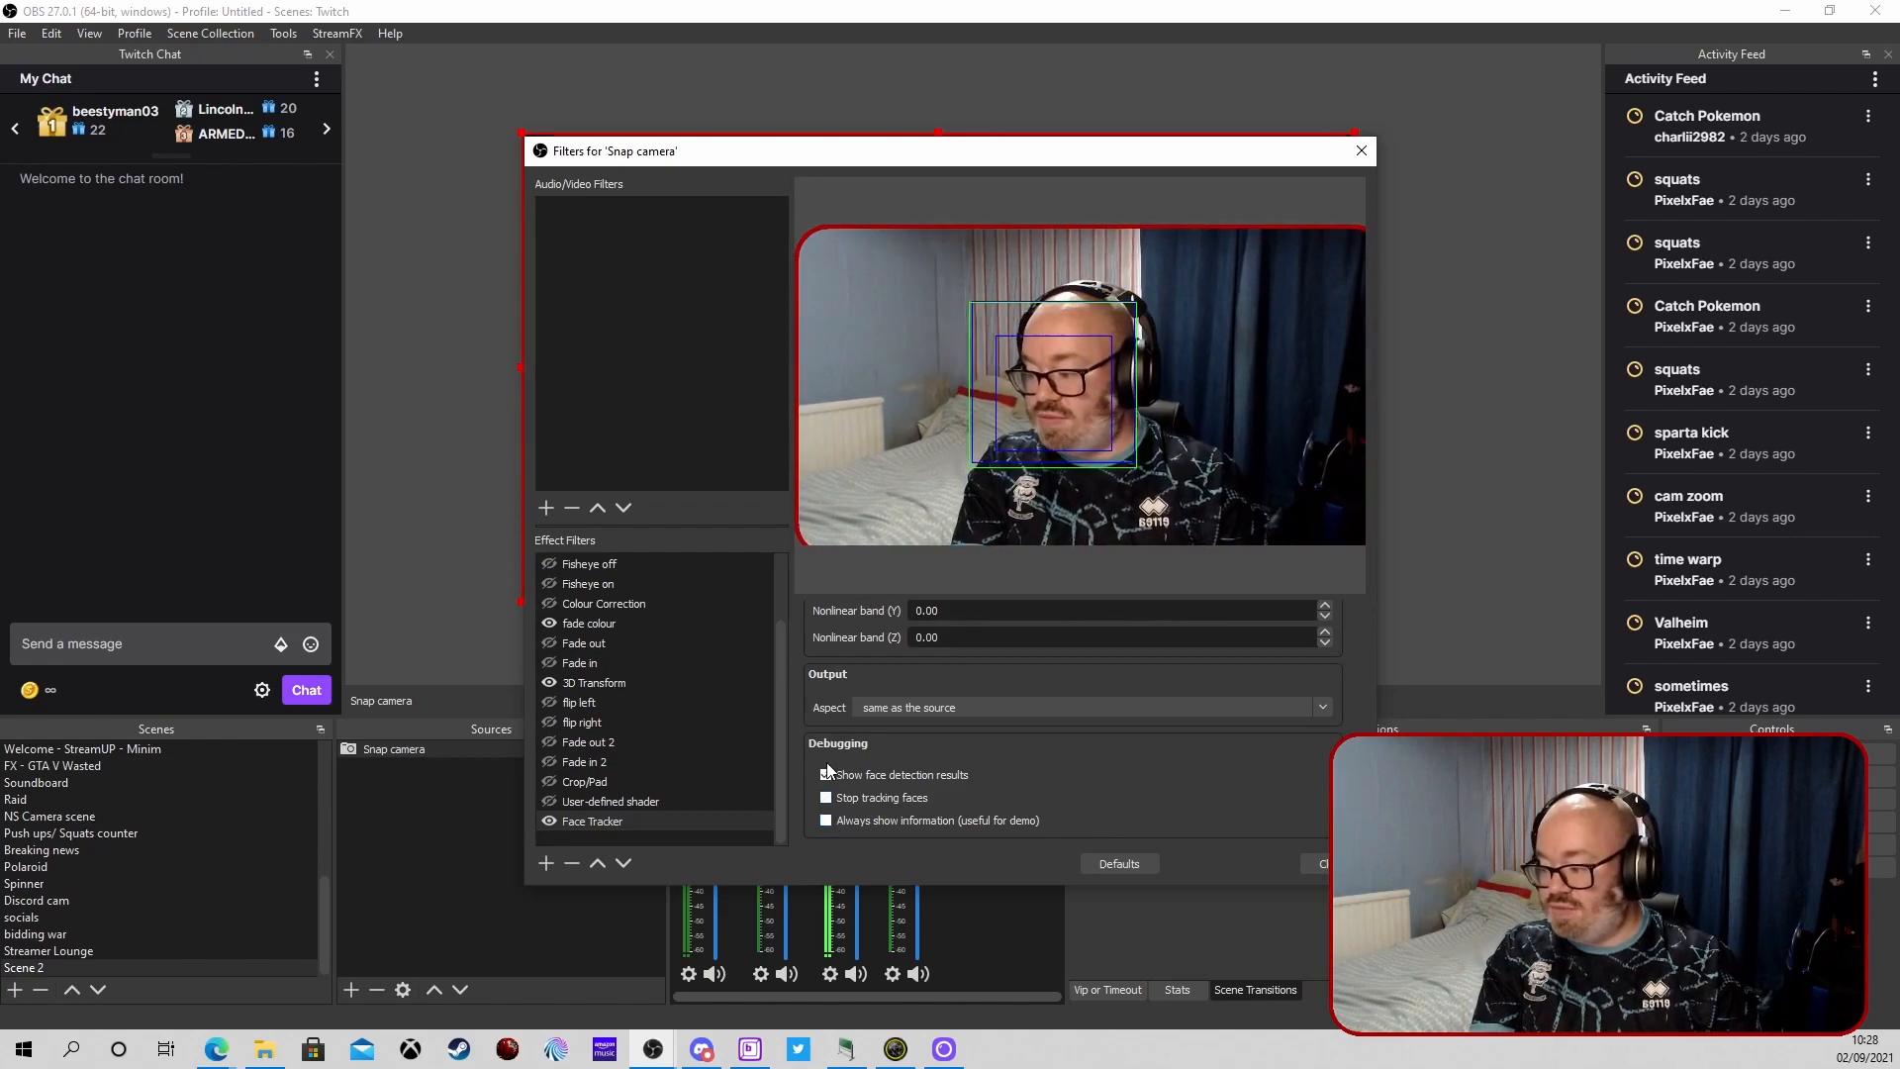
{"action": "left_click", "coordinate": [826, 774]}
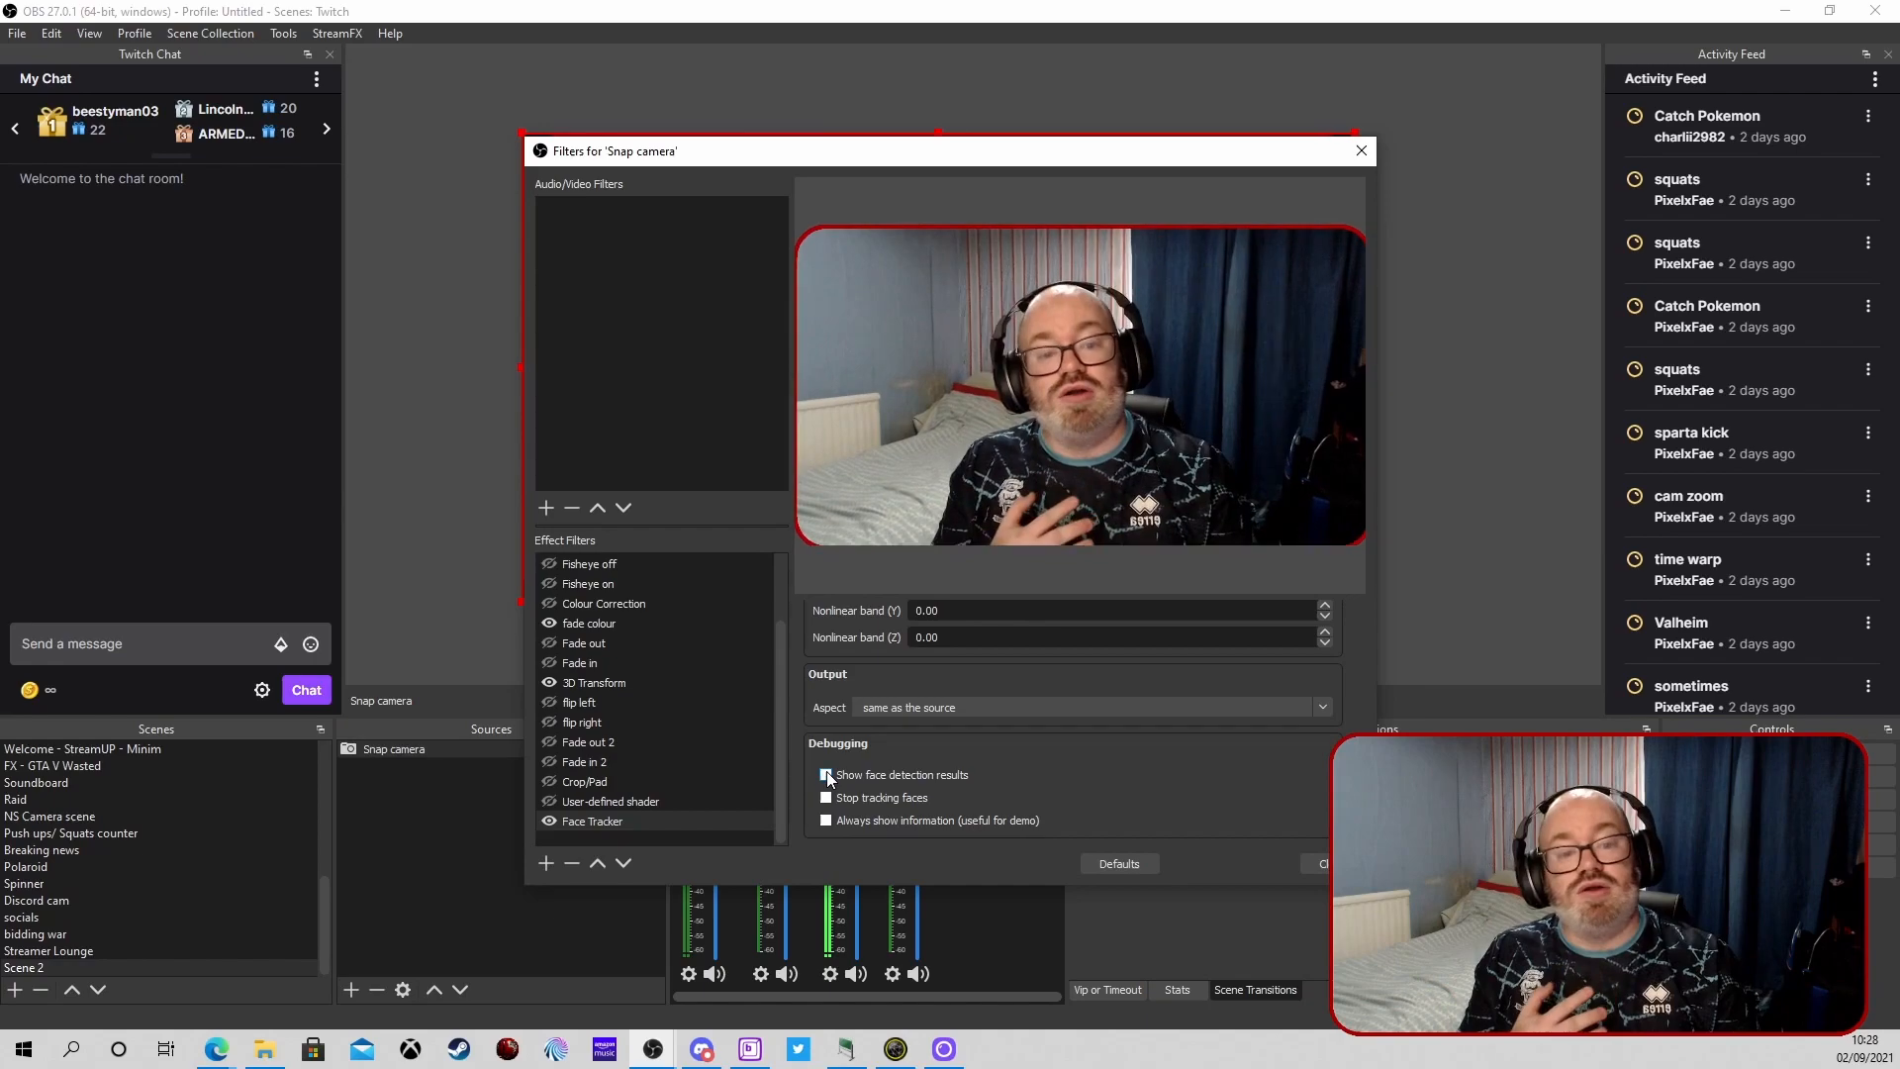
{"action": "left_click", "coordinate": [827, 773]}
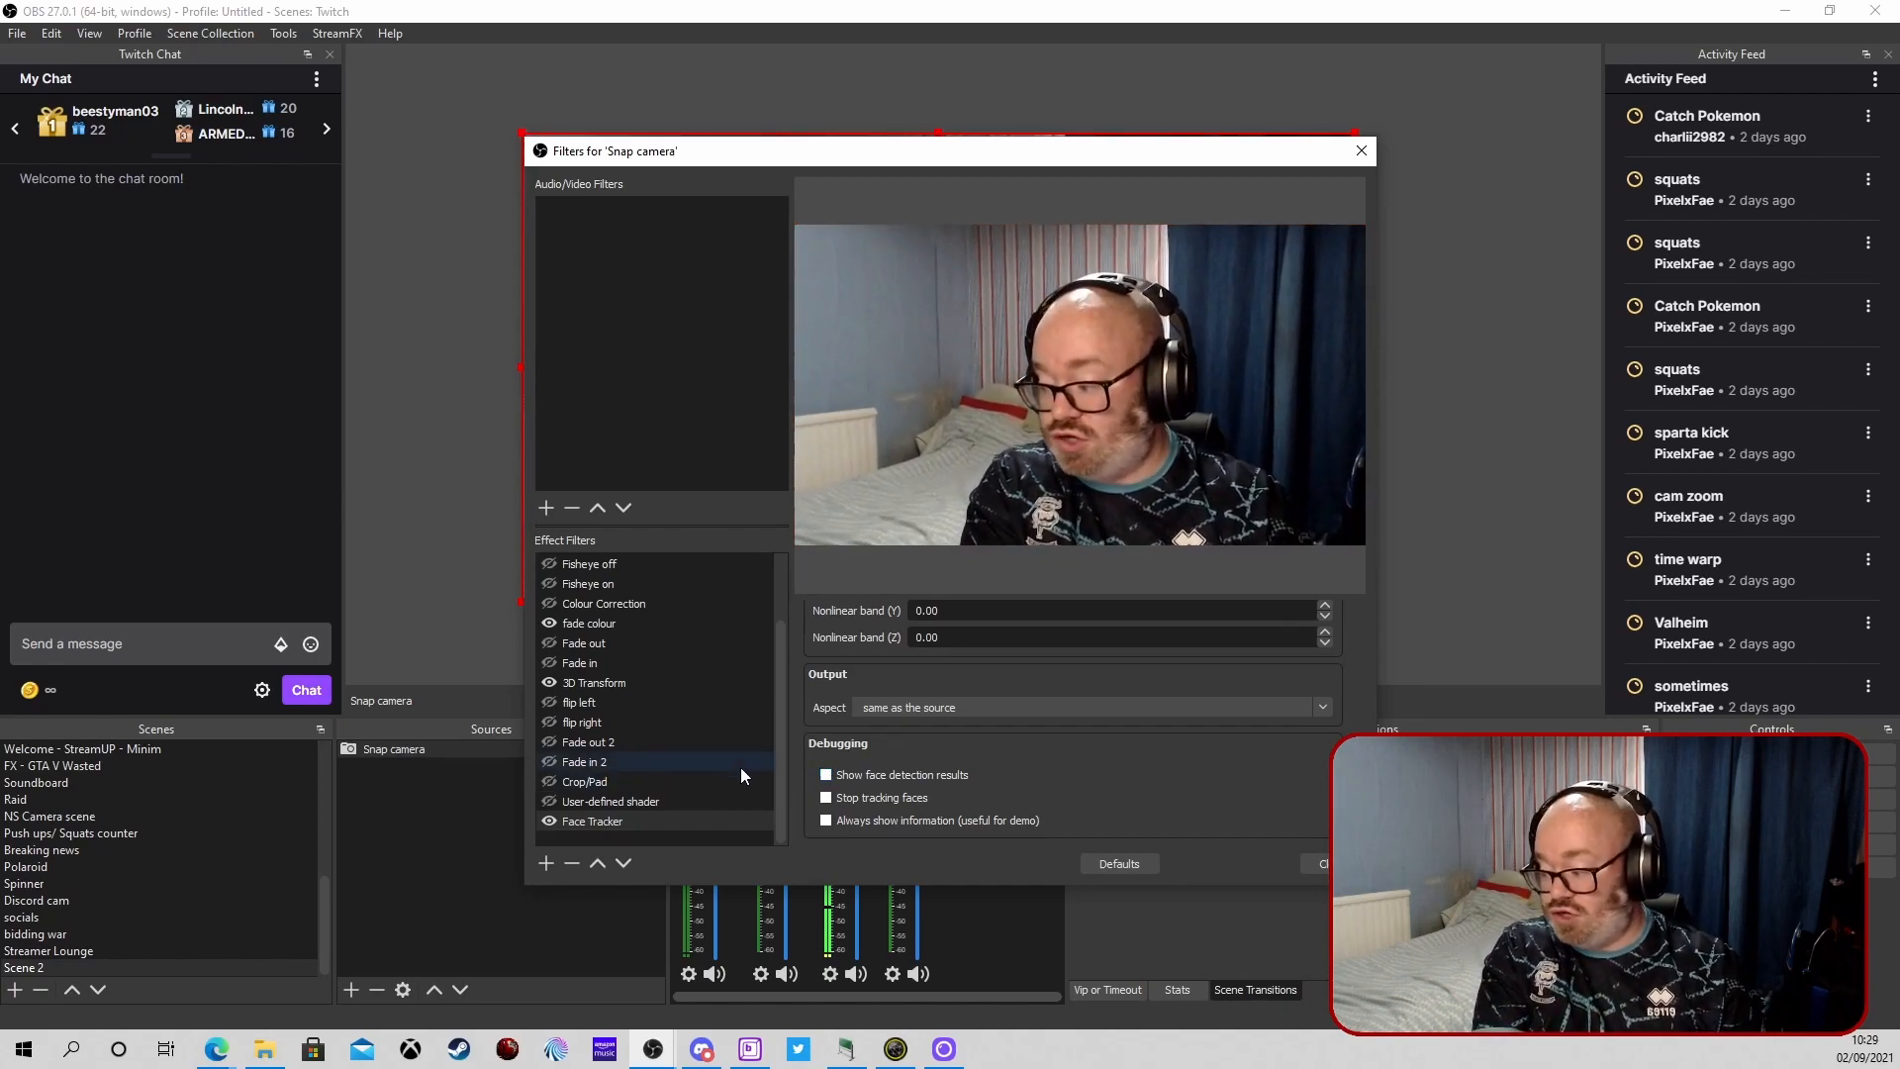